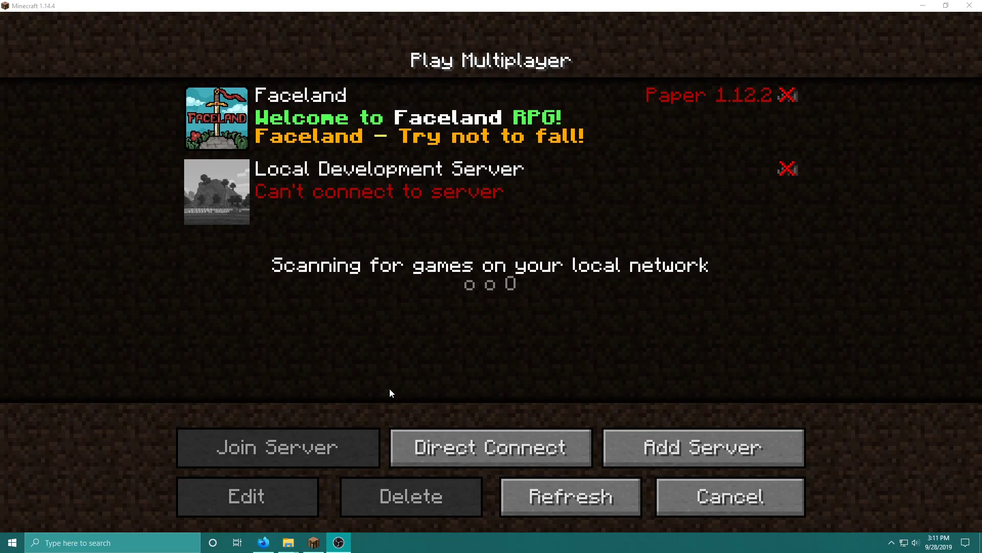
# Step: From the server files window, browse into servers > plugins > MythicDrops
pyautogui.click(286, 543)
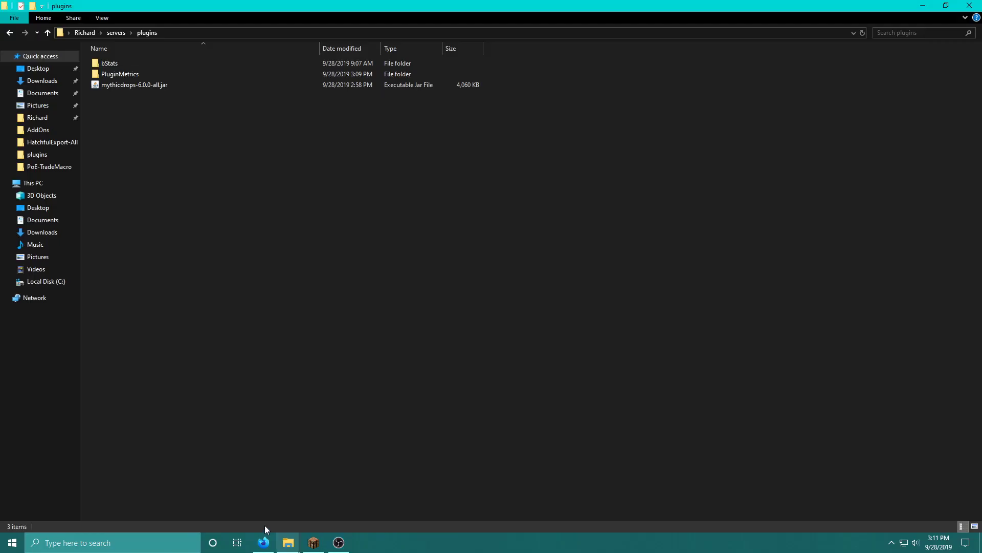
pyautogui.click(119, 74)
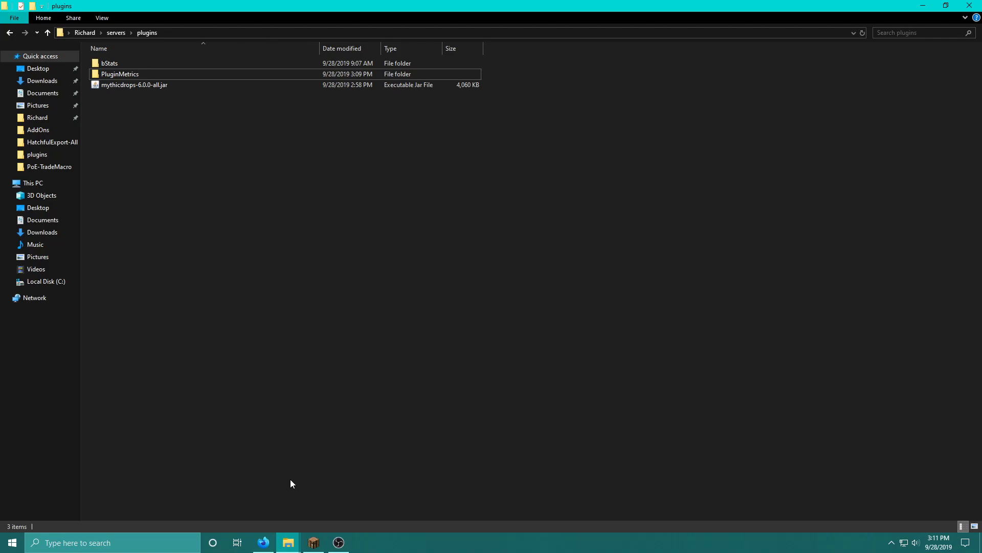
pyautogui.moveTo(249, 445)
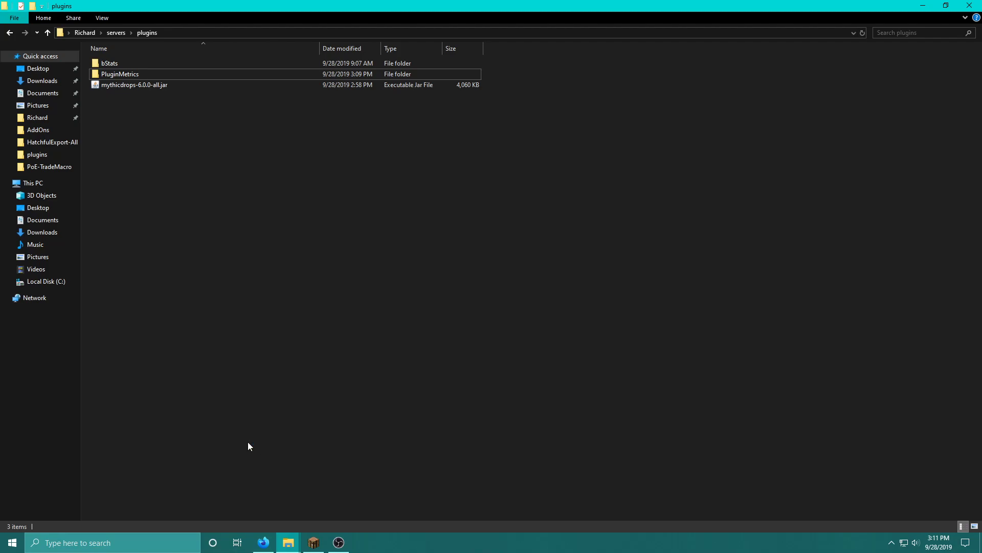
pyautogui.moveTo(116, 33)
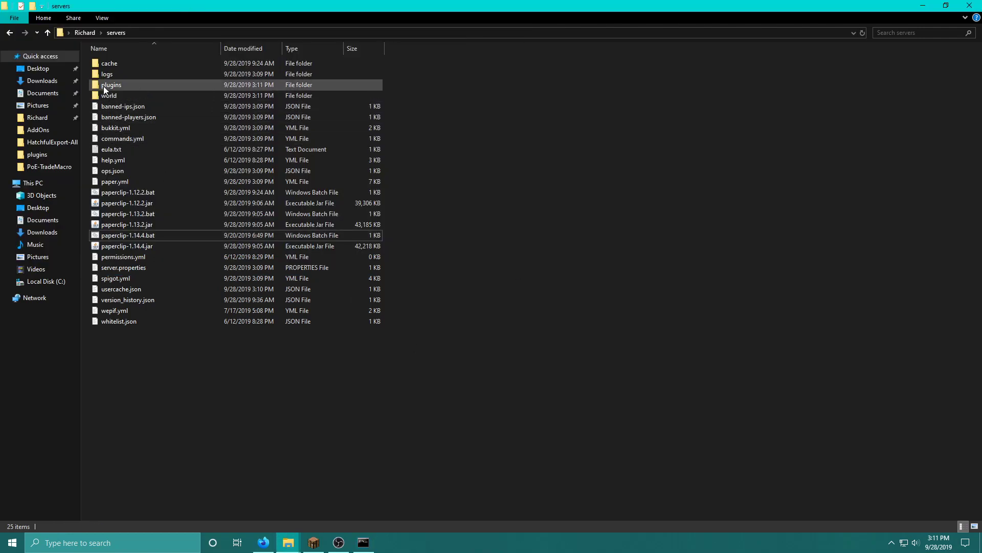
pyautogui.doubleClick(111, 84)
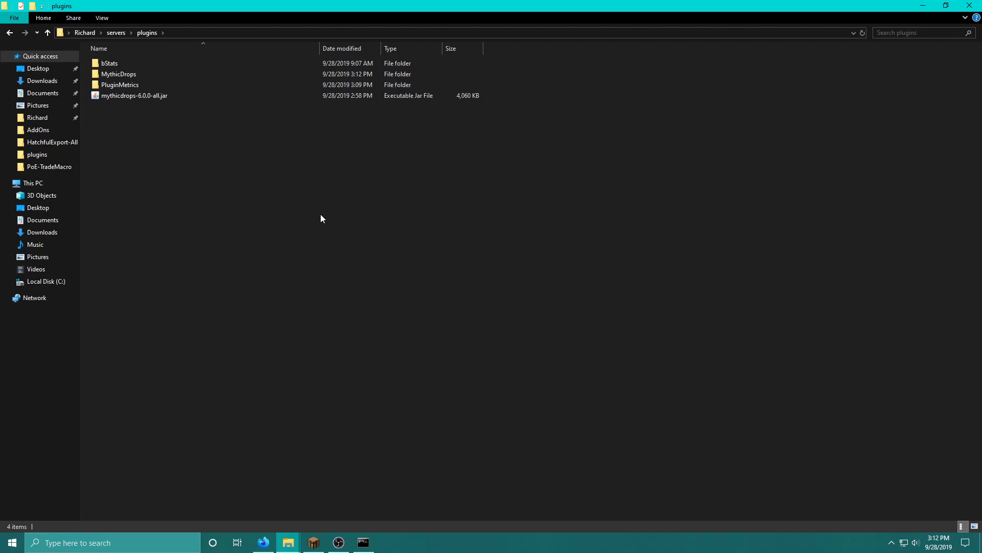
pyautogui.doubleClick(119, 74)
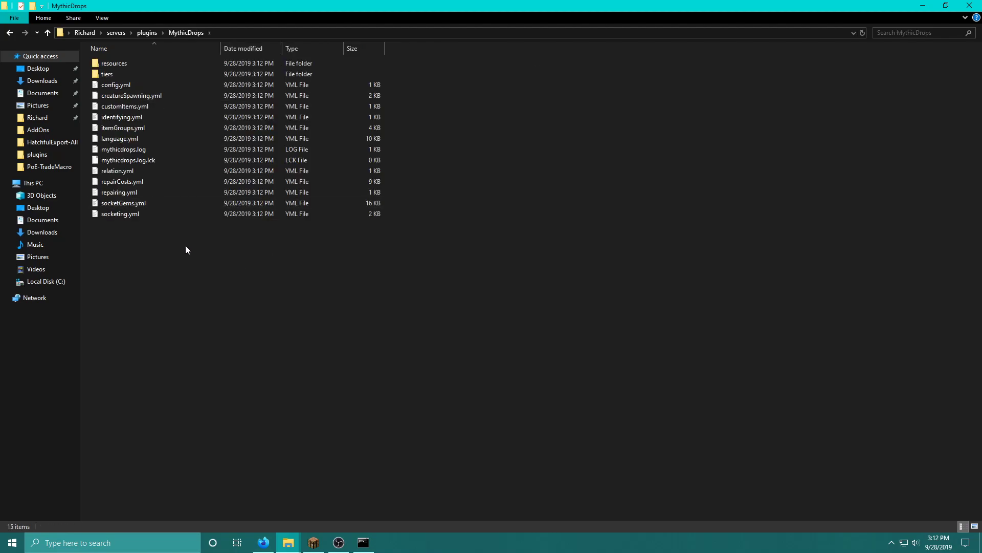
# Step: Look through the tiers folder and resources > mobnames, then return to the game
pyautogui.click(125, 74)
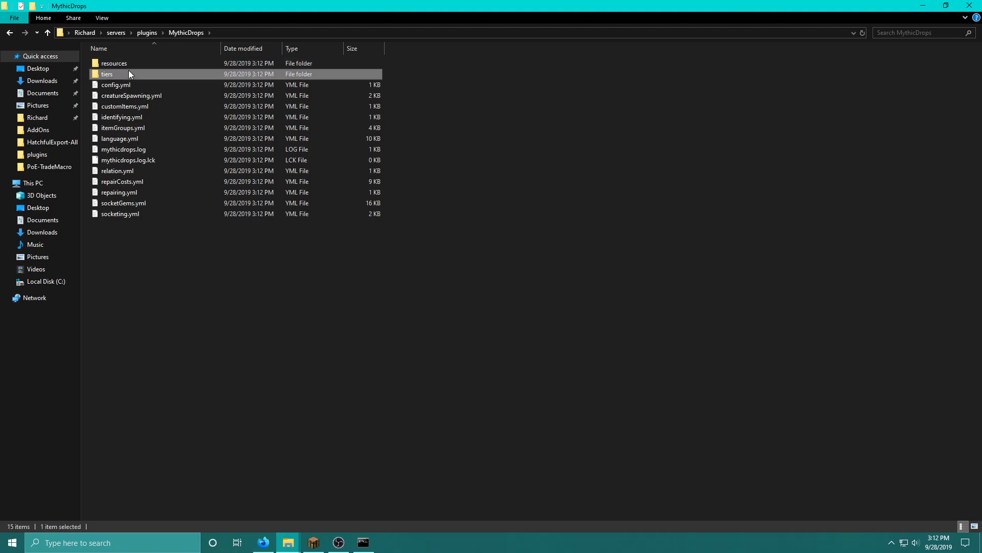
pyautogui.doubleClick(106, 74)
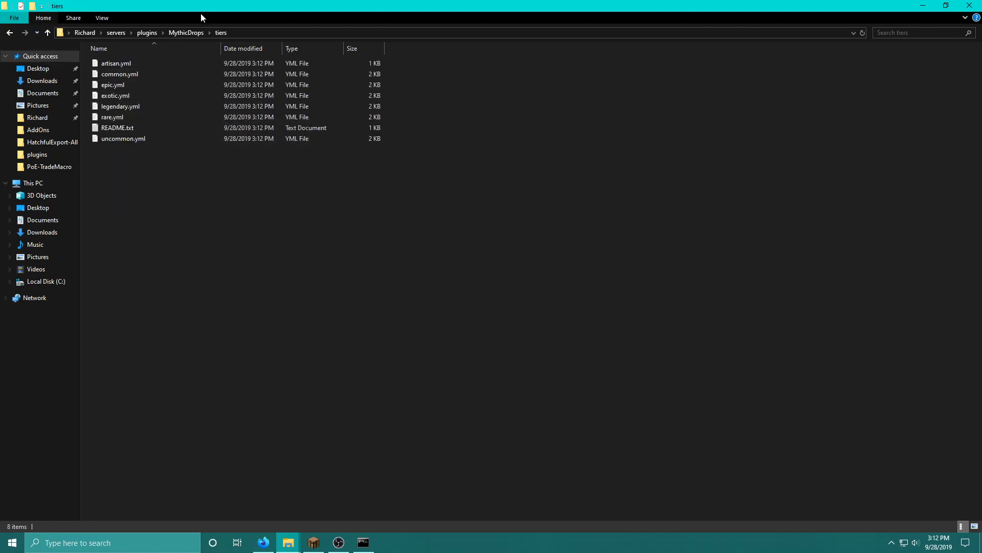
pyautogui.click(47, 32)
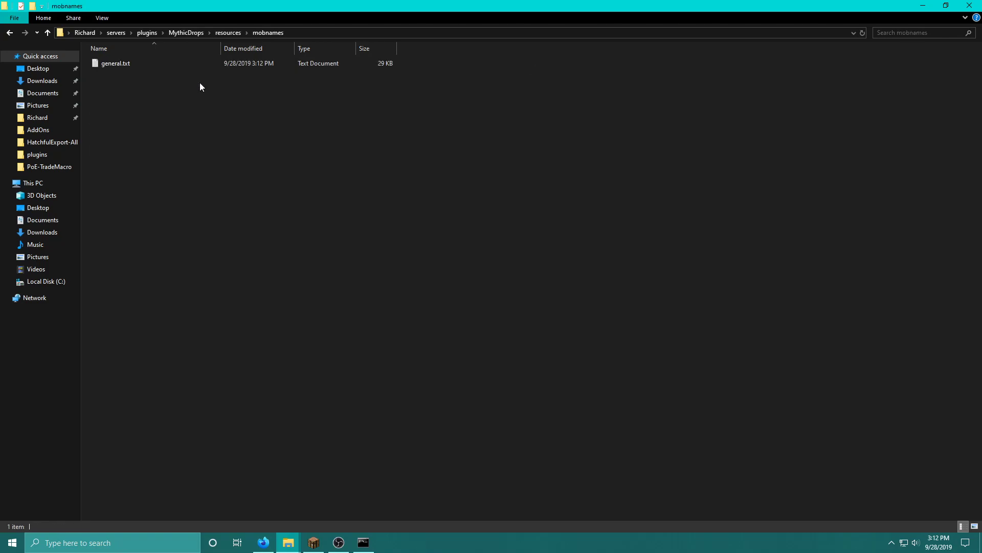
pyautogui.click(186, 32)
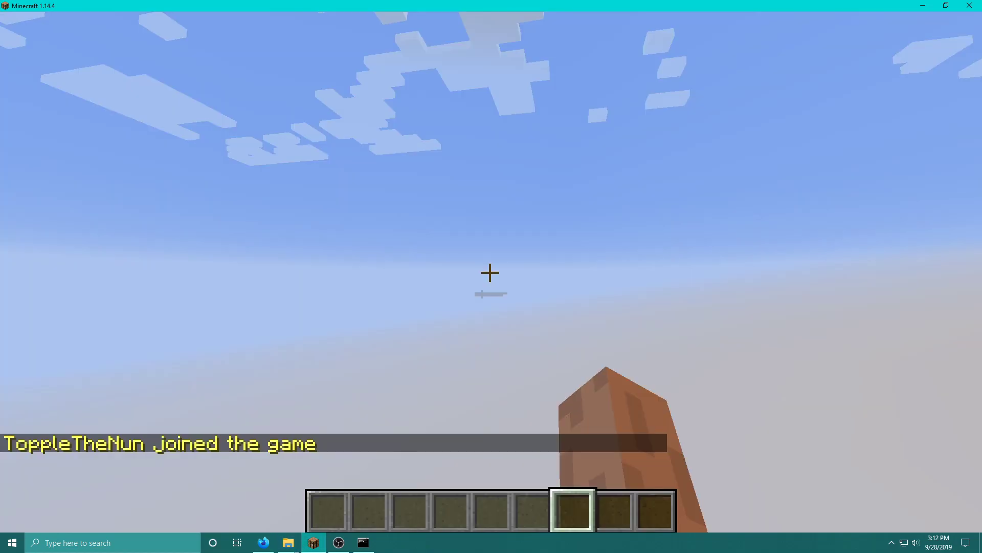
pyautogui.moveTo(491, 272)
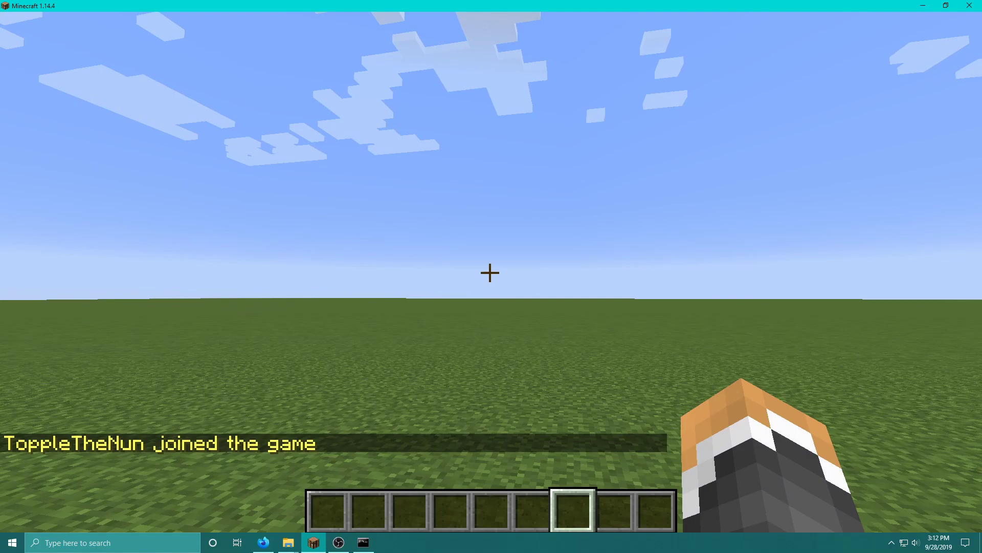
# Step: Run /md help and /md help 2 in chat, then begin typing an /md spawn command
pyautogui.press('/')
pyautogui.write('/md help 2')
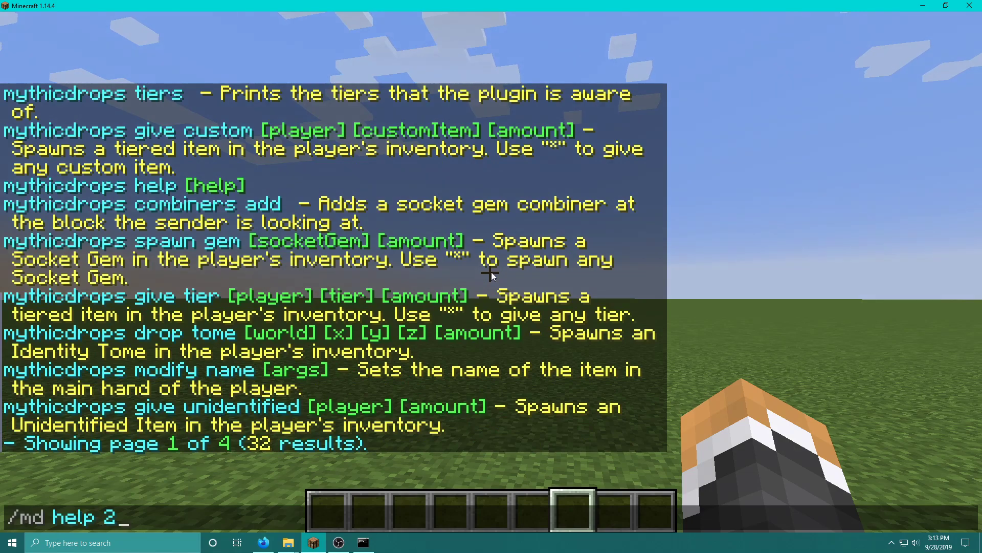
pyautogui.press('Return')
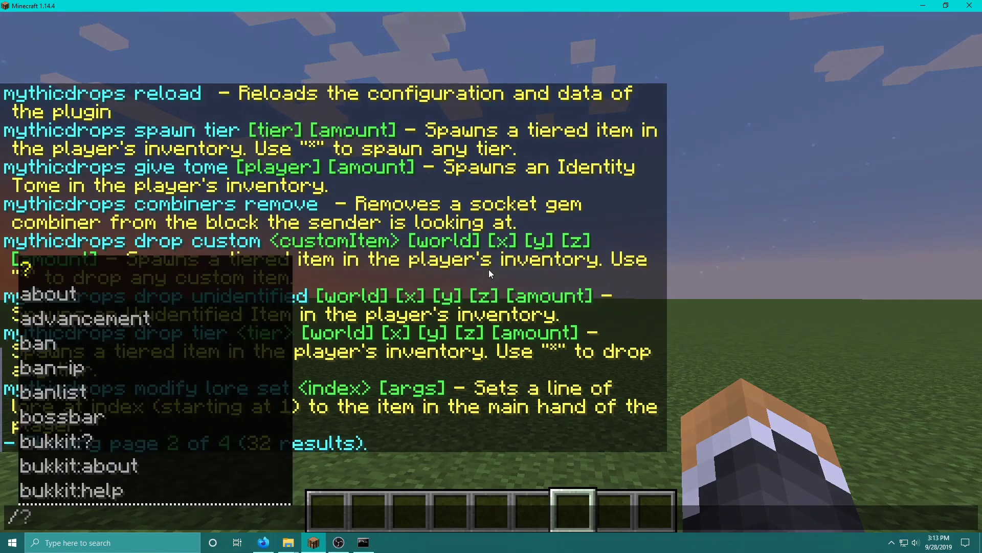
pyautogui.write('/md spawn custom')
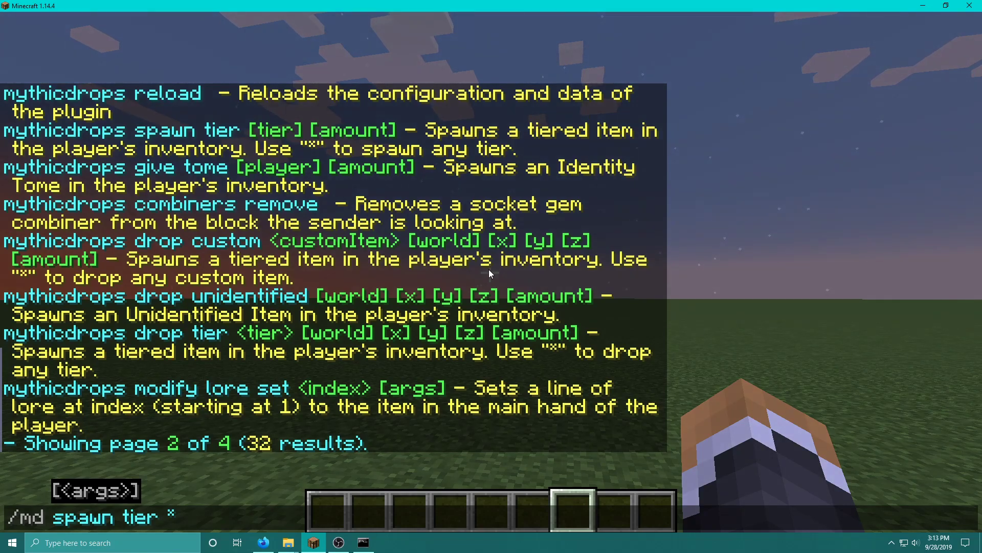
# Step: Spawn ten random-tier items and inspect them in the inventory
pyautogui.write('10')
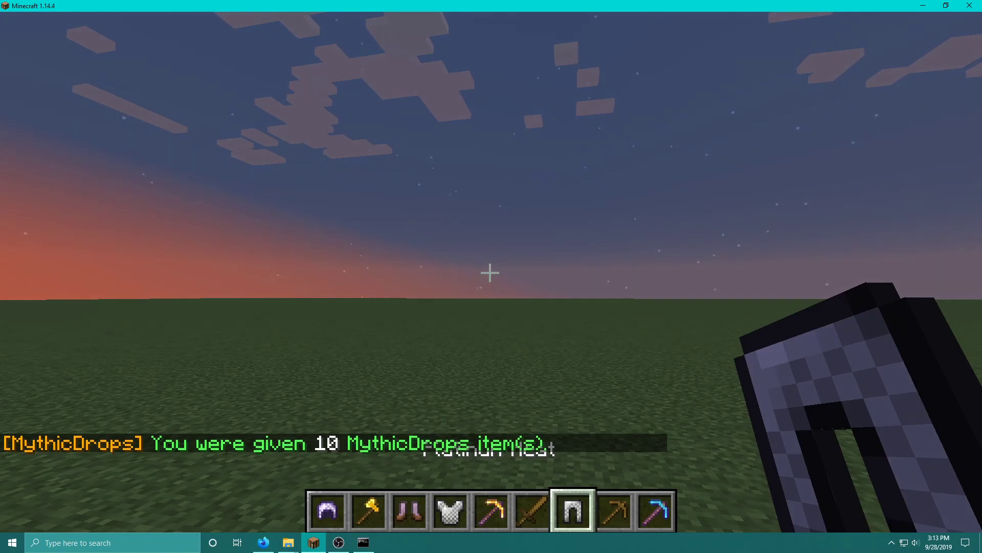
pyautogui.press('e')
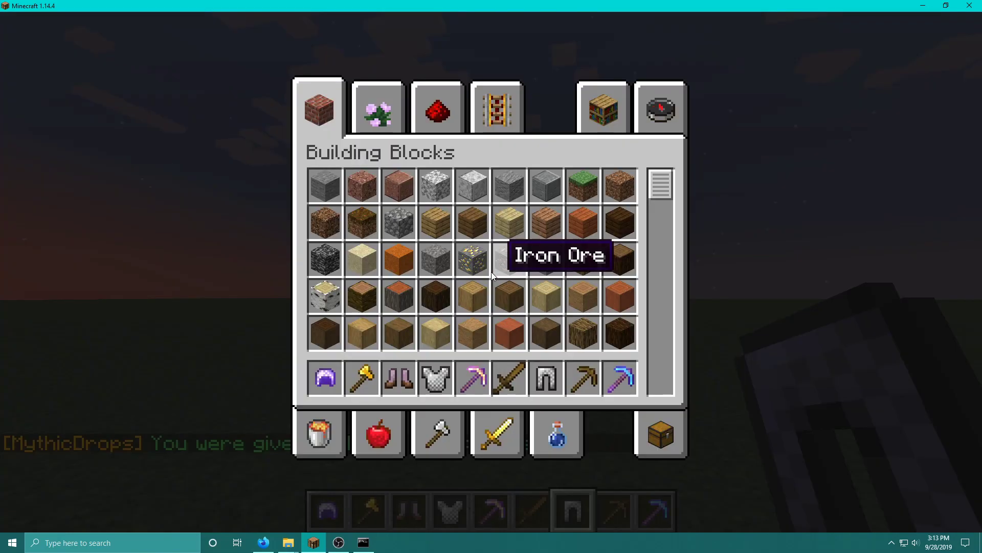
pyautogui.moveTo(659, 431)
pyautogui.write('/')
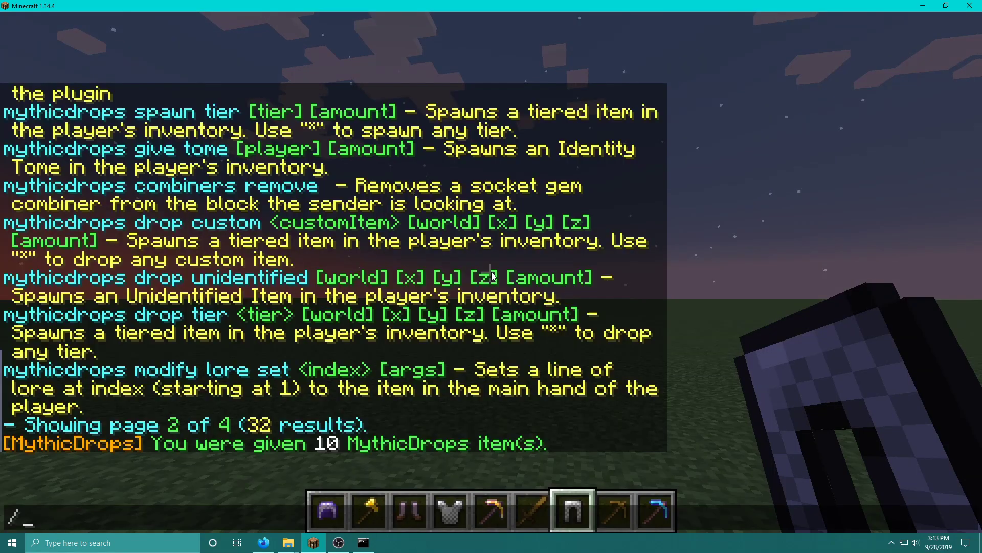
pyautogui.write('md spawn')
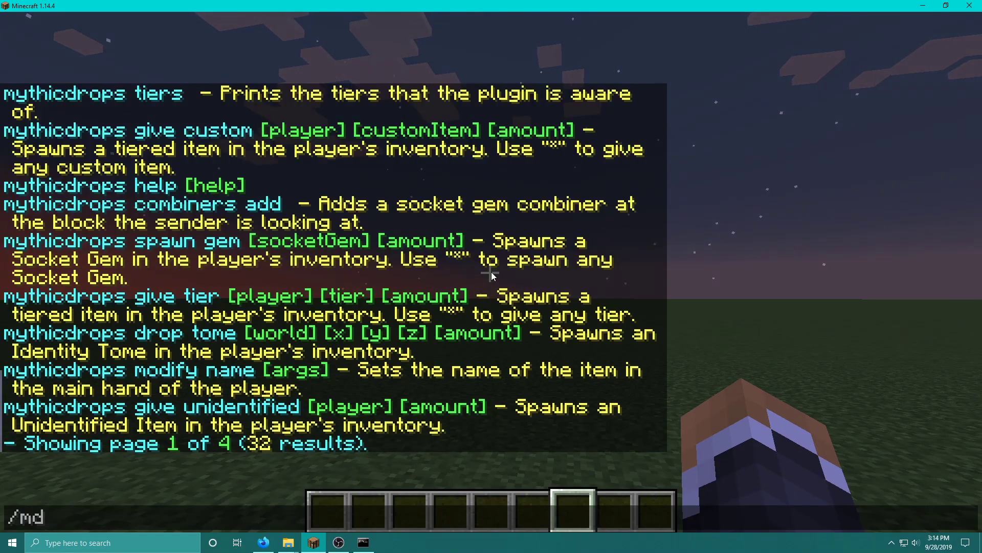
# Step: Spawn ten legendary-tier items, check their socket lore, then close the inventory
pyautogui.write('spawn tier *')
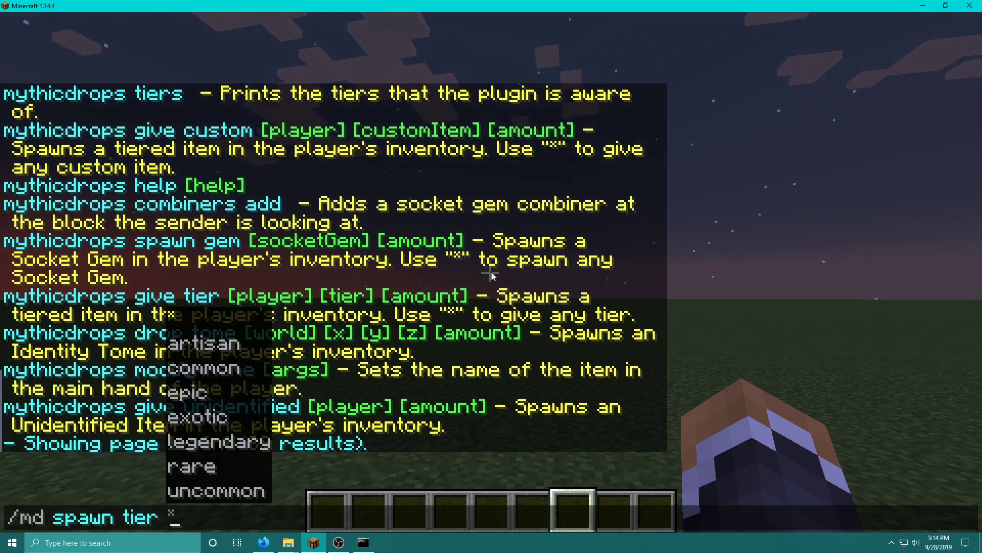
pyautogui.write('legendary')
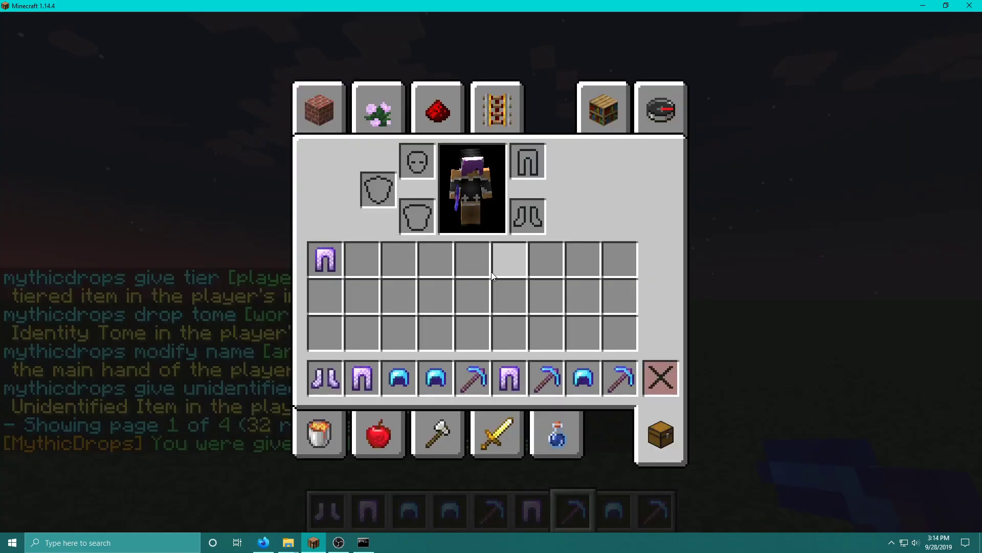
pyautogui.moveTo(581, 378)
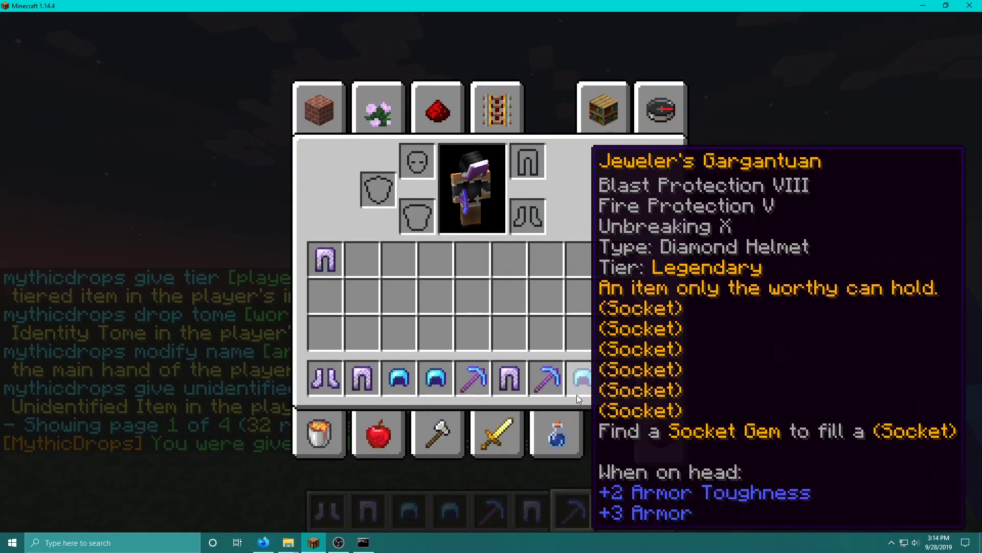
pyautogui.moveTo(326, 260)
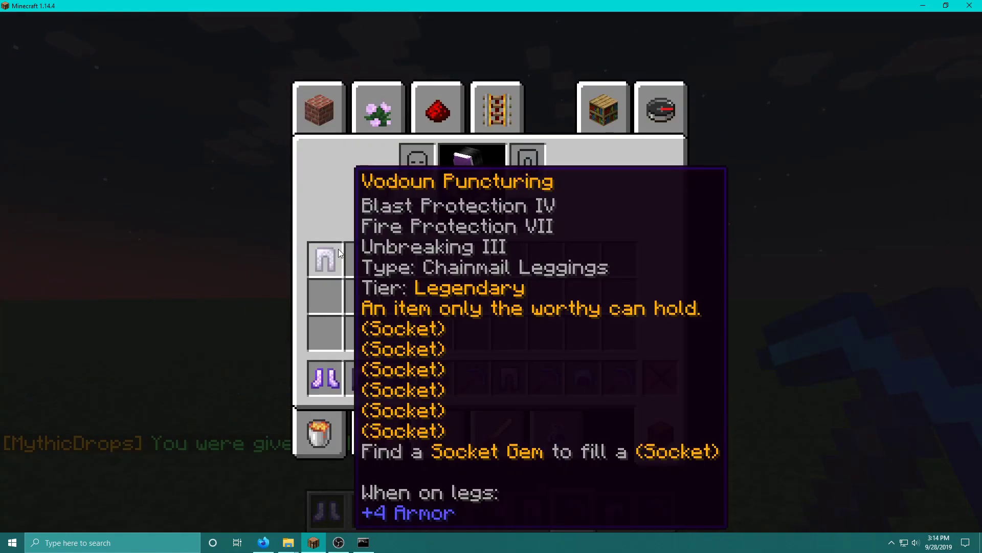
pyautogui.press('Escape')
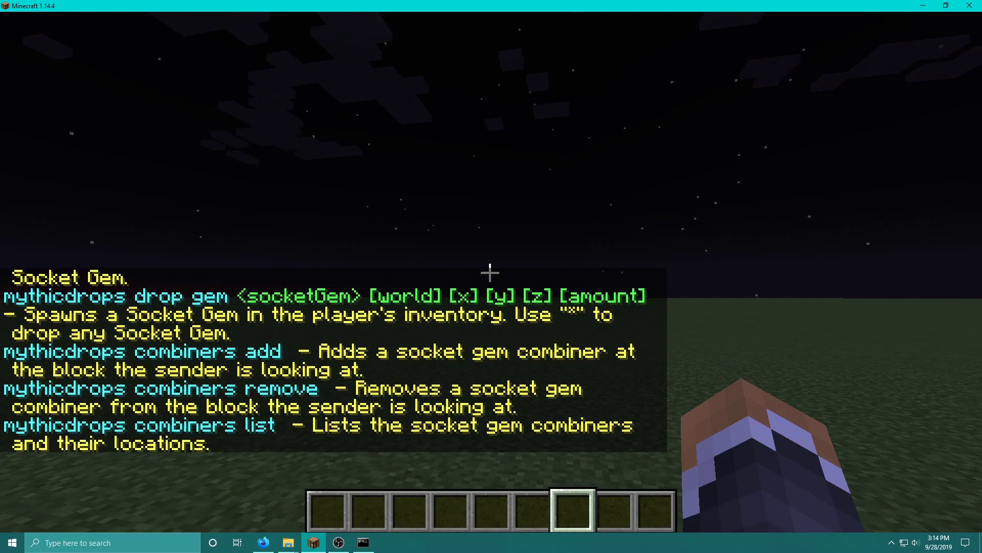
pyautogui.press('Return')
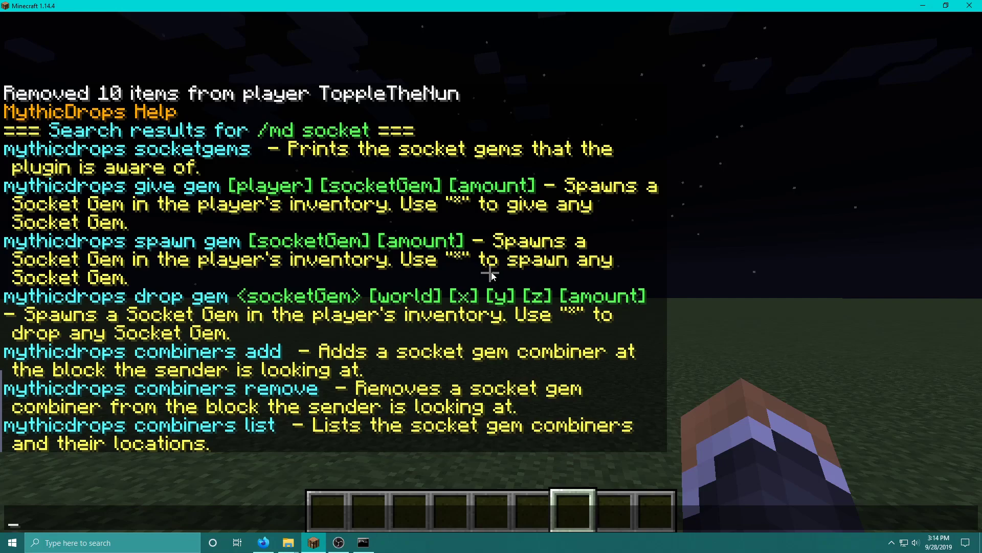
pyautogui.press('Escape')
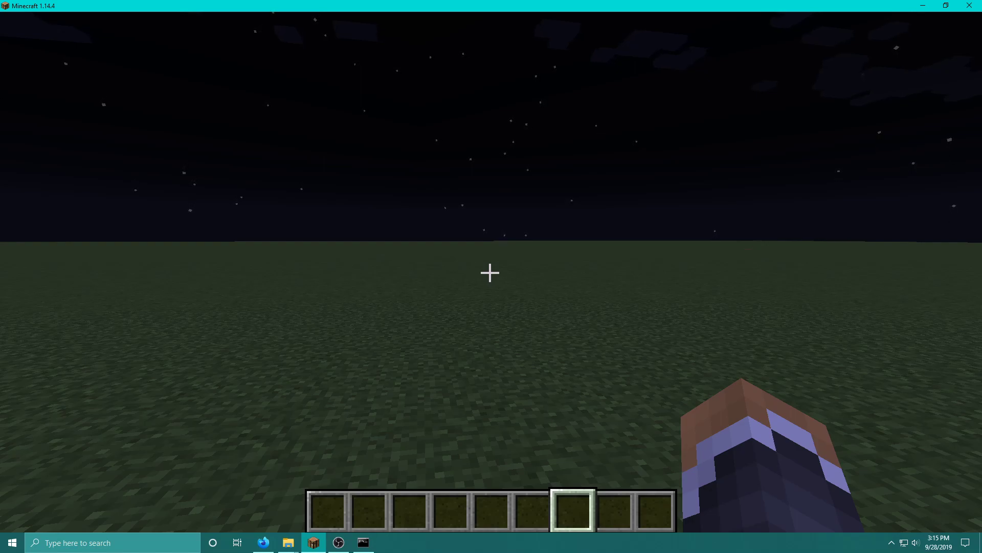
# Step: Get a chest, run /md combiners add and open the new socket gem combiner on it
pyautogui.press('e')
pyautogui.write('che')
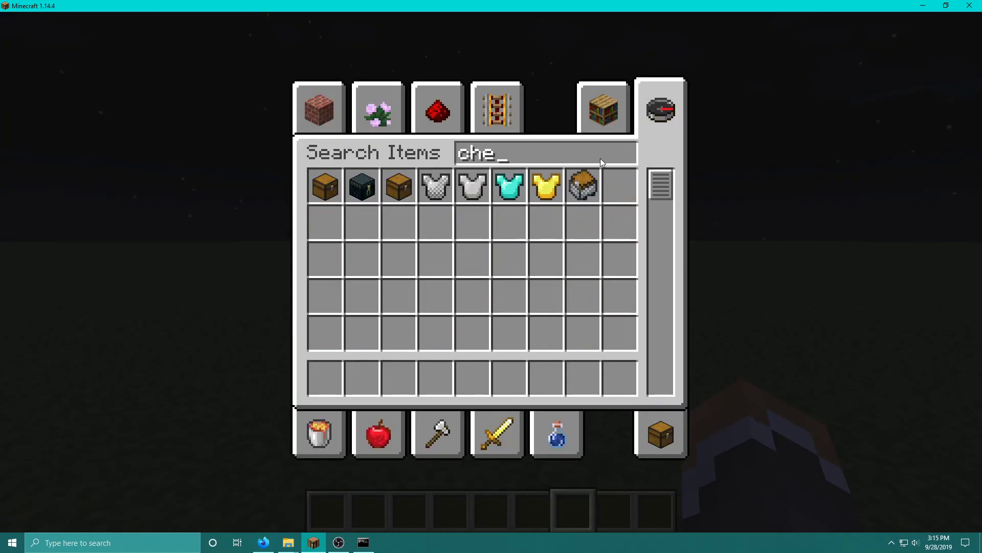
pyautogui.press('Escape')
pyautogui.write('/')
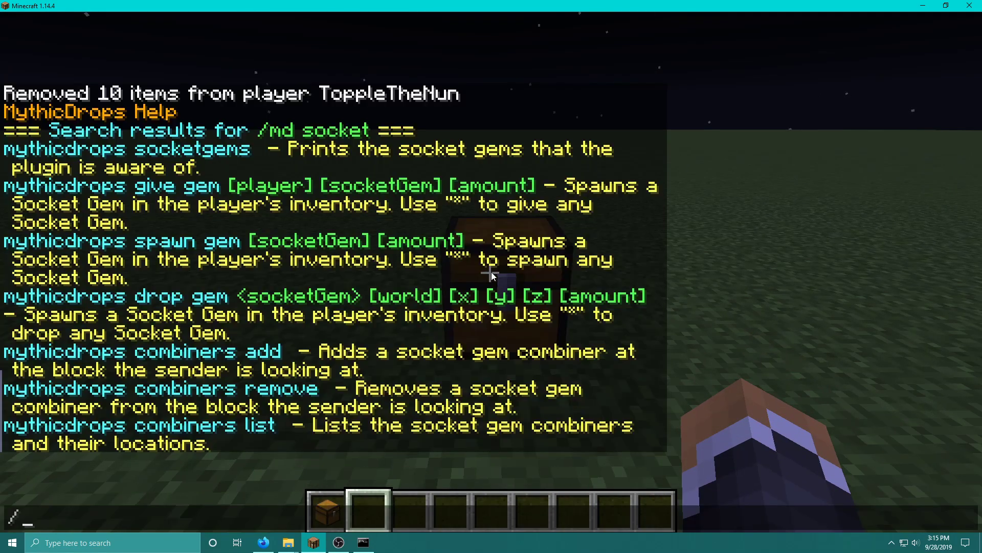
pyautogui.write('md combiners')
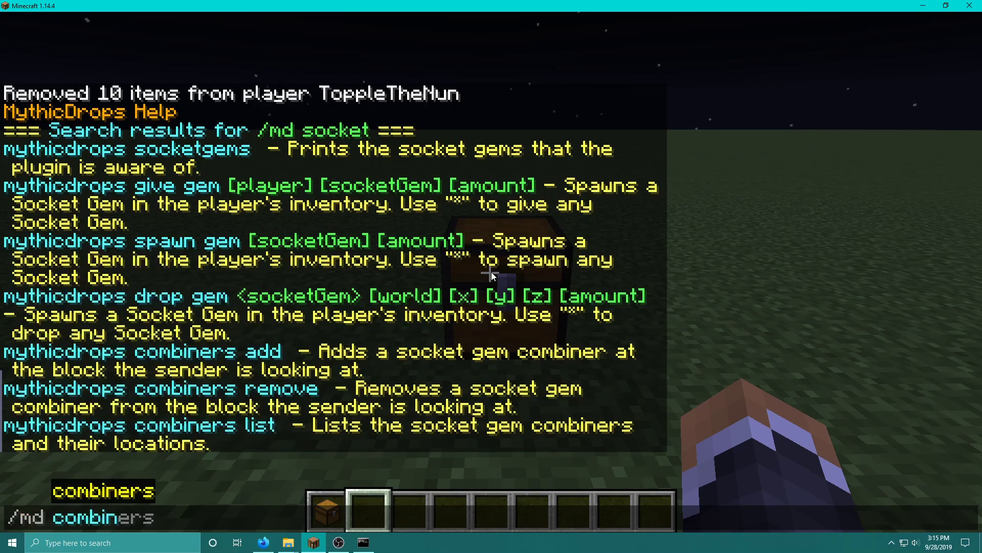
pyautogui.press('Return')
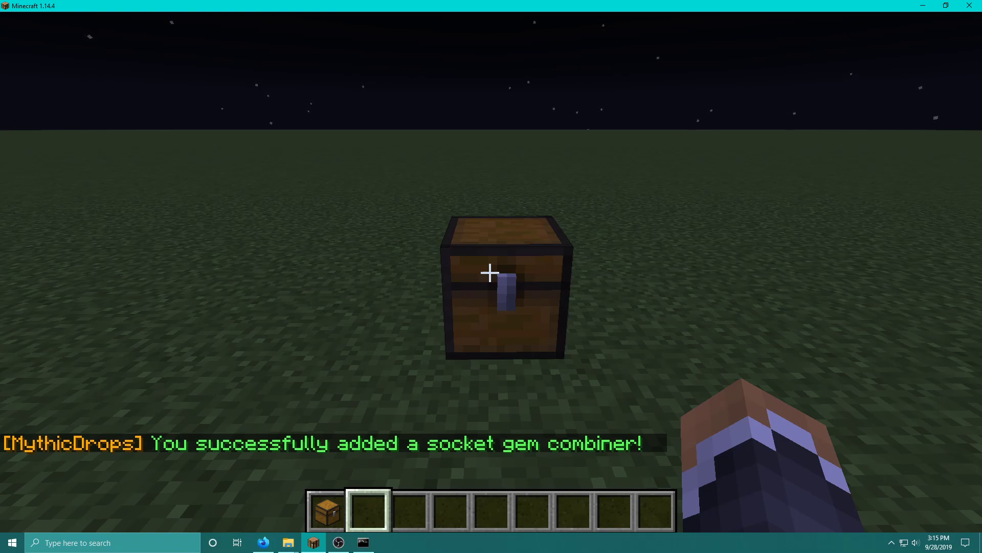
pyautogui.rightClick(491, 271)
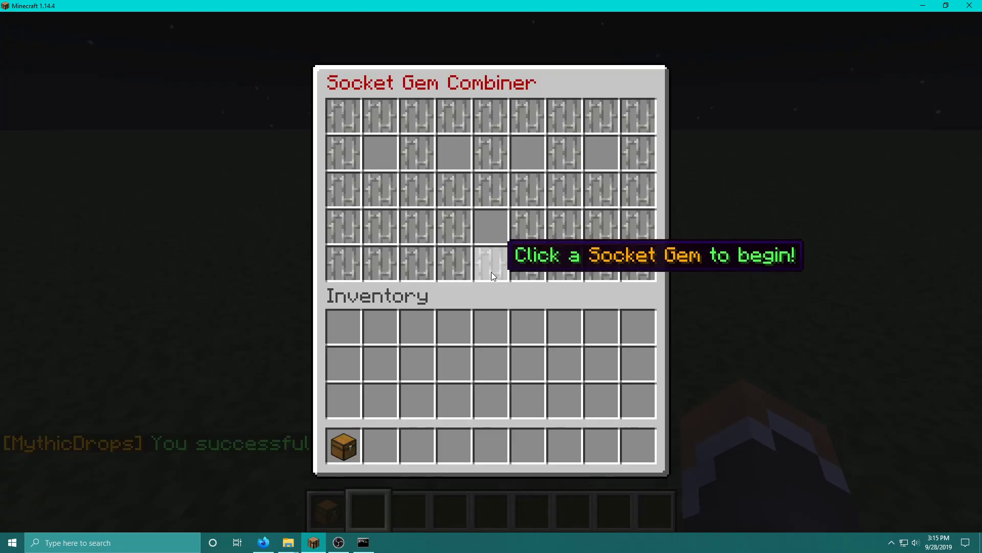
pyautogui.moveTo(653, 301)
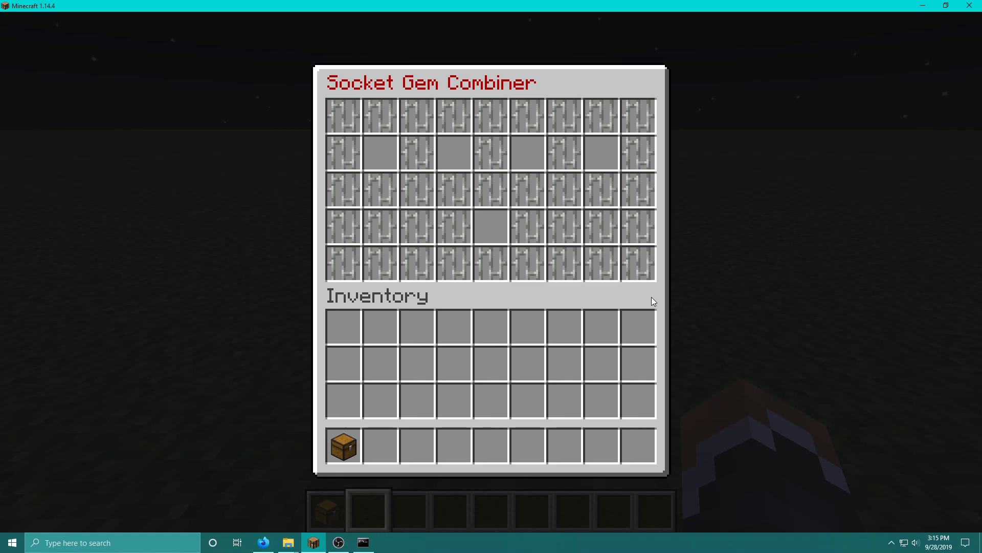
pyautogui.moveTo(637, 263)
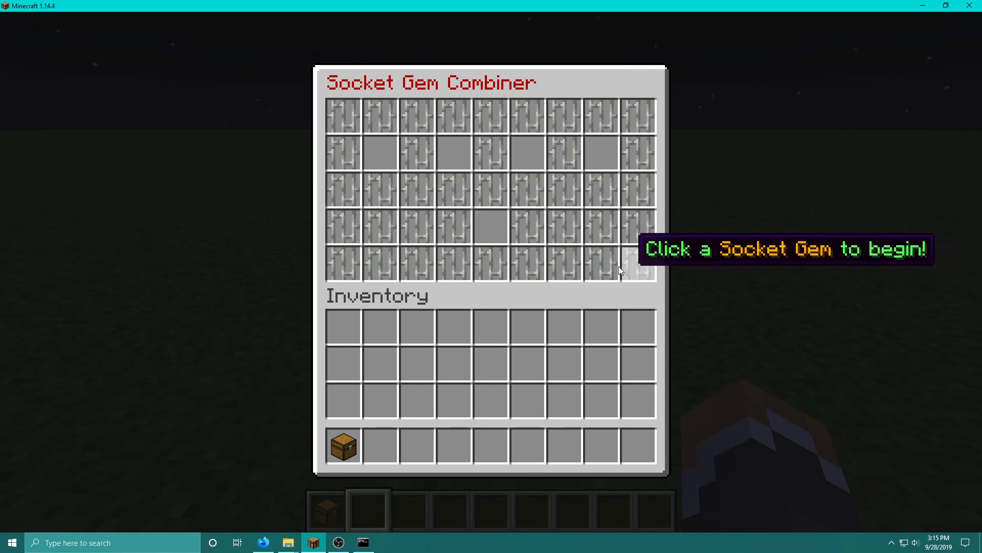
pyautogui.moveTo(351, 239)
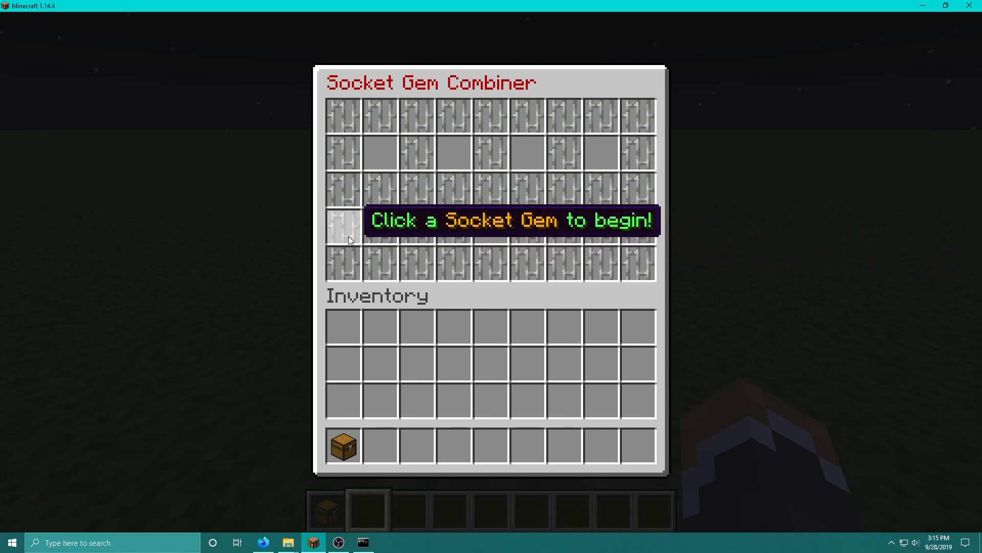
pyautogui.moveTo(358, 224)
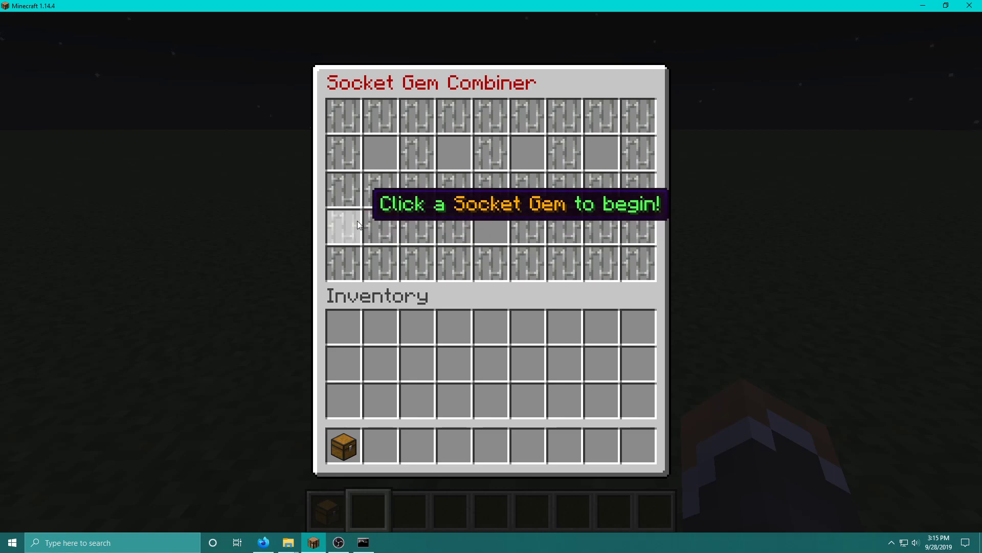
pyautogui.moveTo(454, 154)
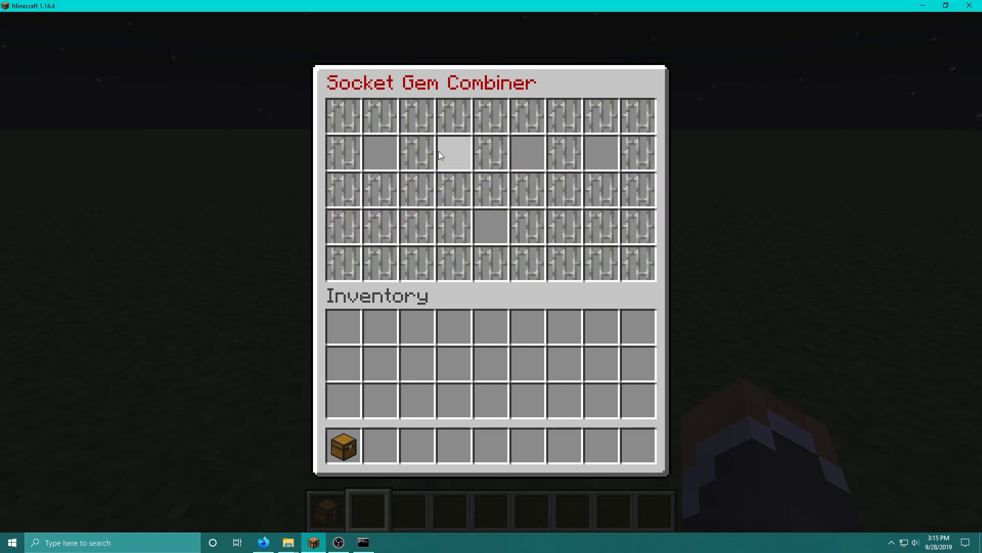
pyautogui.moveTo(710, 183)
pyautogui.write('/md')
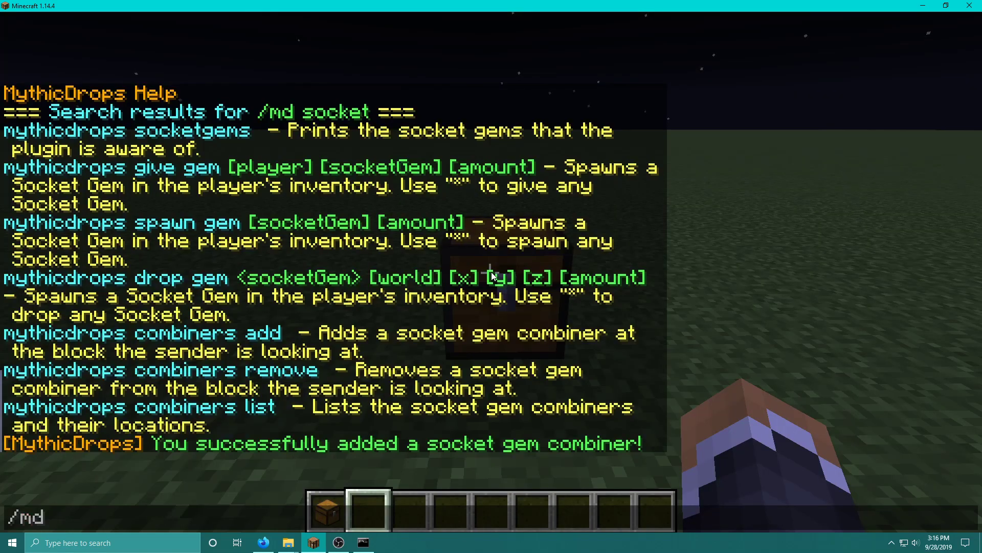
# Step: Spawn ten random socket gems with /md spawn gem * 10
pyautogui.write('spawn gem')
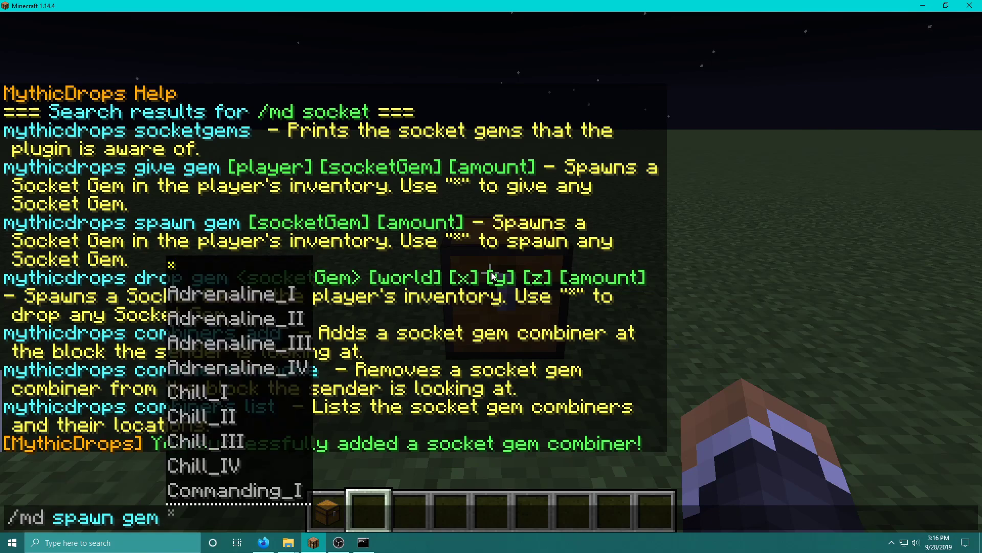
pyautogui.write('10')
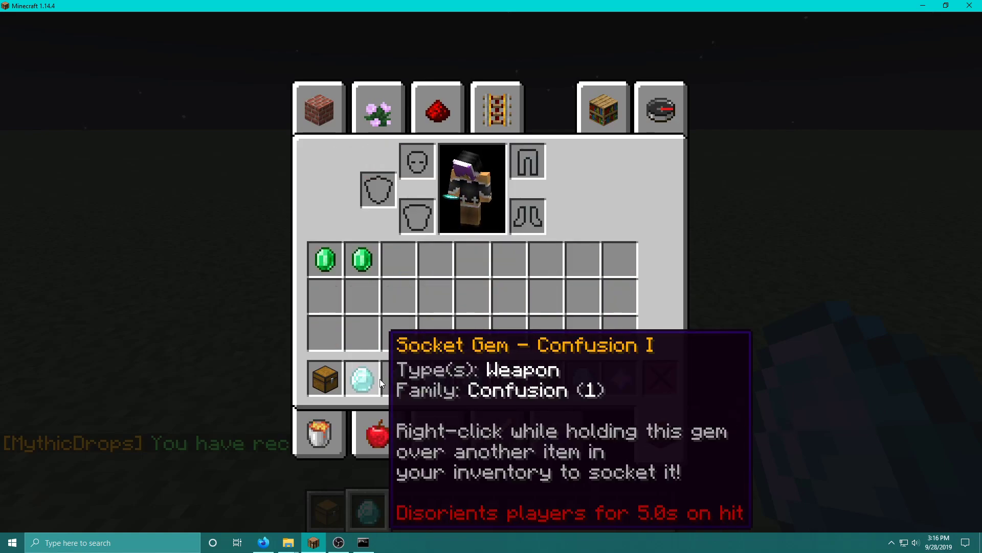
pyautogui.moveTo(372, 374)
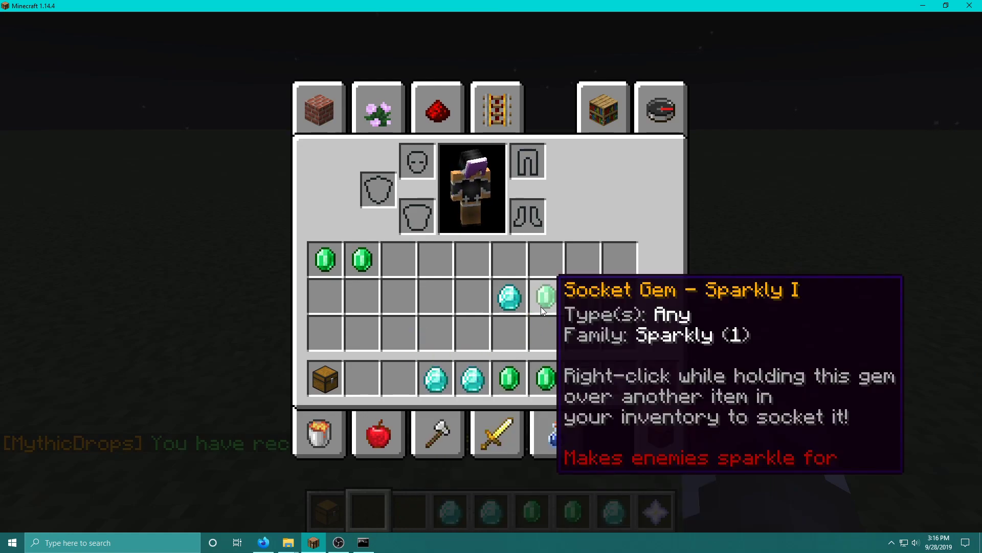
pyautogui.moveTo(508, 295)
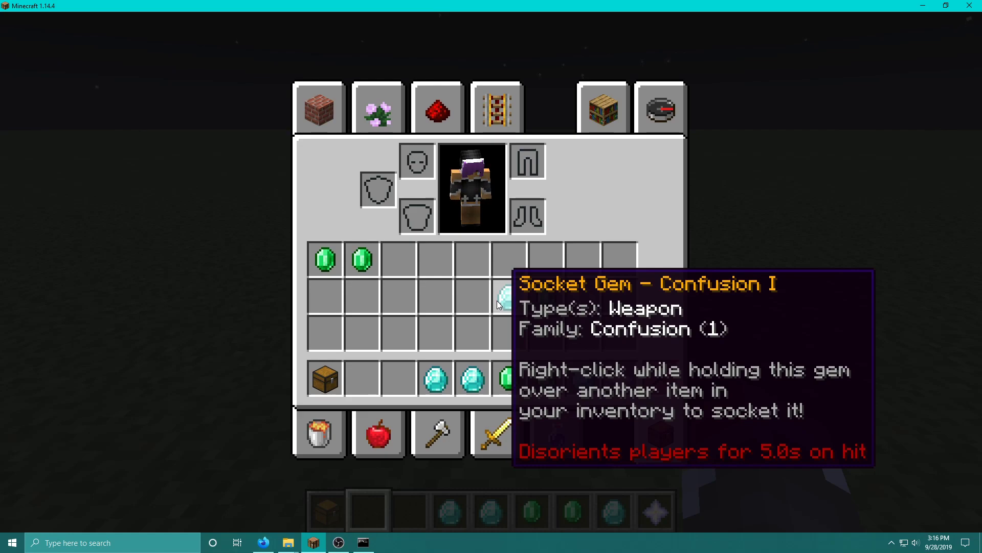
pyautogui.moveTo(466, 366)
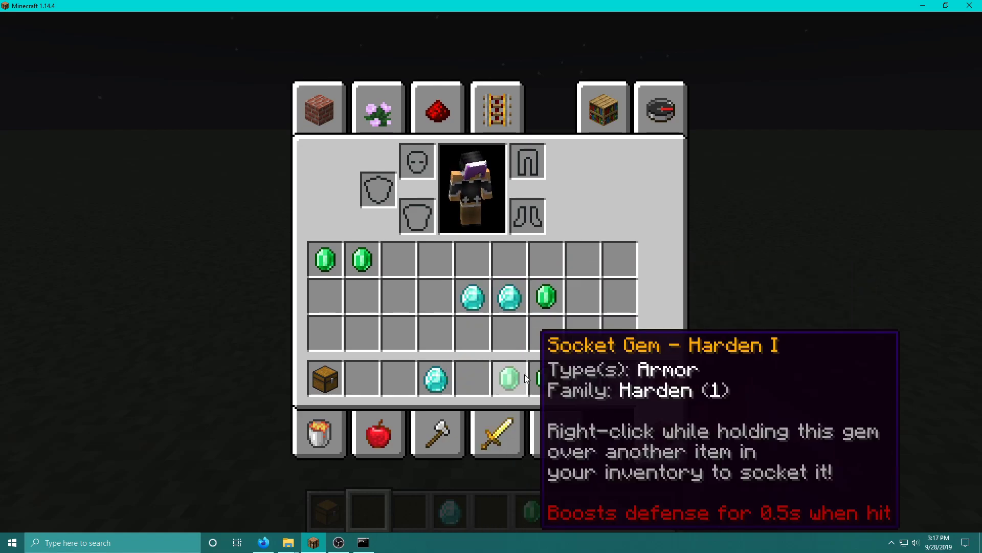
# Step: Combine four gems into a Weaken II gem, take it, then combine a second set of four
pyautogui.press('Escape')
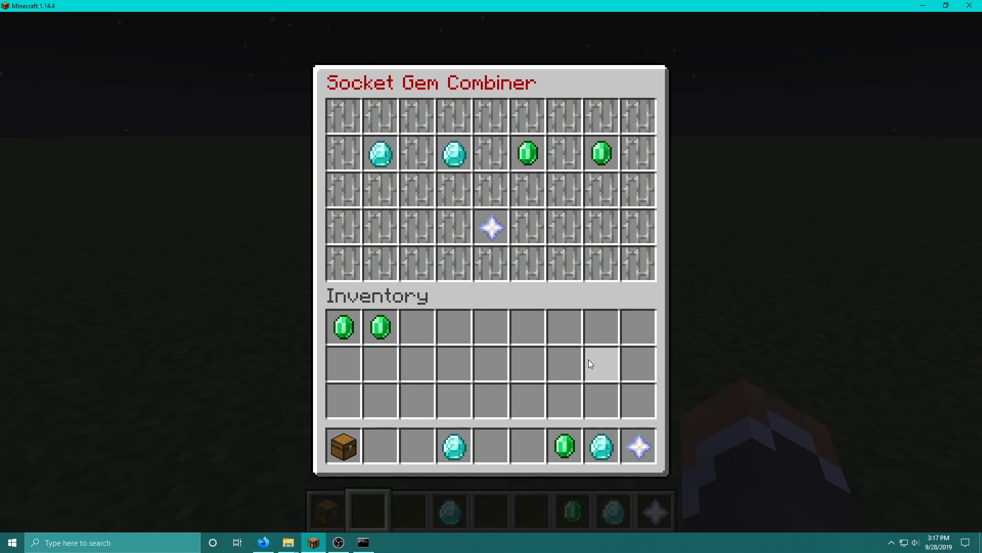
pyautogui.moveTo(491, 227)
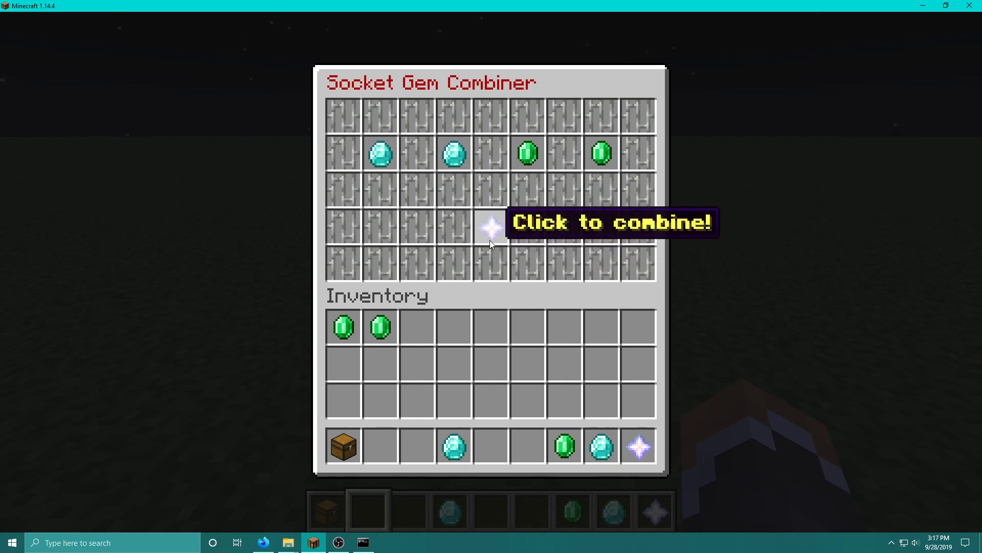
pyautogui.click(490, 227)
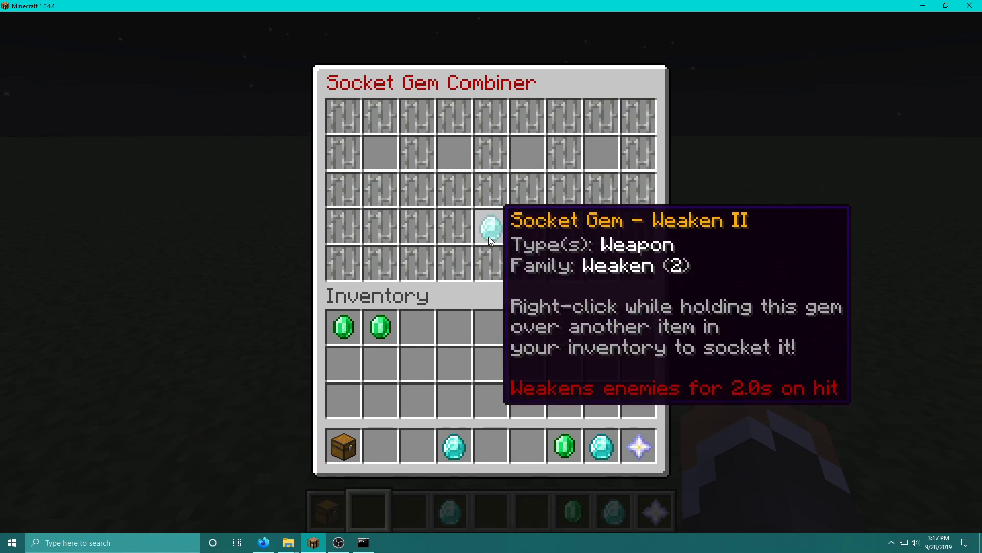
pyautogui.moveTo(495, 225)
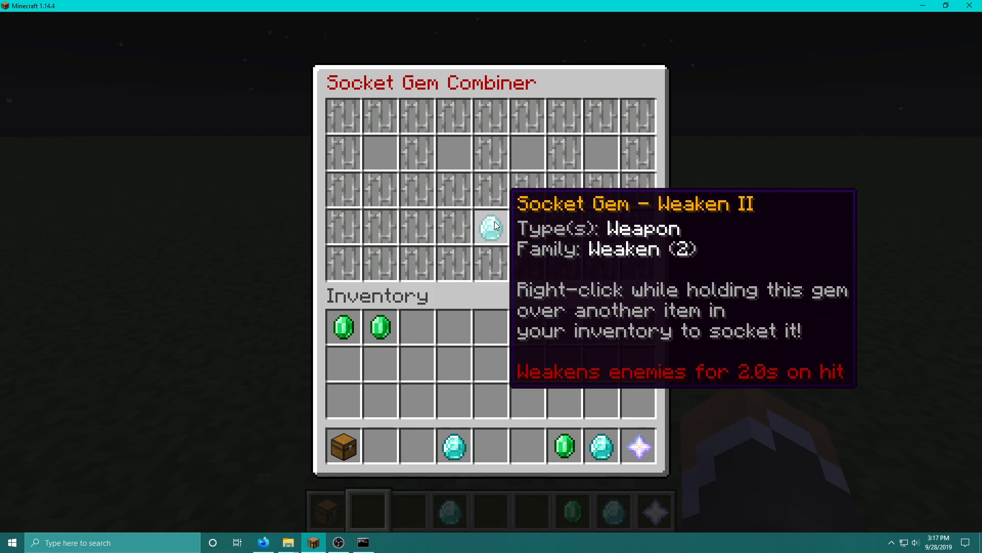
pyautogui.click(490, 227)
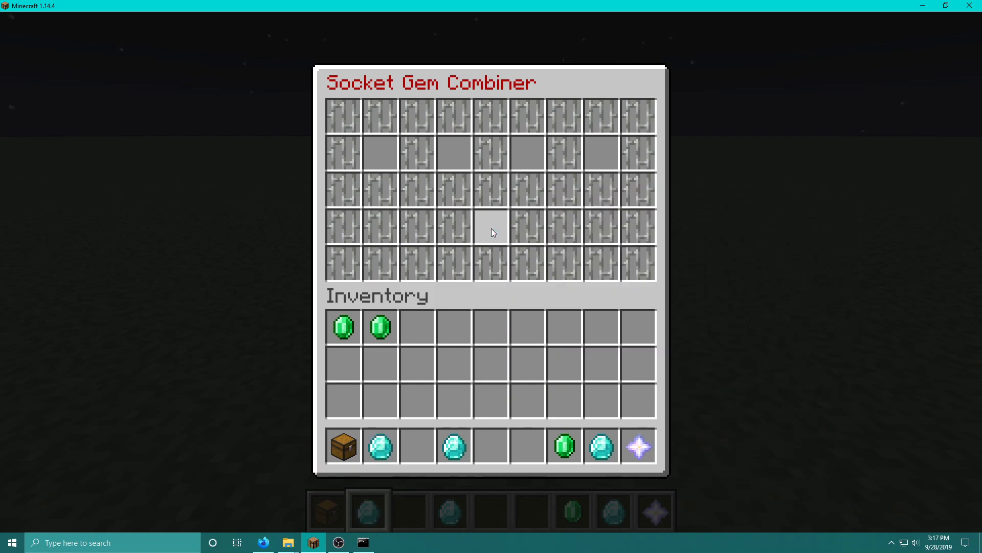
pyautogui.moveTo(380, 446)
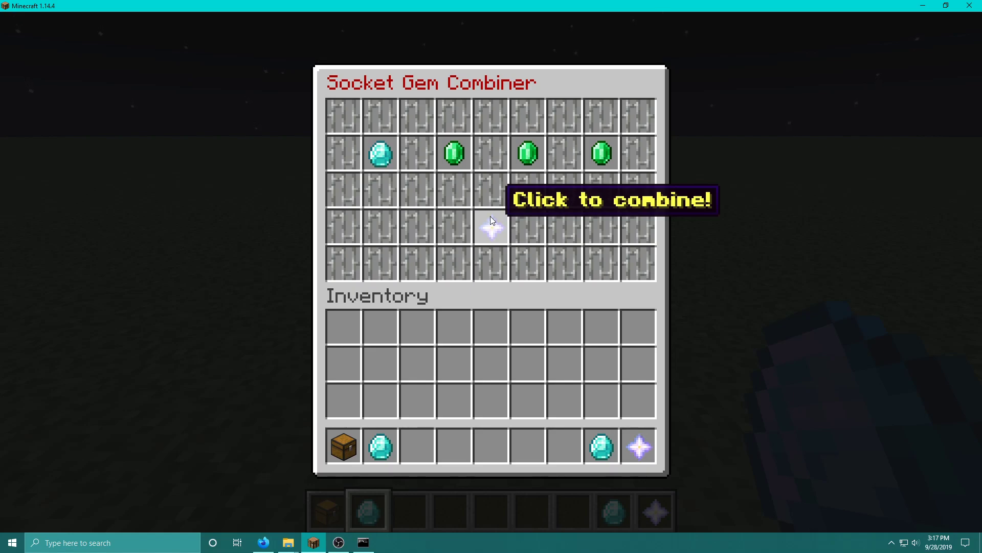
pyautogui.click(490, 227)
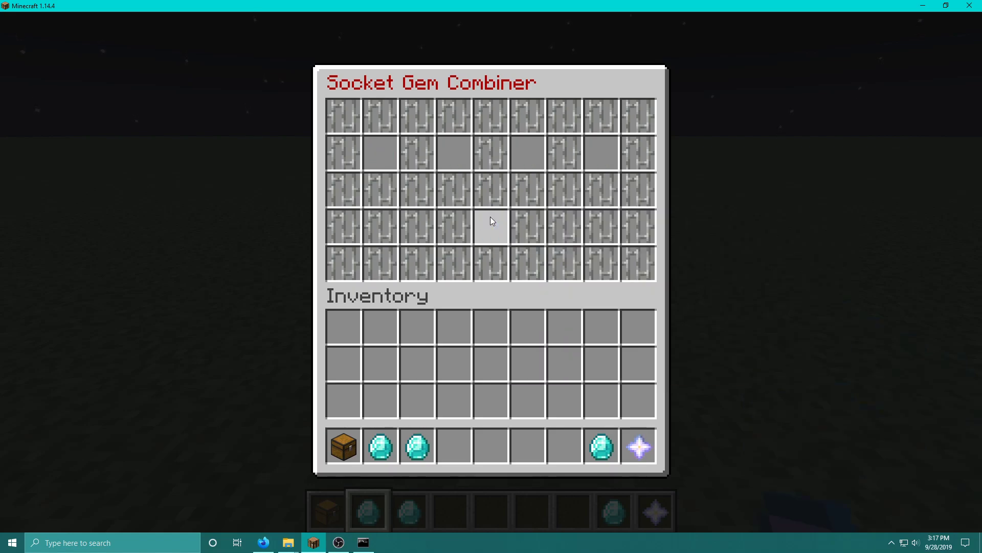
# Step: Run /md combiners remove on the chest and confirm it opens as a plain chest
pyautogui.press('Escape')
pyautogui.write('/md combiners')
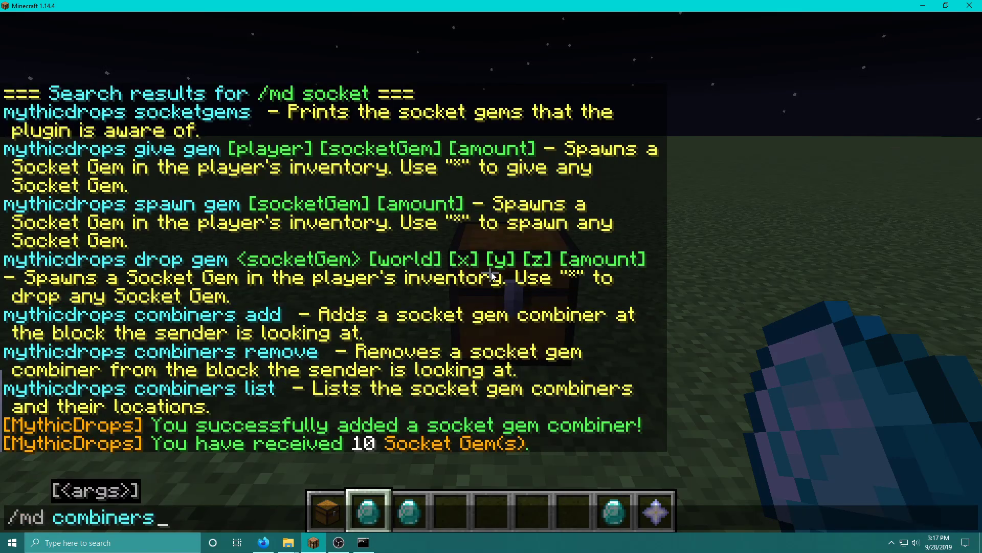
pyautogui.press('Return')
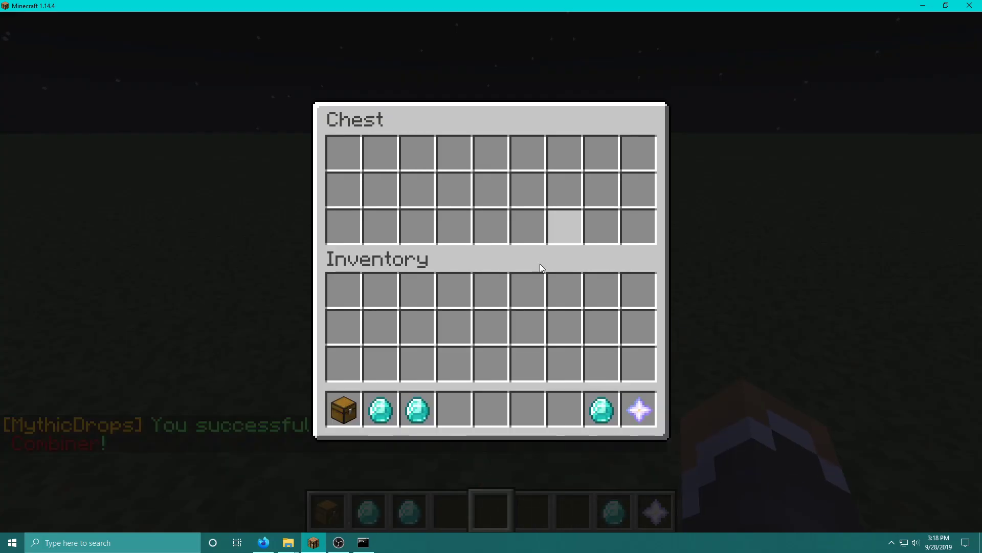
pyautogui.press('Escape')
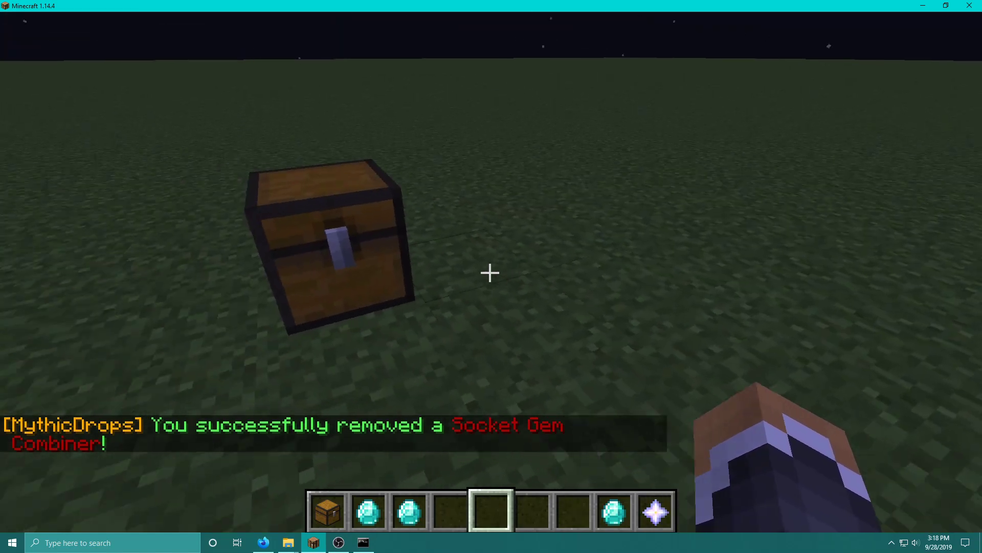
pyautogui.press('e')
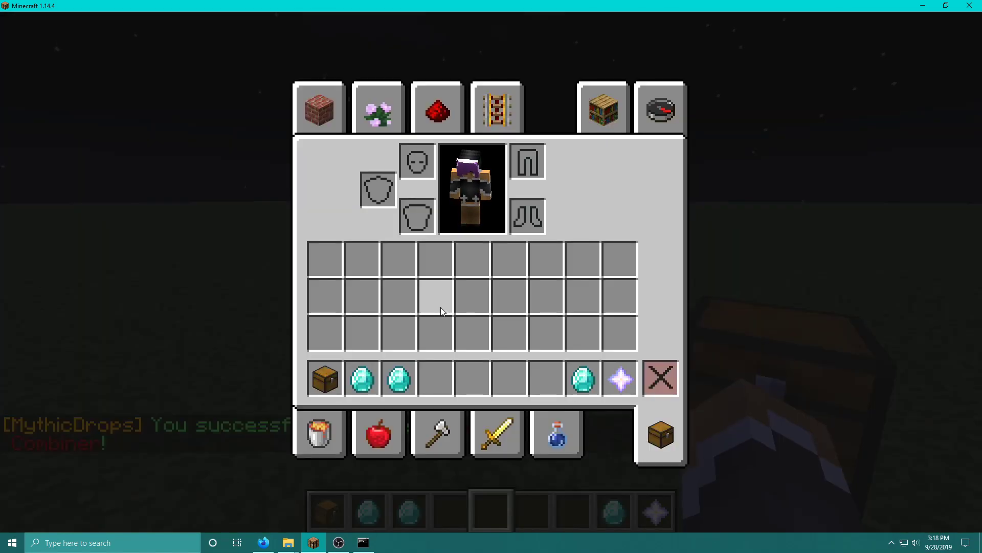
pyautogui.moveTo(437, 288)
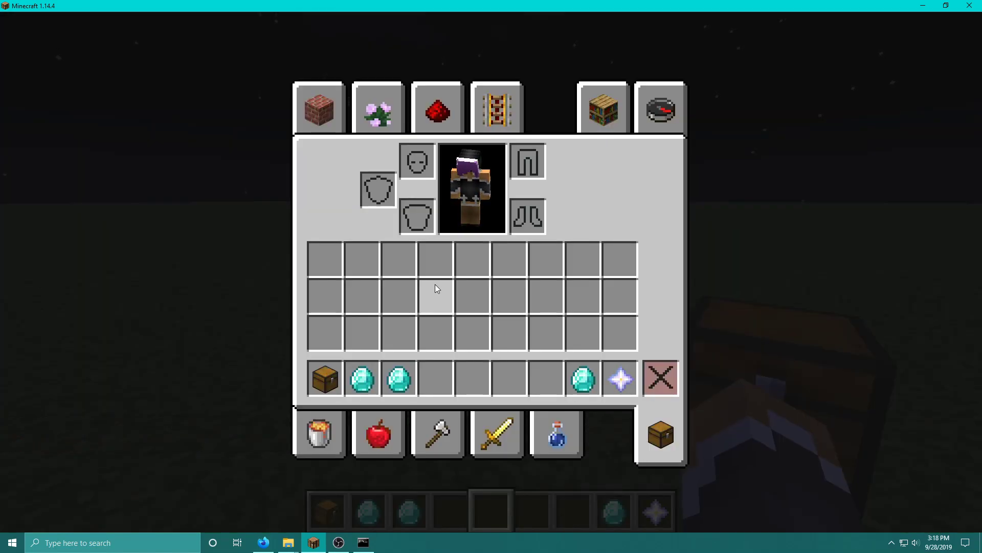
pyautogui.moveTo(435, 293)
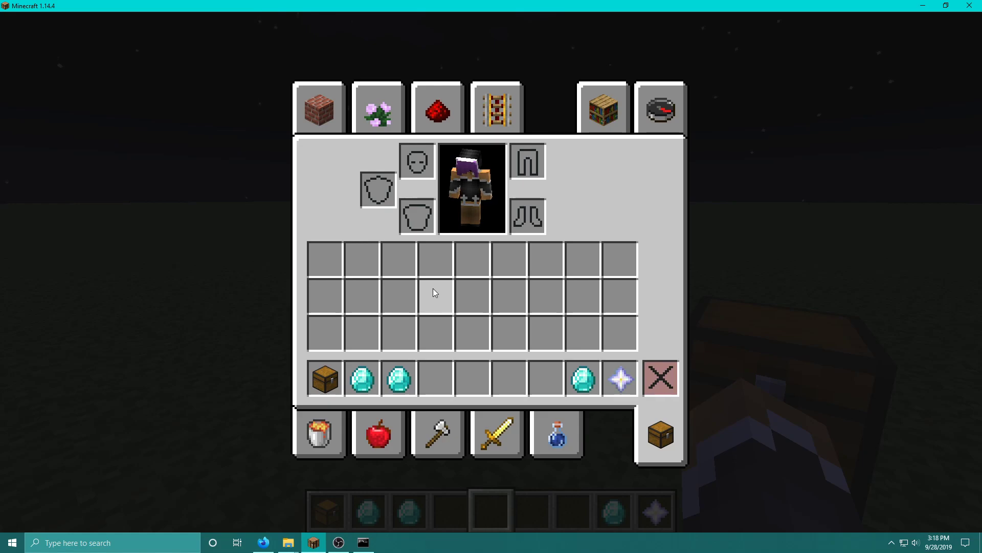
# Step: Spawn tier items, switch to /gamemode survival and socket a gem into an item
pyautogui.press('Escape')
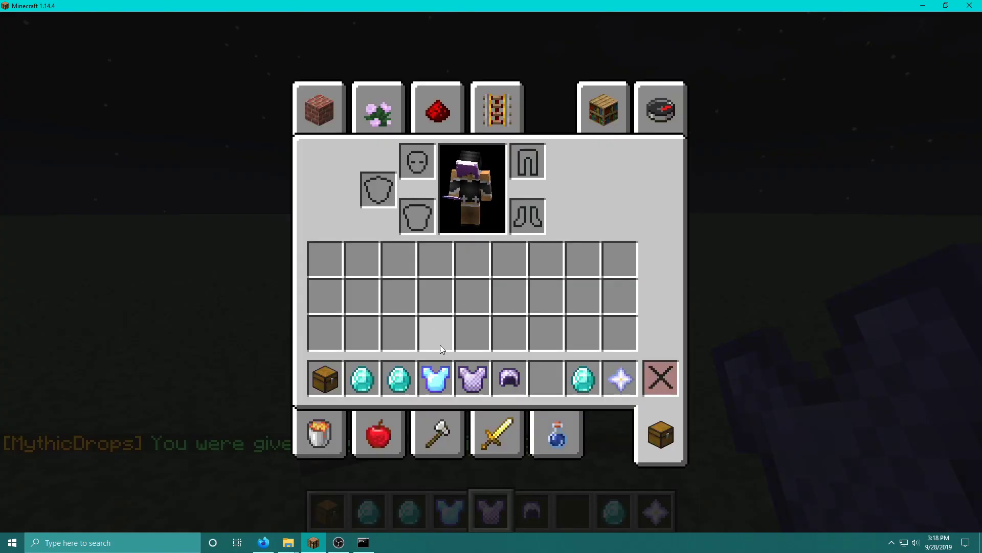
pyautogui.moveTo(436, 378)
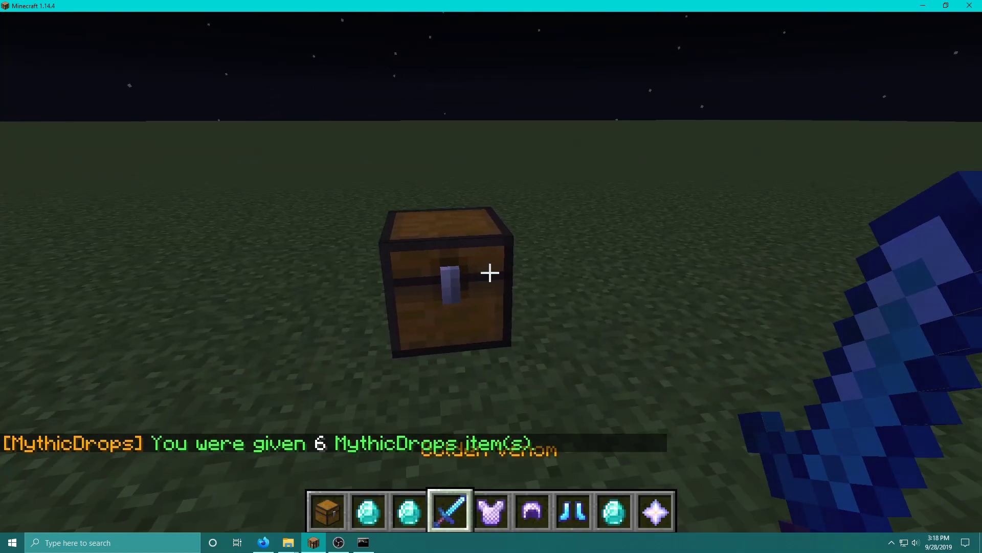
pyautogui.write('/gamo')
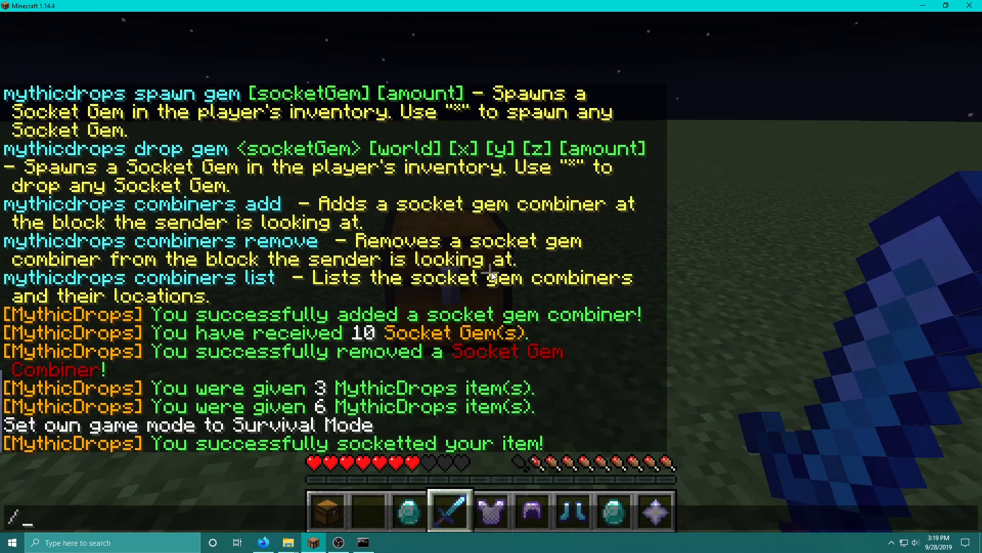
# Step: Spawn an identity tome and an unidentified item, then identify it into a Common leather tunic
pyautogui.write('md combiners')
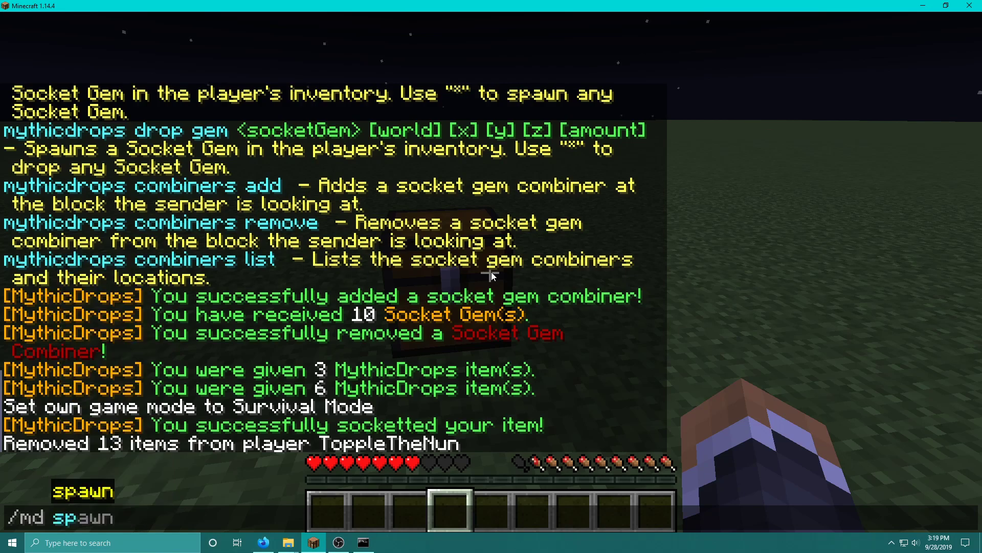
pyautogui.write('tome')
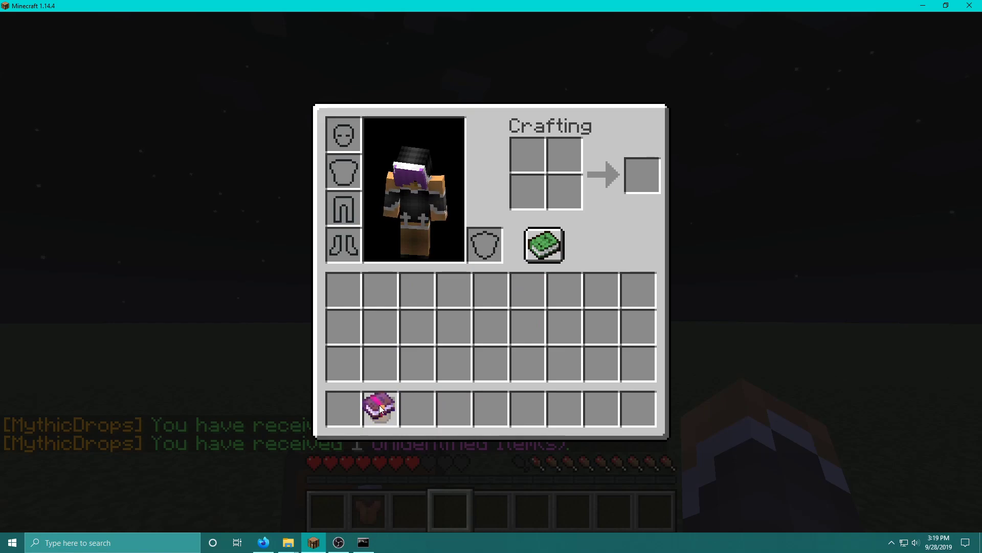
pyautogui.click(379, 409)
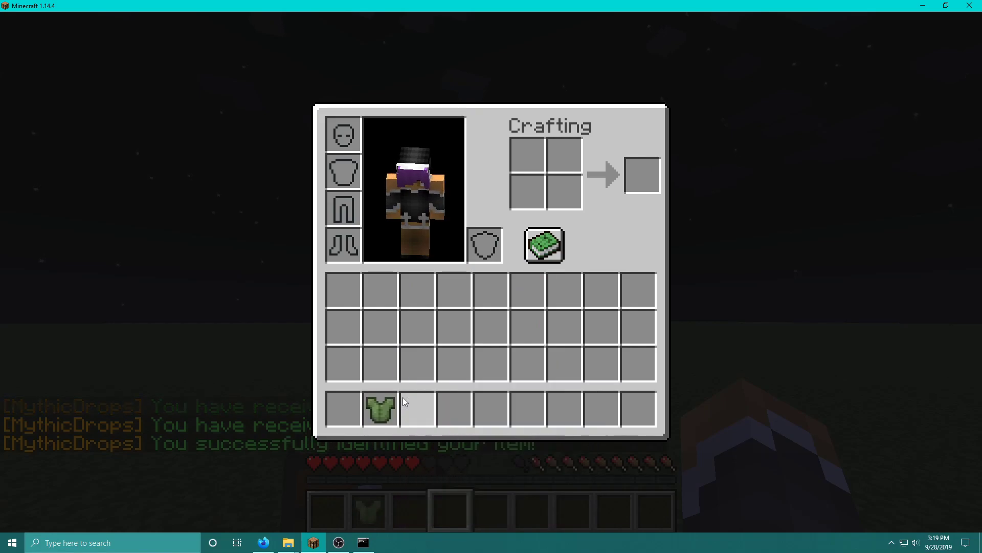
pyautogui.moveTo(379, 408)
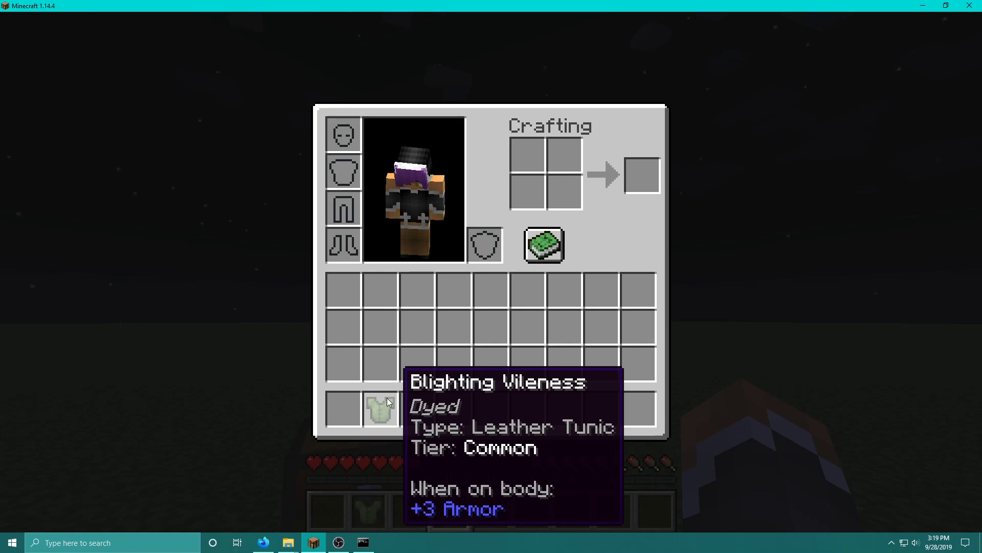
pyautogui.moveTo(215, 340)
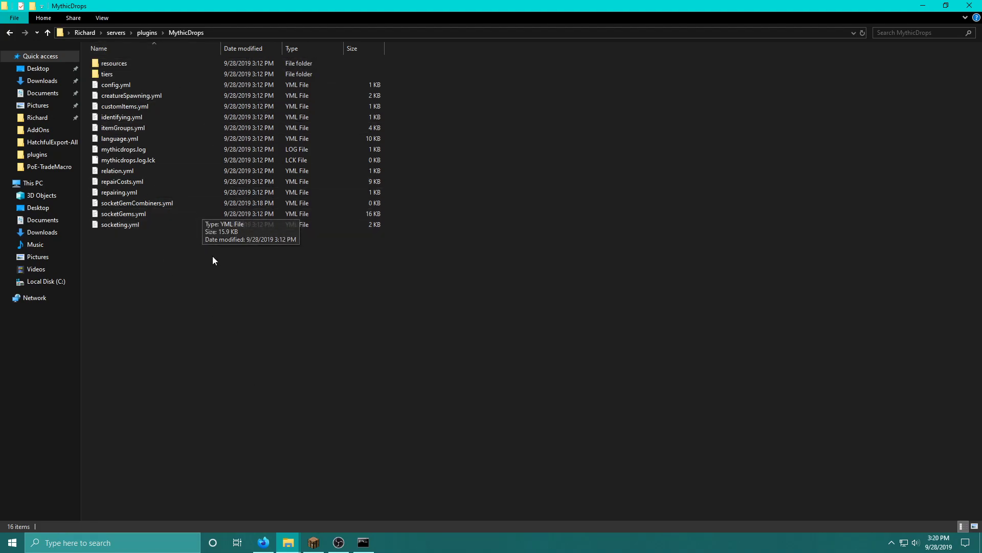
# Step: Open itemGroups.yml in VS Code and review the sword and melee group lists
pyautogui.click(123, 150)
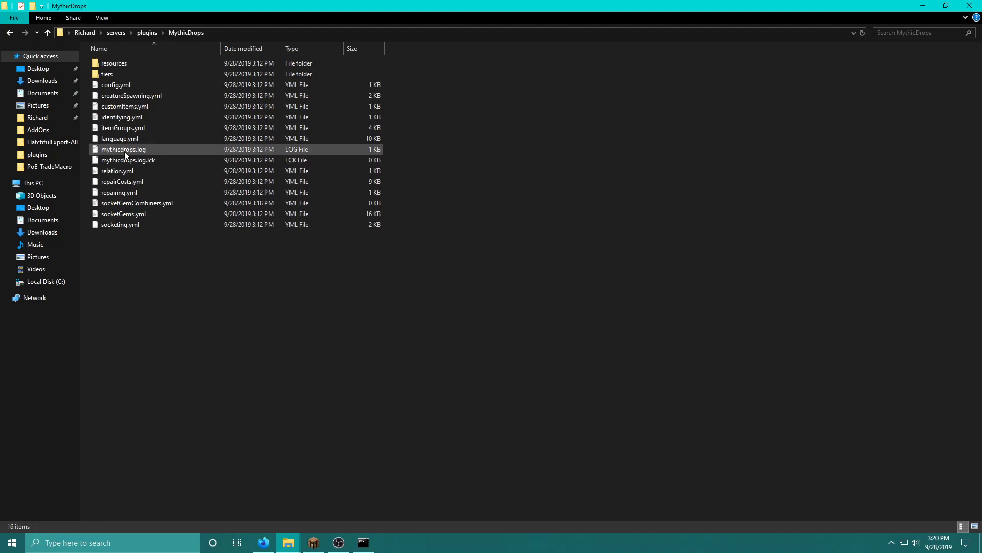
pyautogui.moveTo(134, 132)
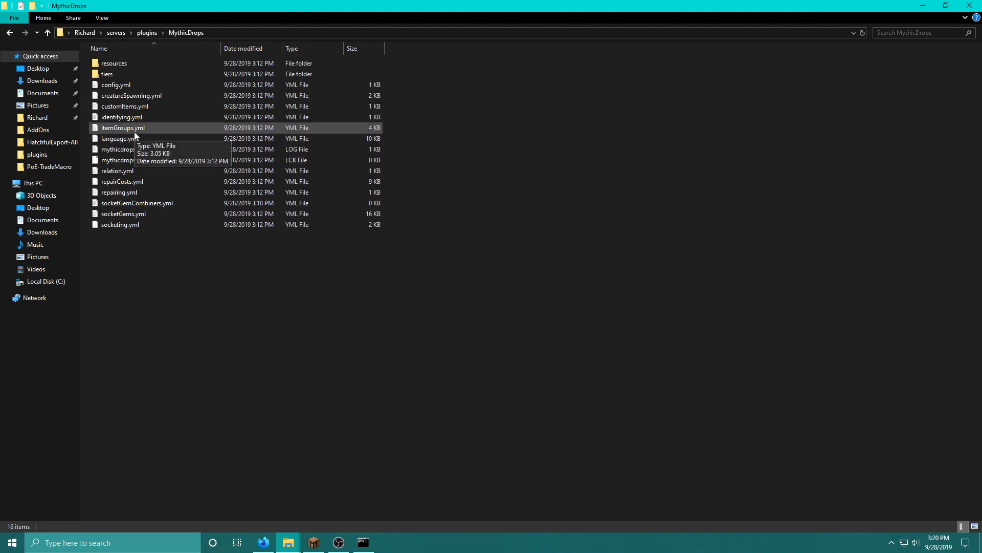
pyautogui.doubleClick(121, 128)
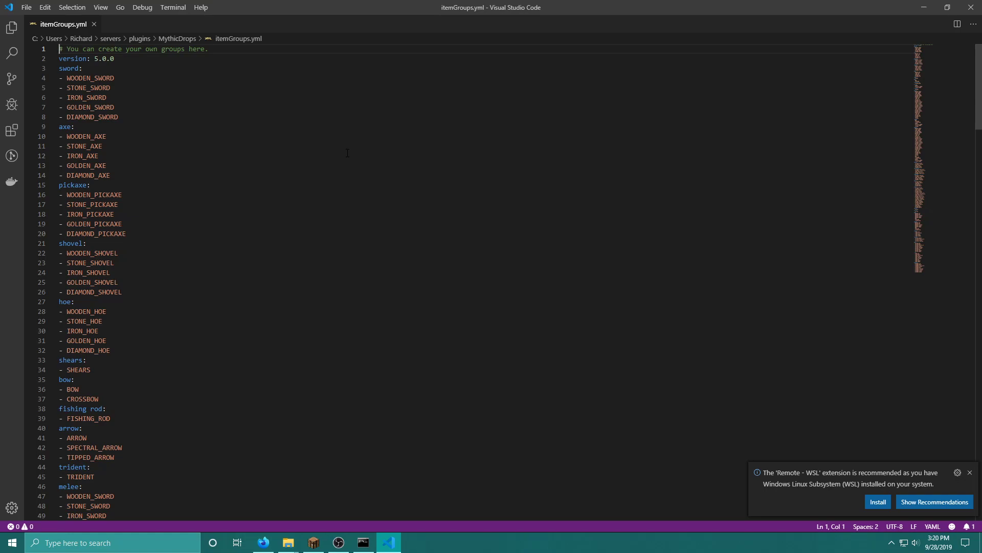
pyautogui.doubleClick(67, 68)
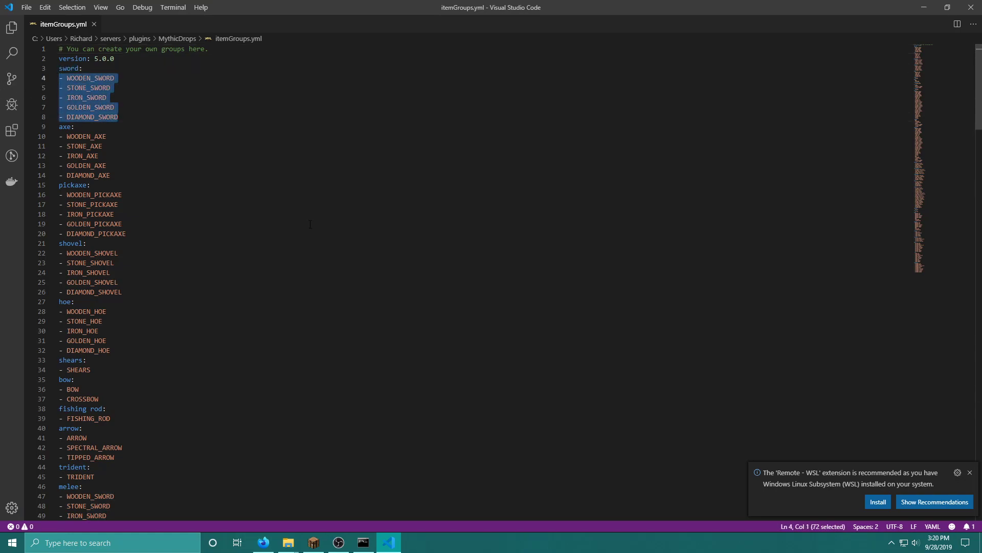
pyautogui.scroll(-3)
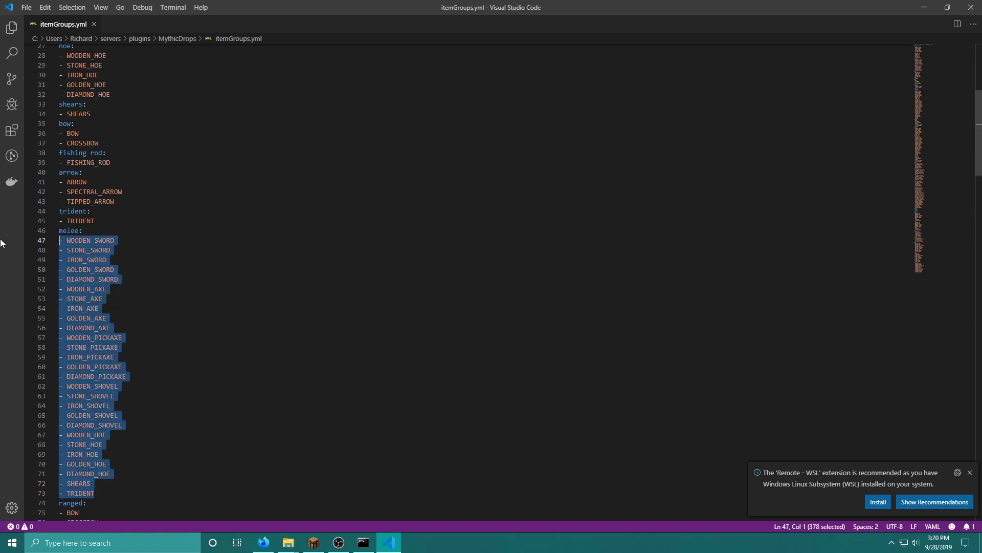
pyautogui.moveTo(200, 289)
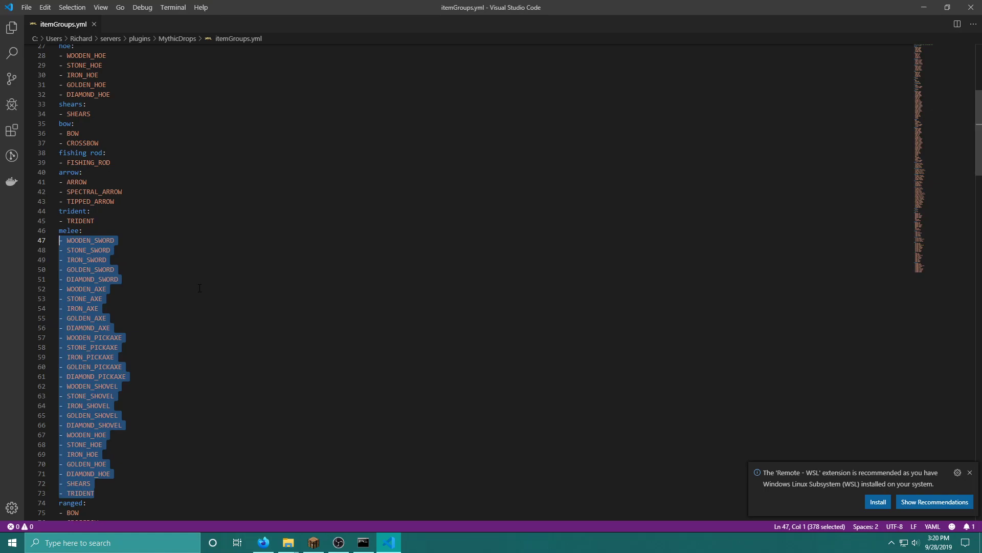
pyautogui.moveTo(313, 542)
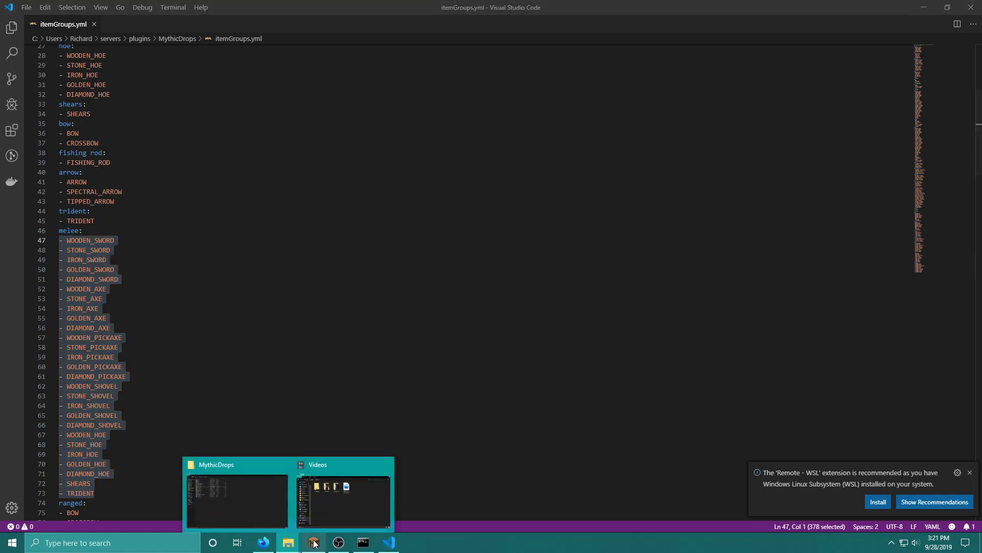
# Step: Open socketGems.yml and inspect the Harden I gem definition
pyautogui.click(236, 502)
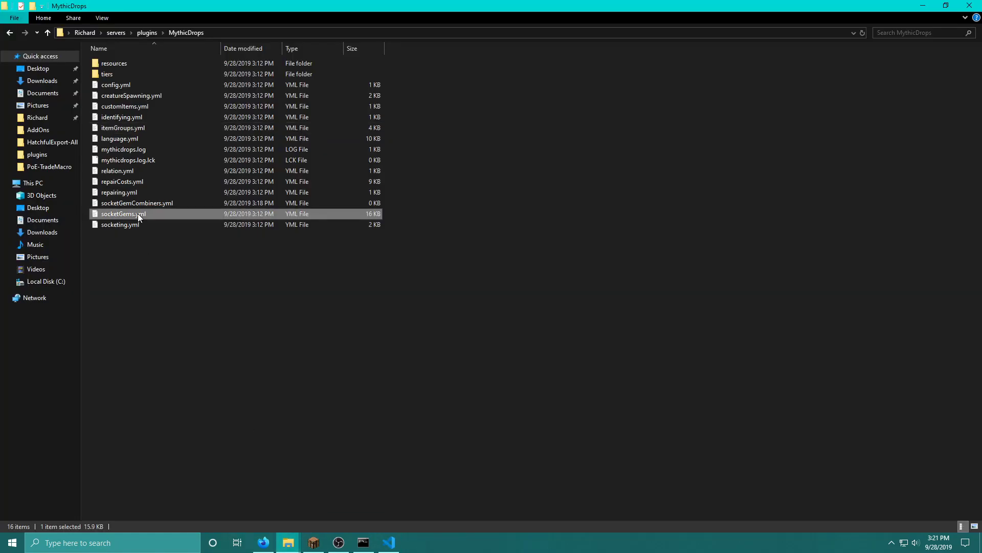
pyautogui.doubleClick(122, 214)
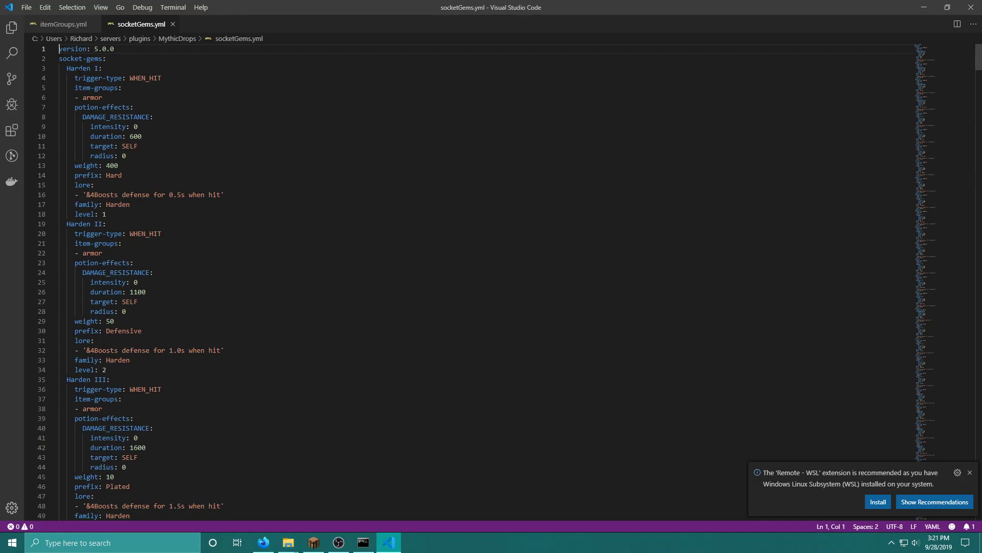
pyautogui.doubleClick(115, 78)
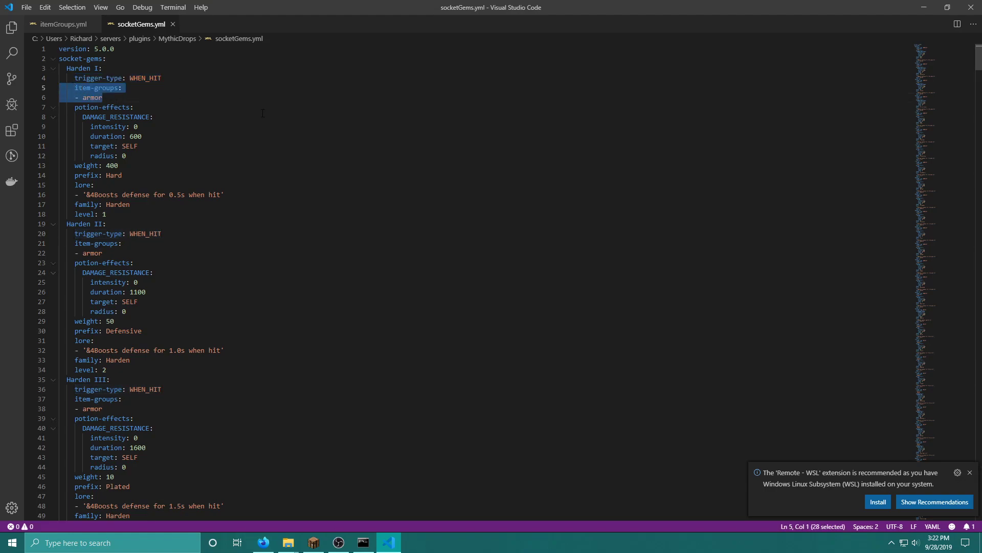
pyautogui.moveTo(285, 108)
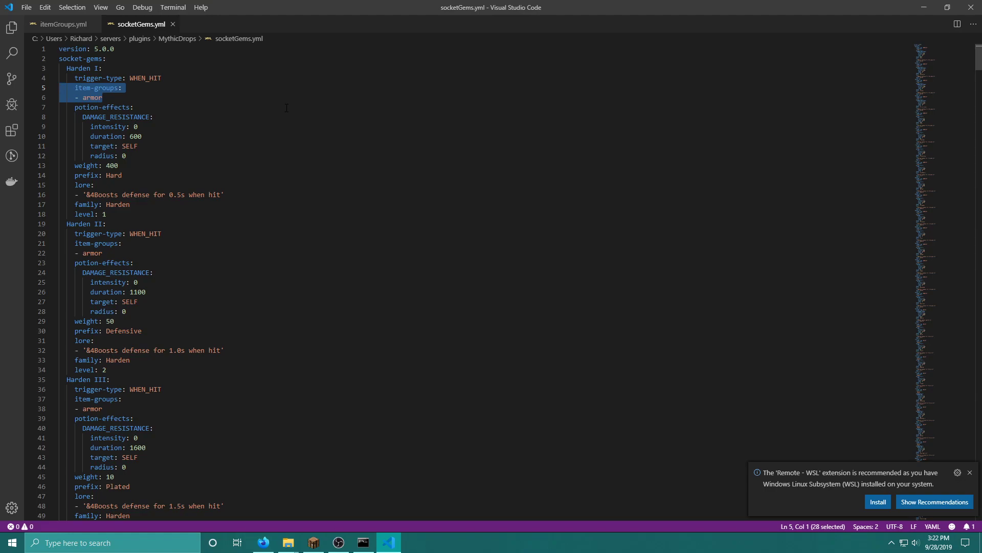
# Step: Find the armor group in itemGroups.yml, then return to socketGems.yml
pyautogui.click(60, 23)
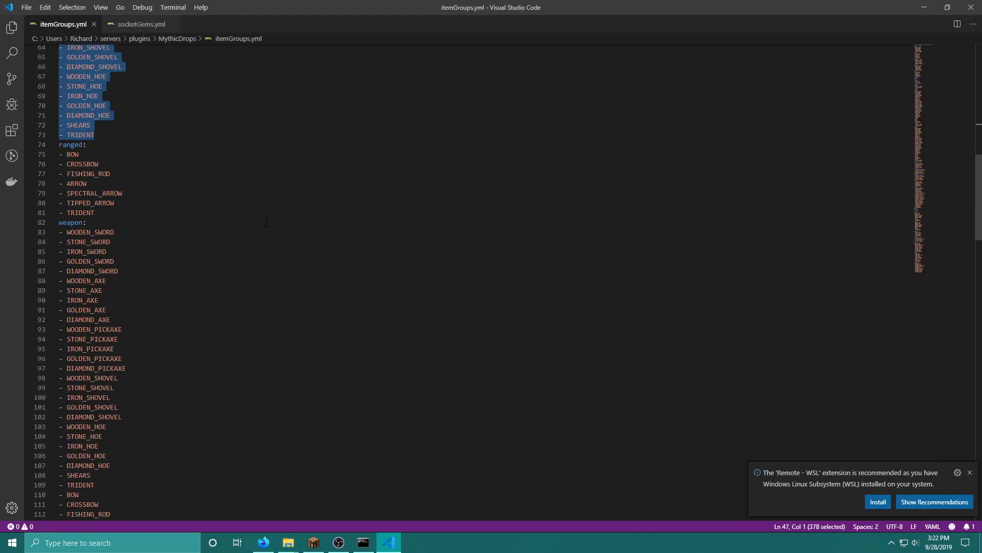
pyautogui.scroll(-3)
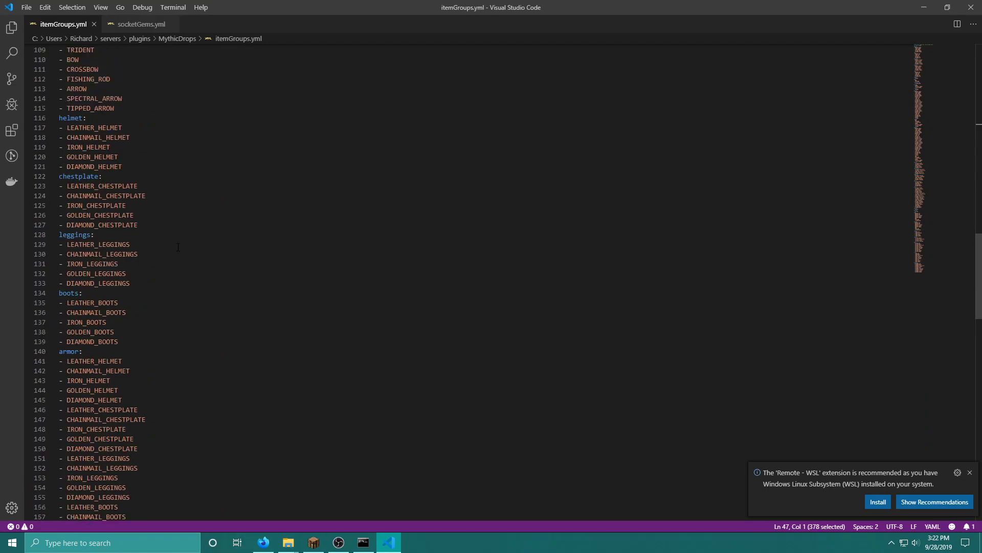
pyautogui.scroll(-3)
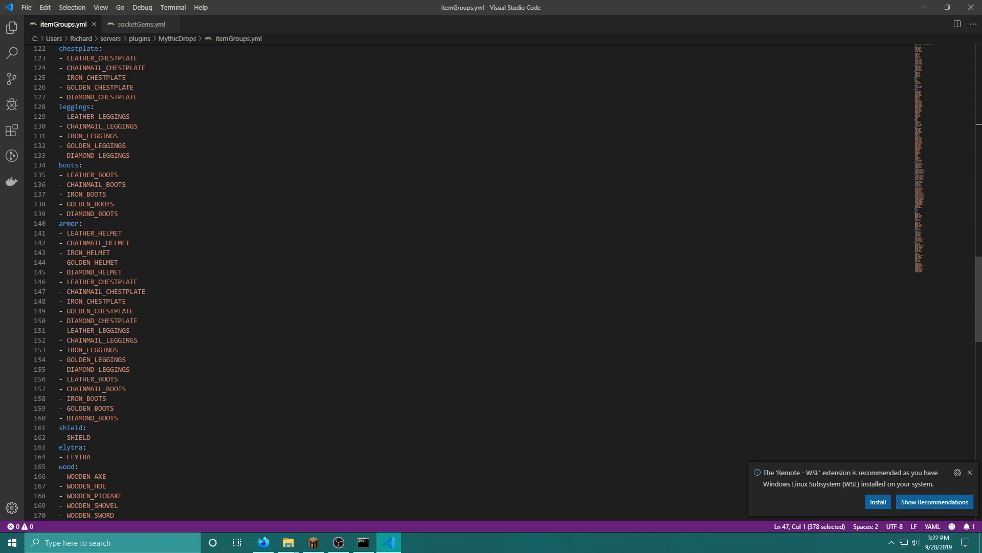
pyautogui.click(143, 23)
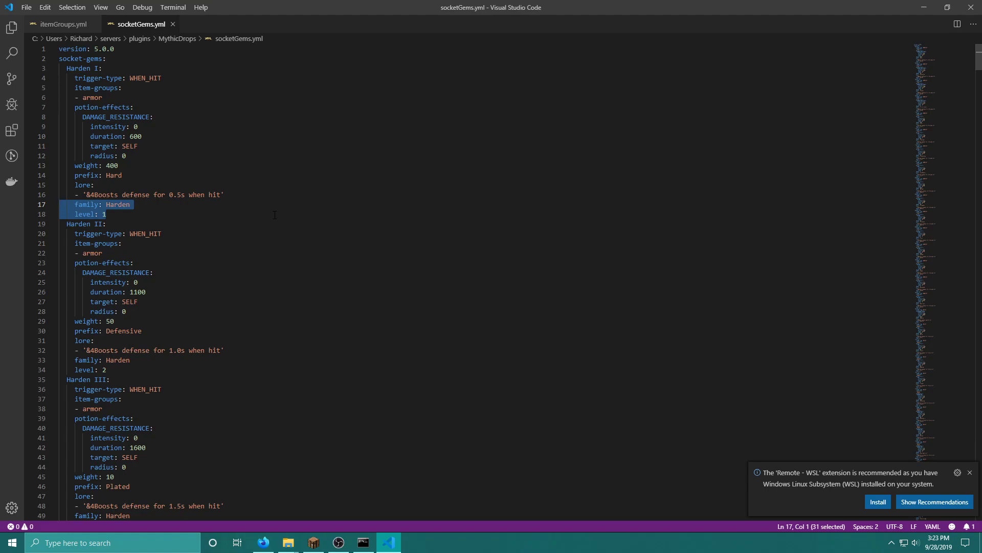
pyautogui.moveTo(288, 542)
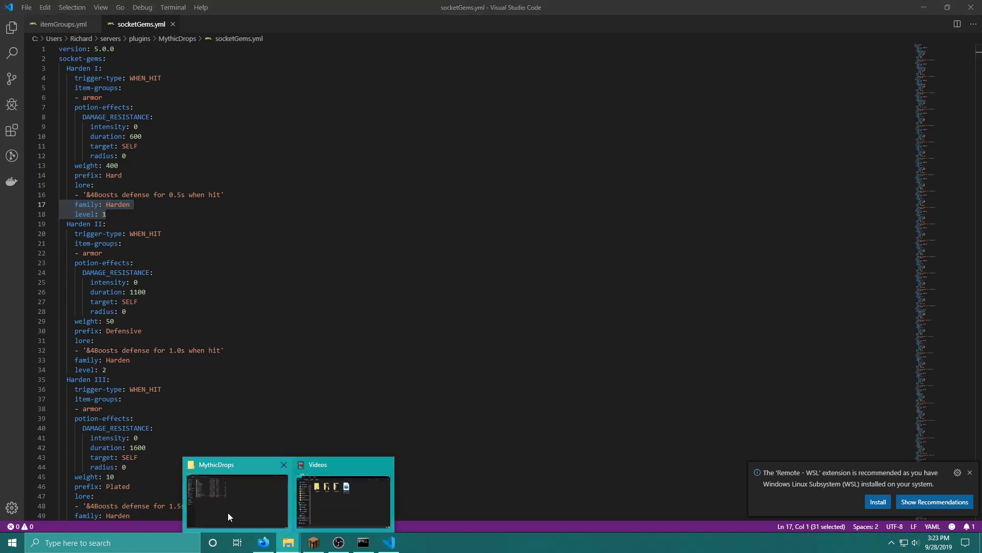
# Step: Open socketing.yml from the plugin folder and review the socket options at its top
pyautogui.click(236, 502)
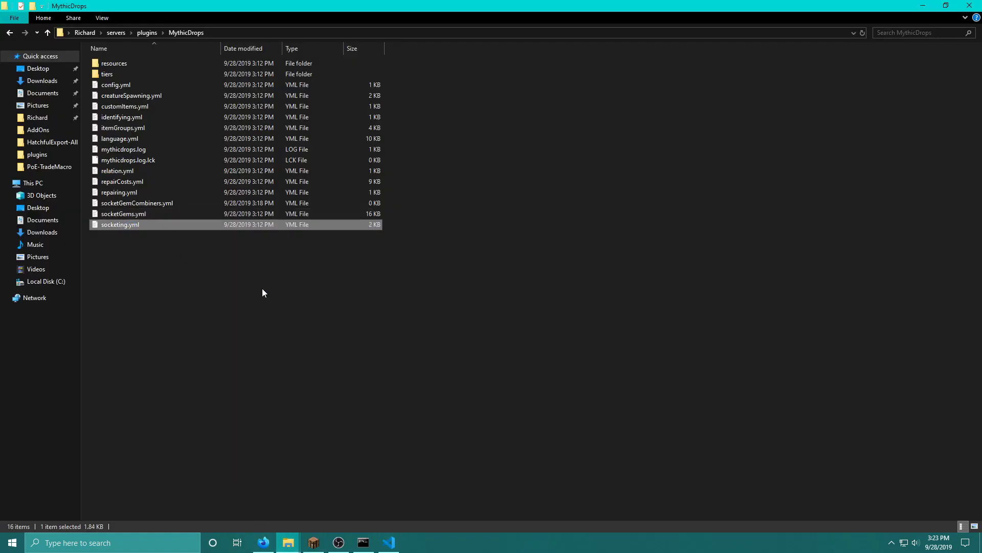
pyautogui.doubleClick(120, 224)
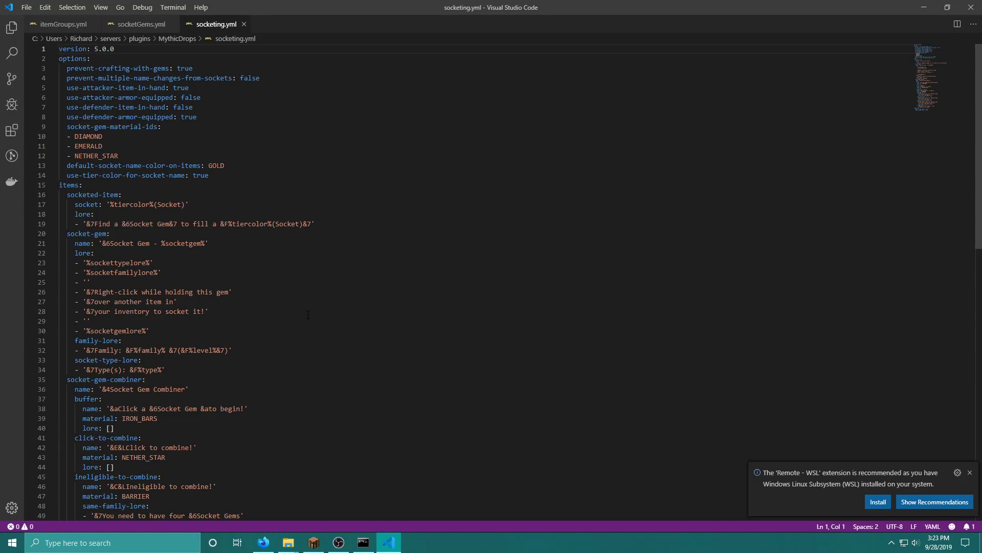
pyautogui.scroll(-3)
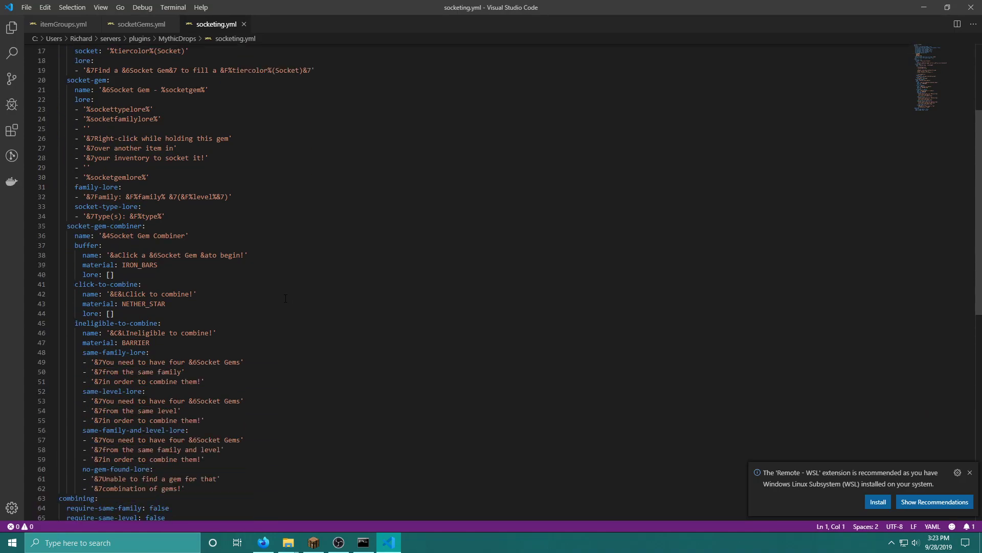
pyautogui.scroll(3)
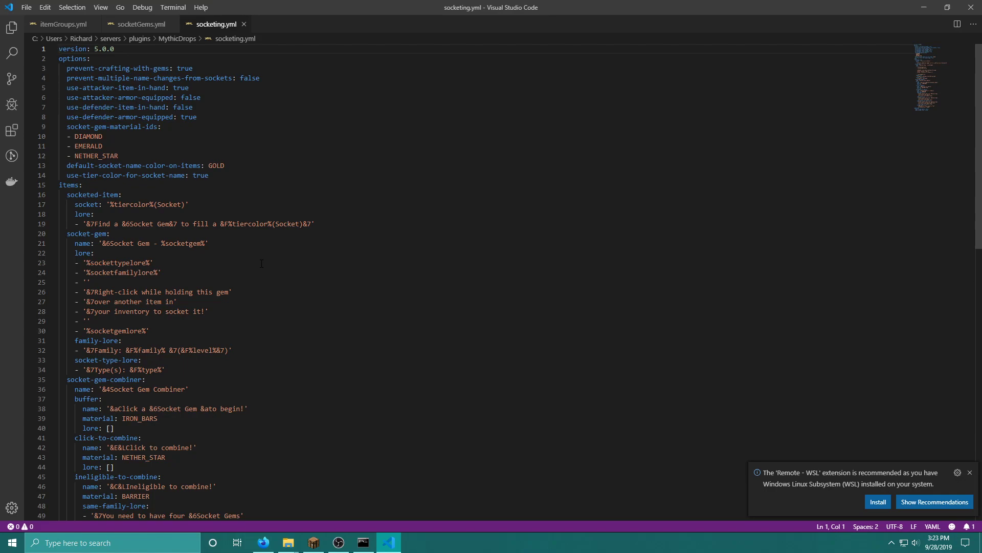
# Step: Scroll through the gem lore and combining family/level settings and back up
pyautogui.scroll(-3)
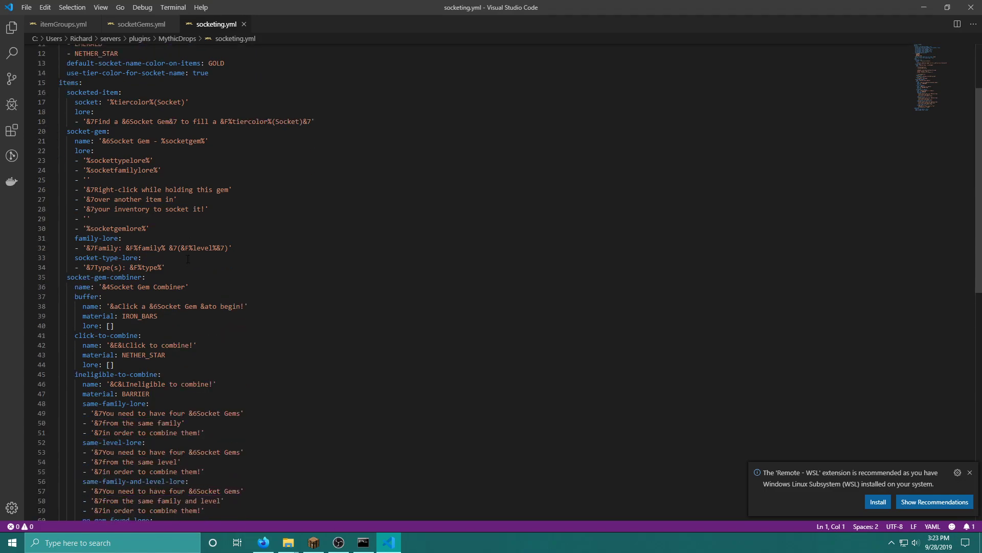
pyautogui.scroll(3)
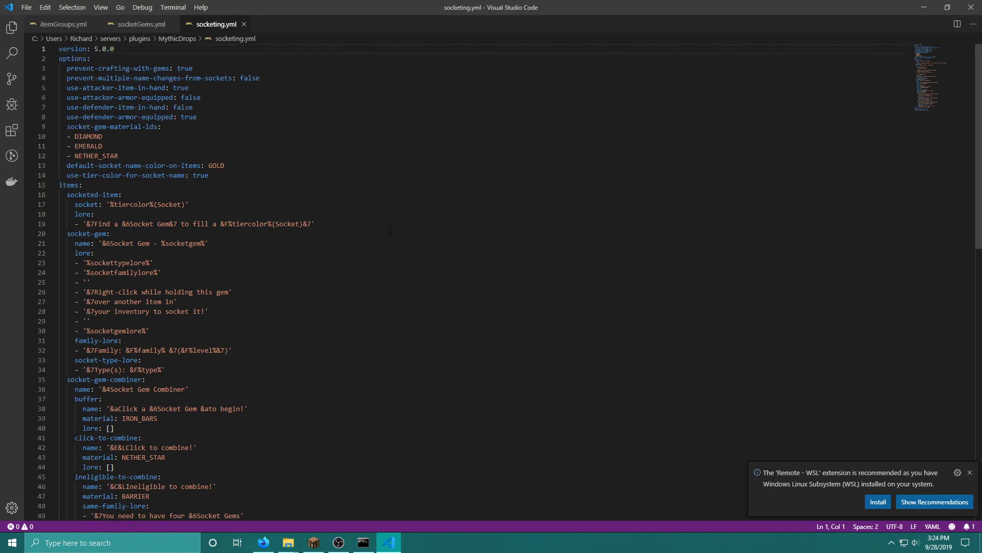
pyautogui.scroll(-3)
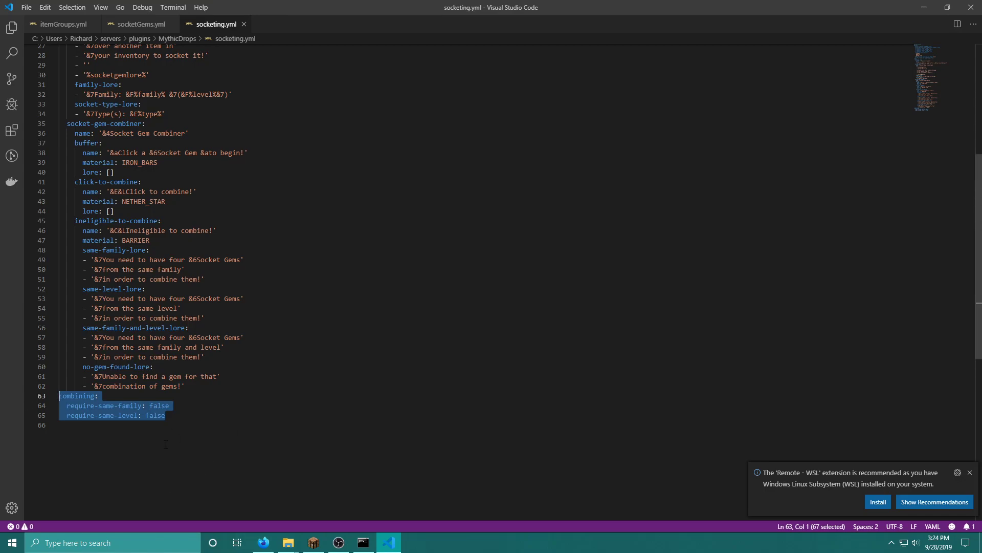
pyautogui.scroll(3)
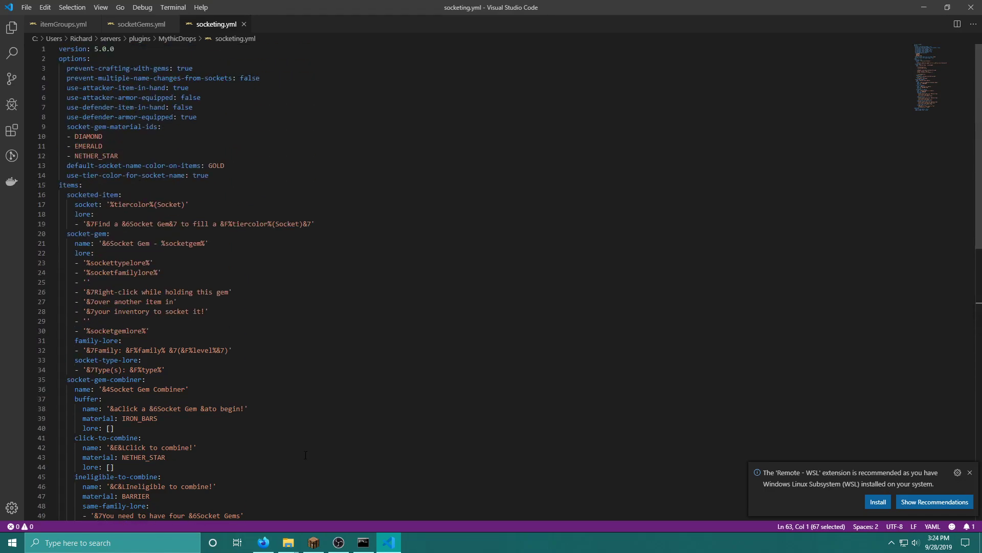
# Step: Open the repairing and repairCosts configs, highlighting the playSounds setting
pyautogui.click(288, 542)
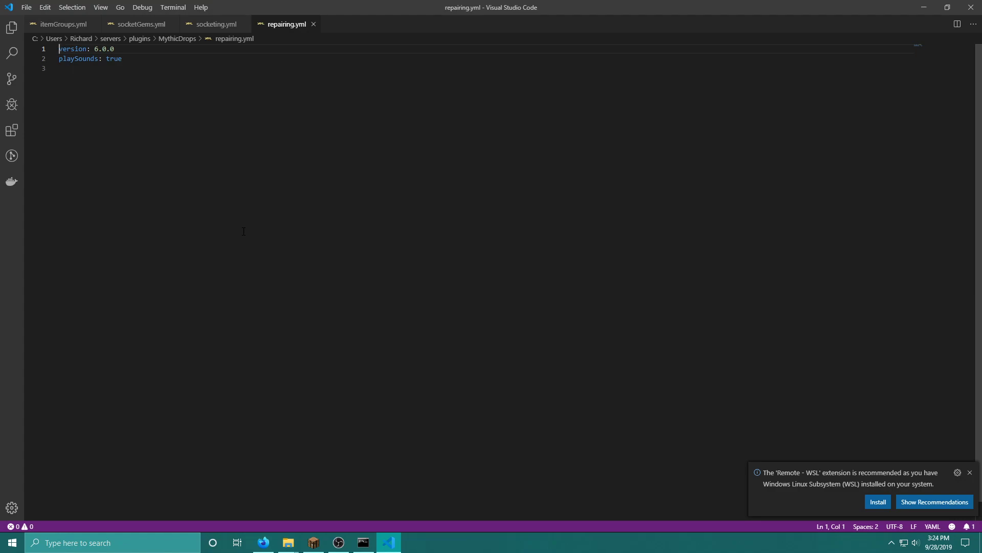
pyautogui.tripleClick(82, 59)
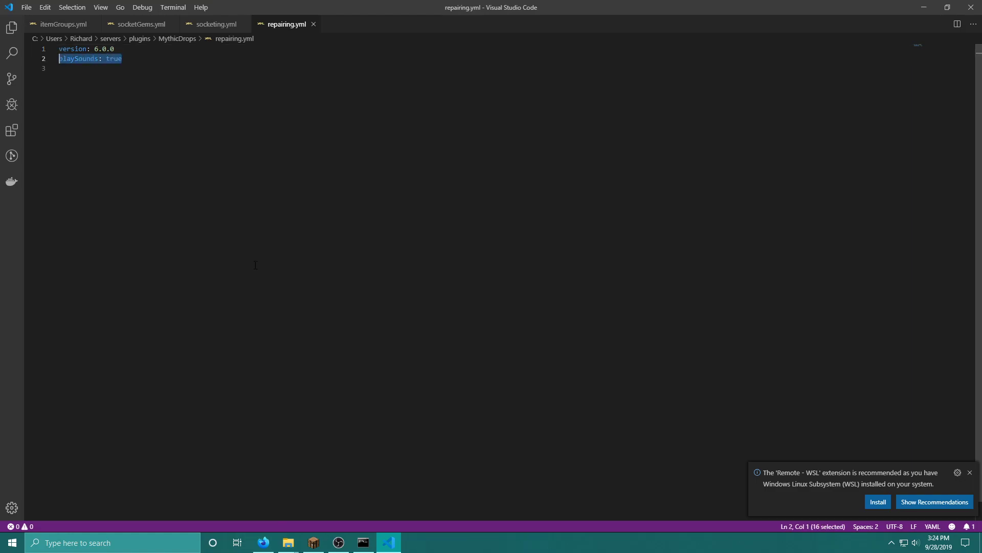
pyautogui.click(288, 543)
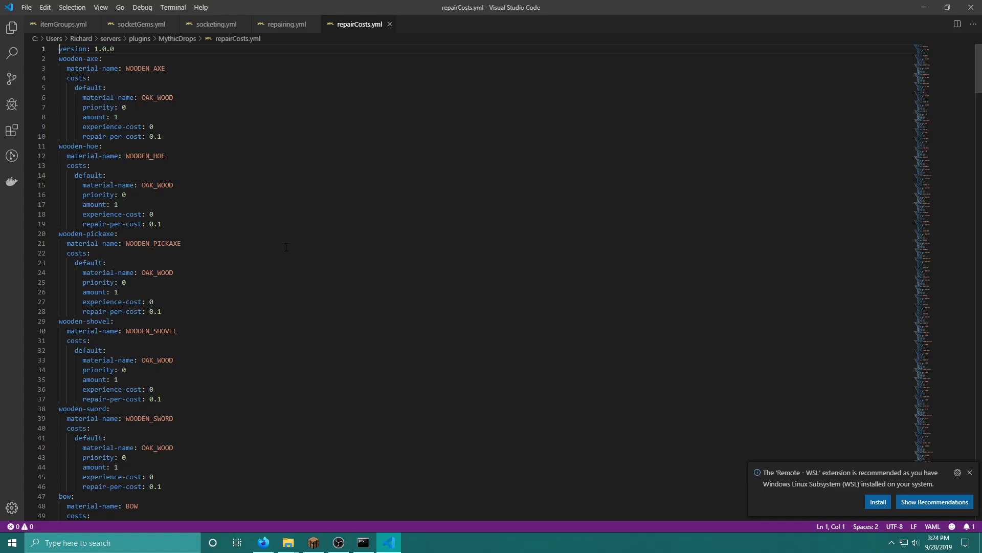
# Step: Open relation.yml and language.yml, scroll through the messages, then jump back to the top
pyautogui.click(288, 542)
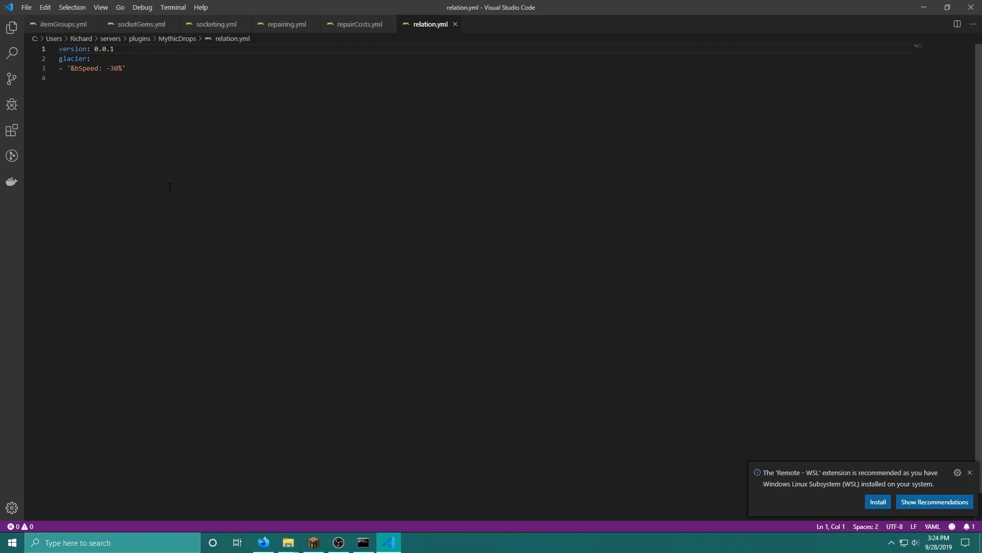
pyautogui.doubleClick(73, 58)
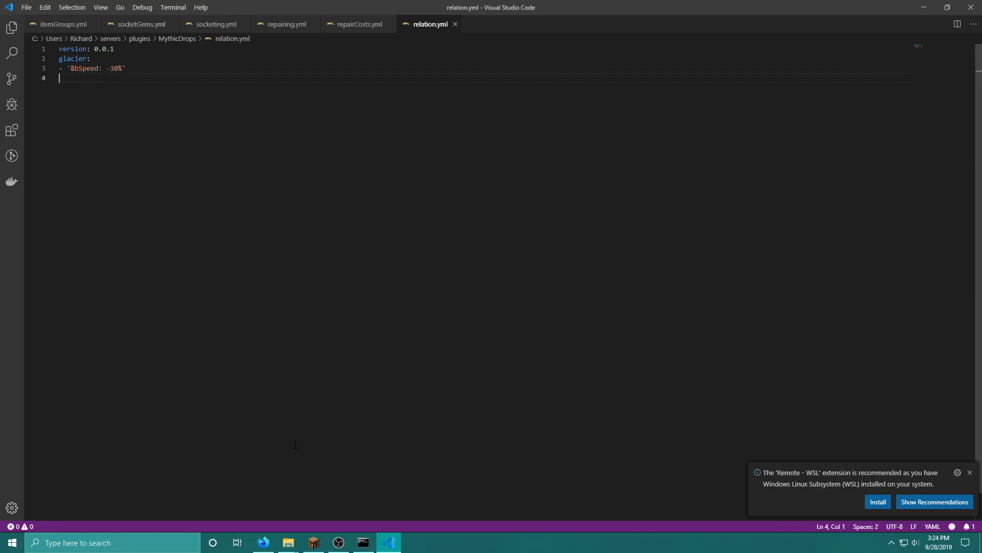
pyautogui.click(288, 542)
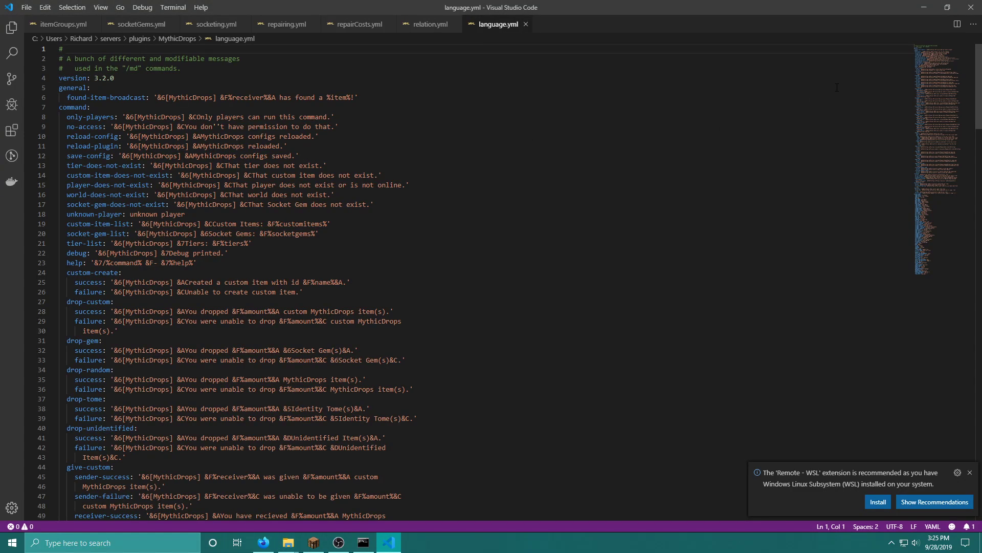
pyautogui.scroll(-3)
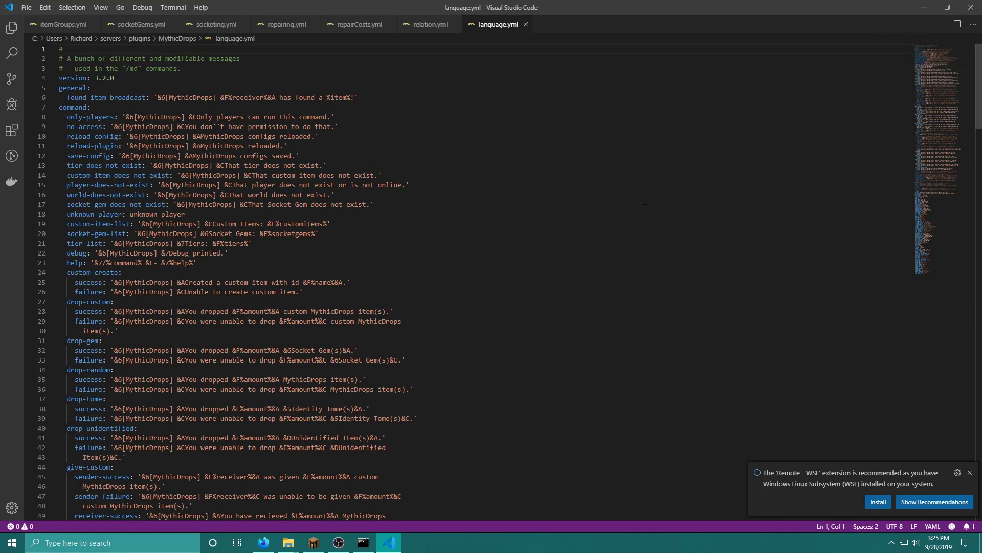
pyautogui.scroll(-3)
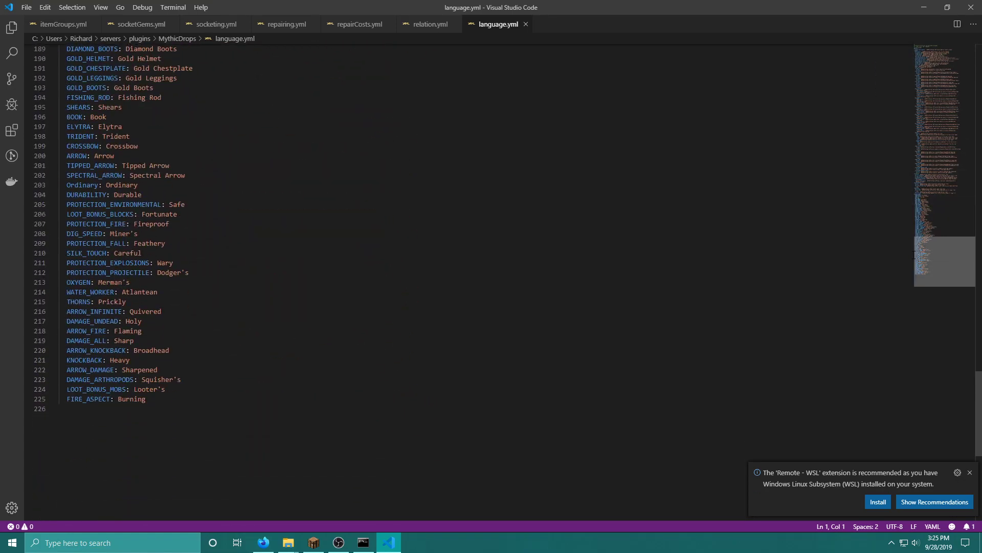
pyautogui.press('ctrl+Home')
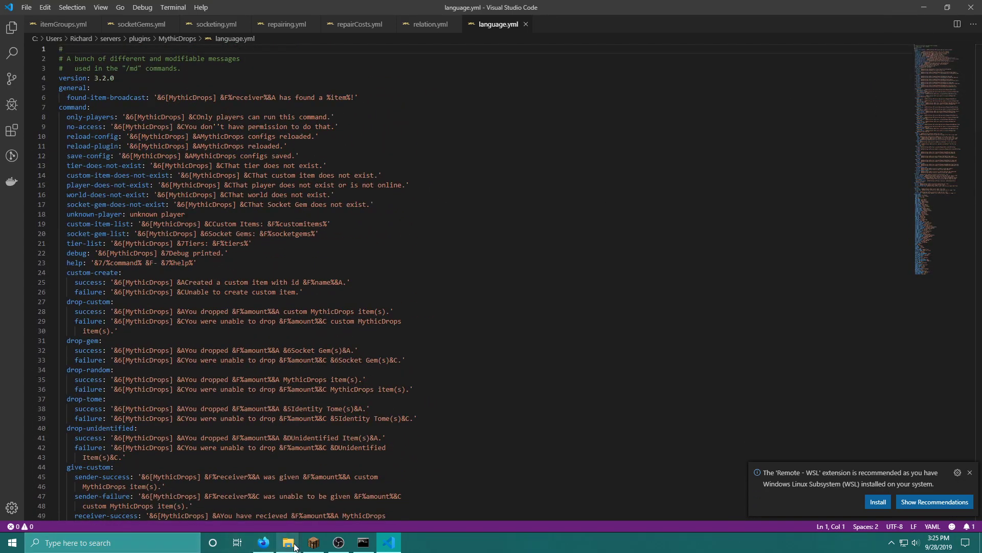
# Step: Open identifying.yml and highlight the unidentified-item lore and dropped-by-prefix settings
pyautogui.click(287, 542)
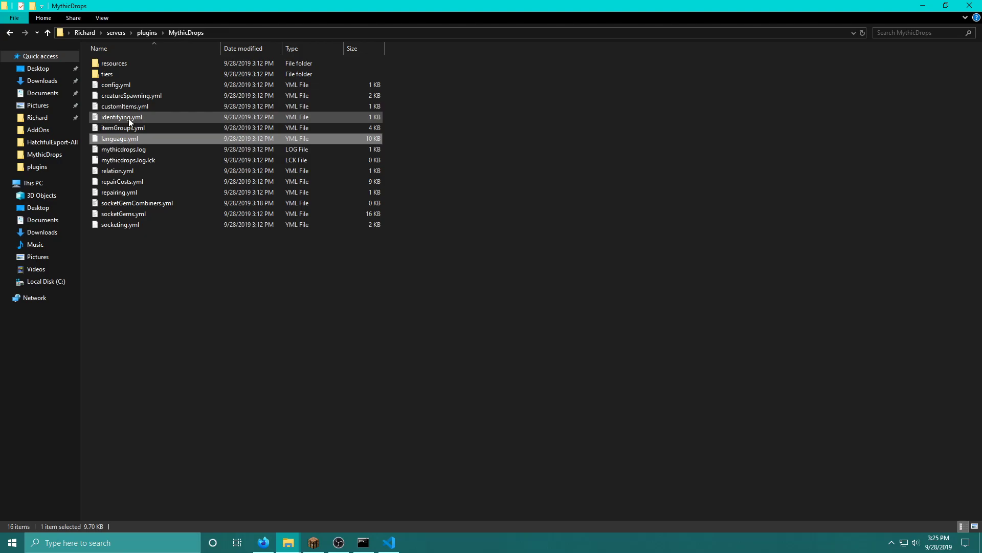
pyautogui.doubleClick(122, 117)
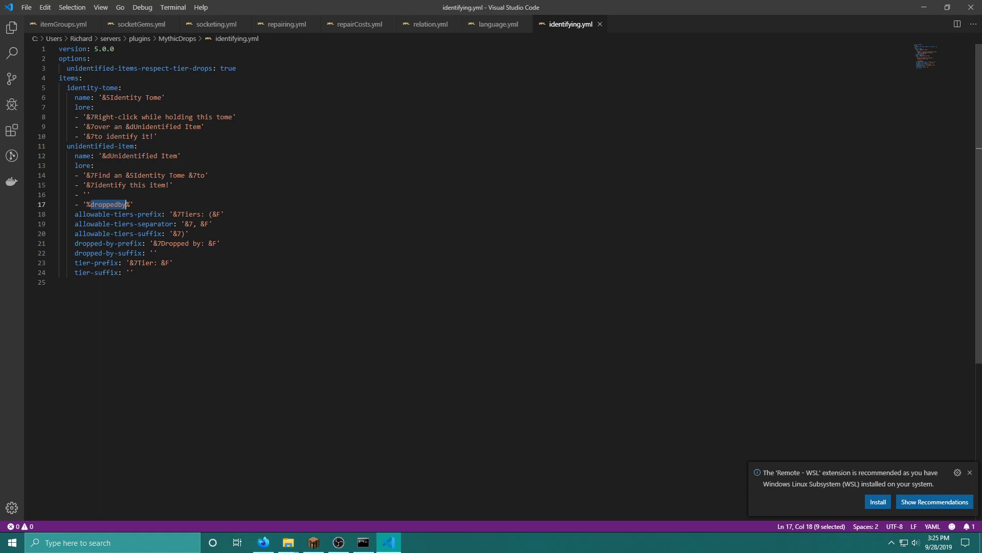
pyautogui.click(109, 244)
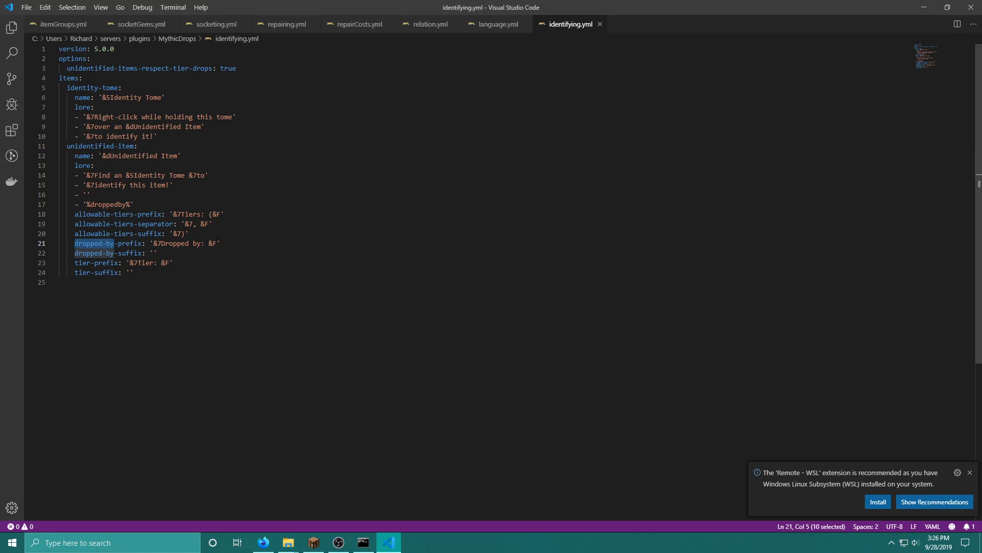
pyautogui.doubleClick(108, 205)
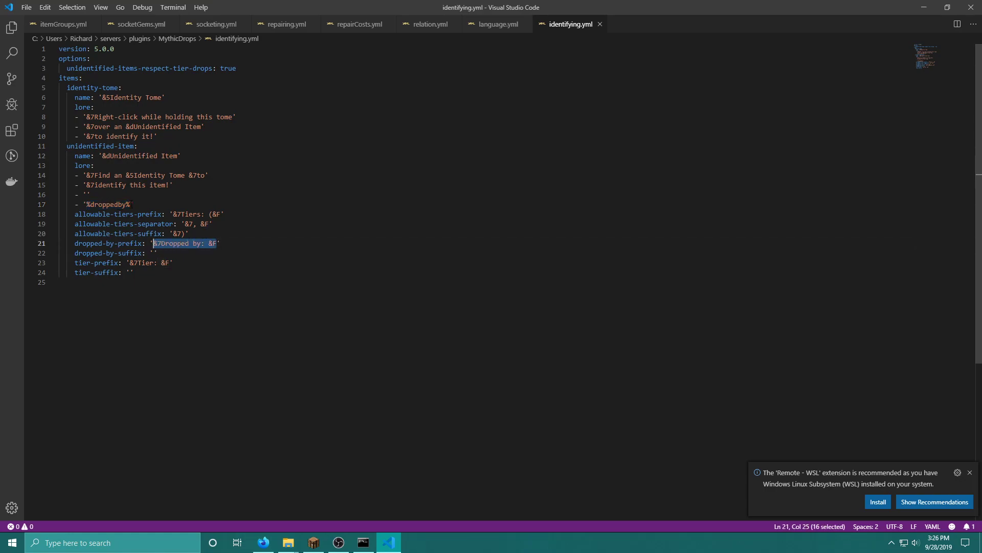
# Step: Write sample lore lines '&7Dropped by: &FZOM' and '%allowabletiers%' on line 17
pyautogui.write("'&7Dropped by: &F'")
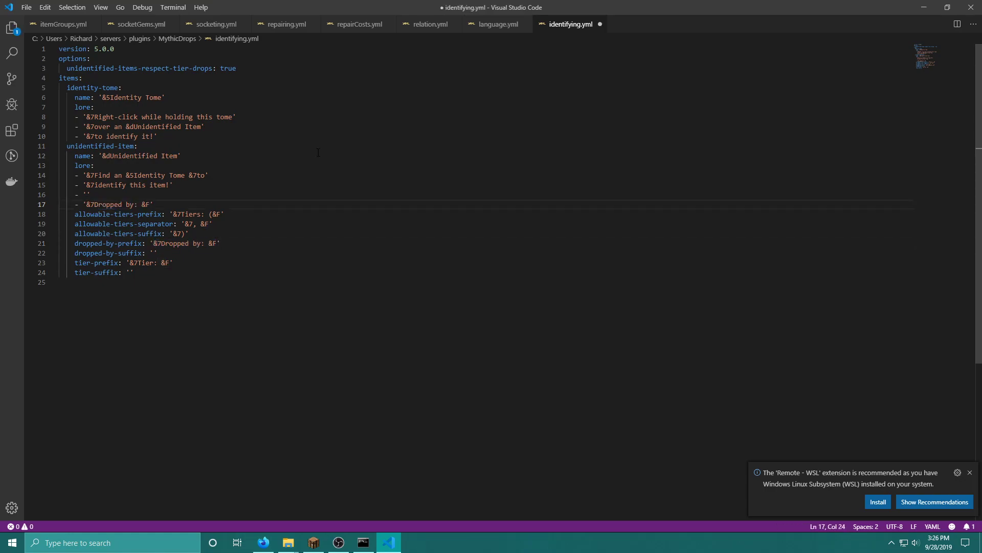
pyautogui.write('ZOM')
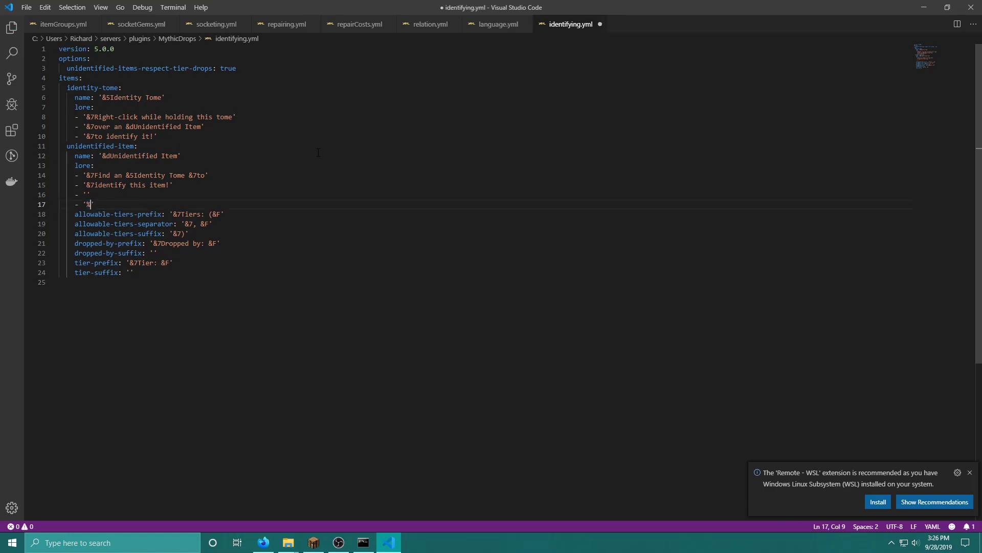
pyautogui.write('allowabletier')
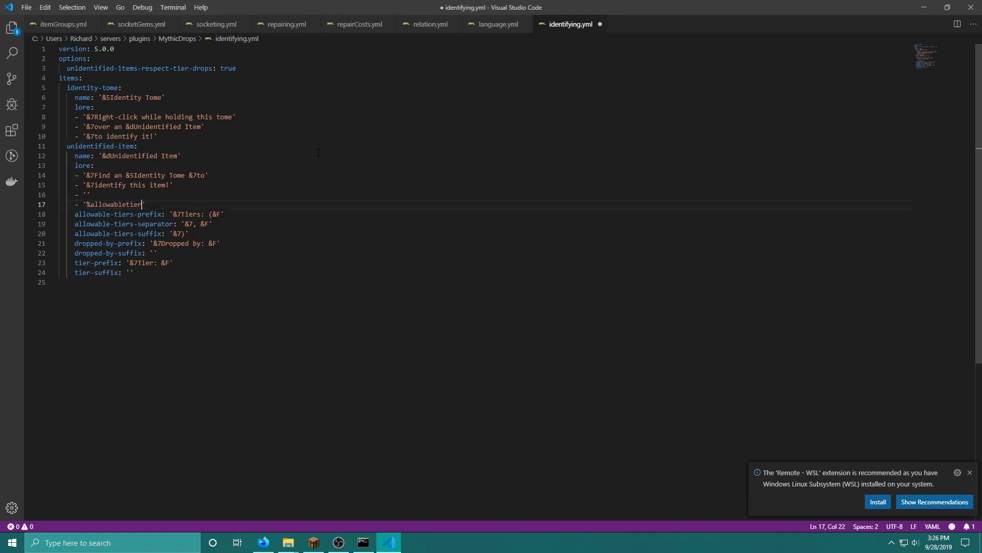
pyautogui.write('s%')
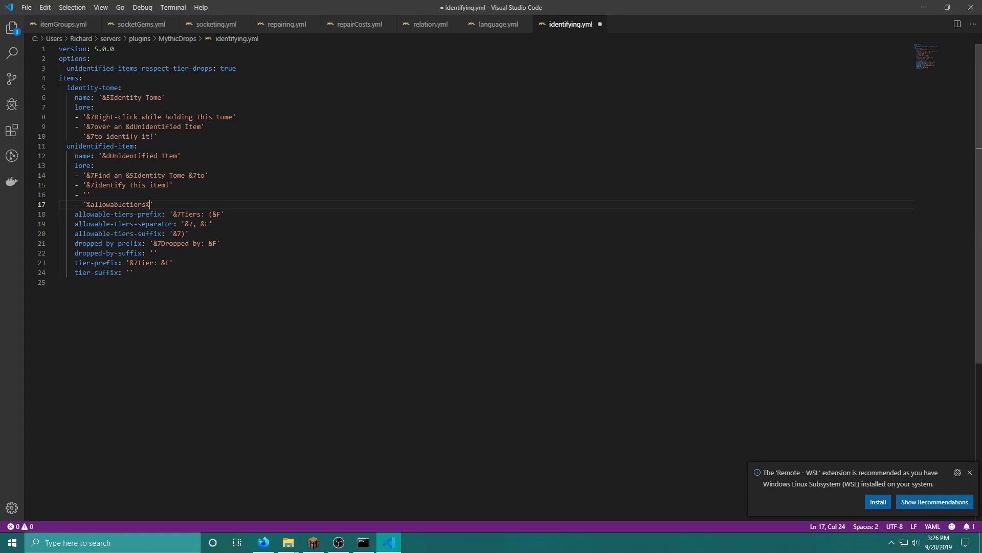
# Step: Expand the allowabletiers placeholder into '&7Tiers: (&FRare&7, &FLegendary&7)'
pyautogui.moveTo(172, 213); pyautogui.dragTo(220, 213)
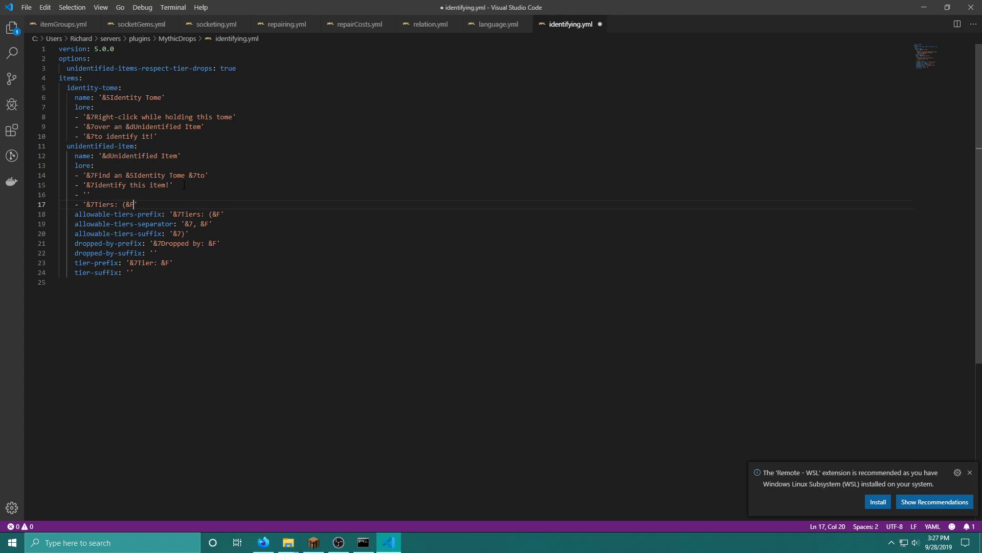
pyautogui.write('Rare')
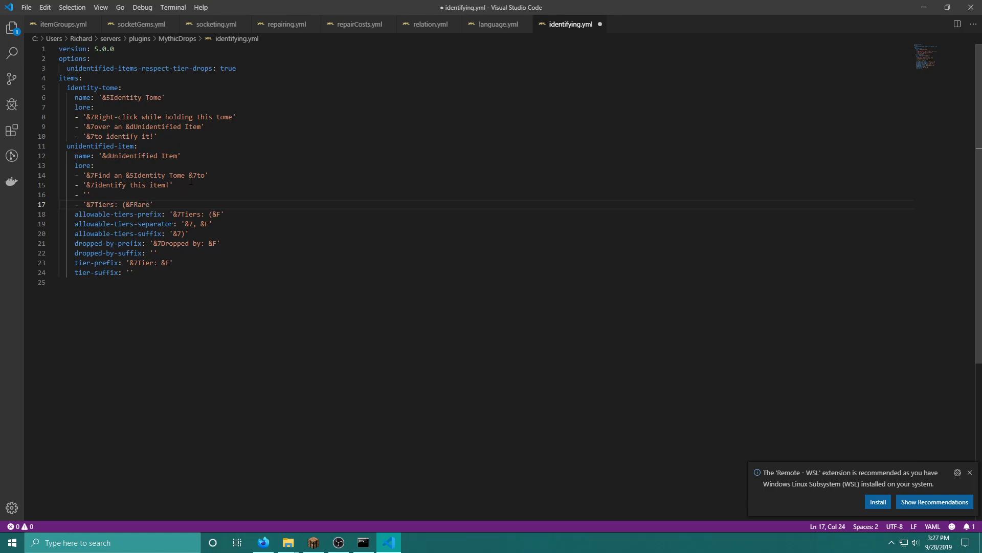
pyautogui.click(209, 224)
pyautogui.write('&7, &F')
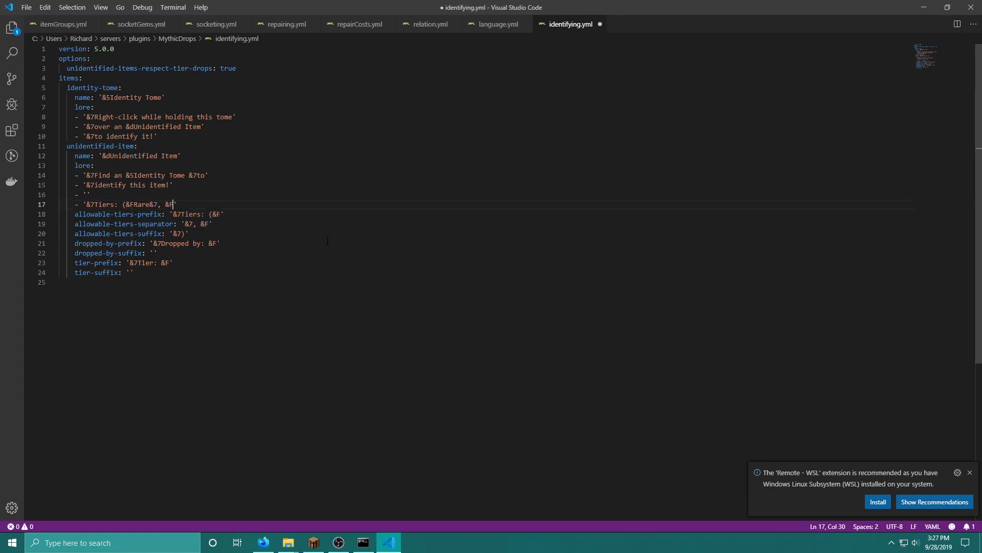
pyautogui.write('Legend')
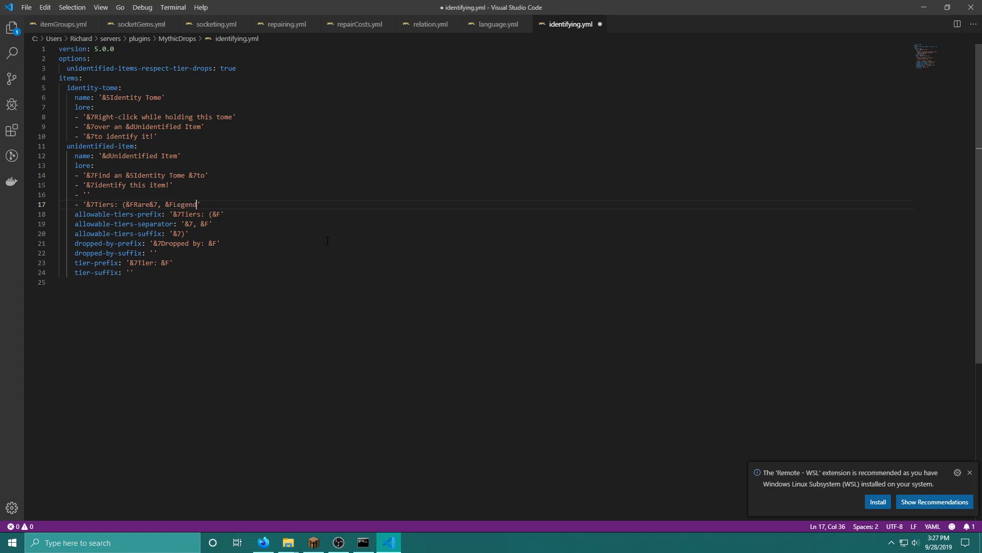
pyautogui.write('ary')
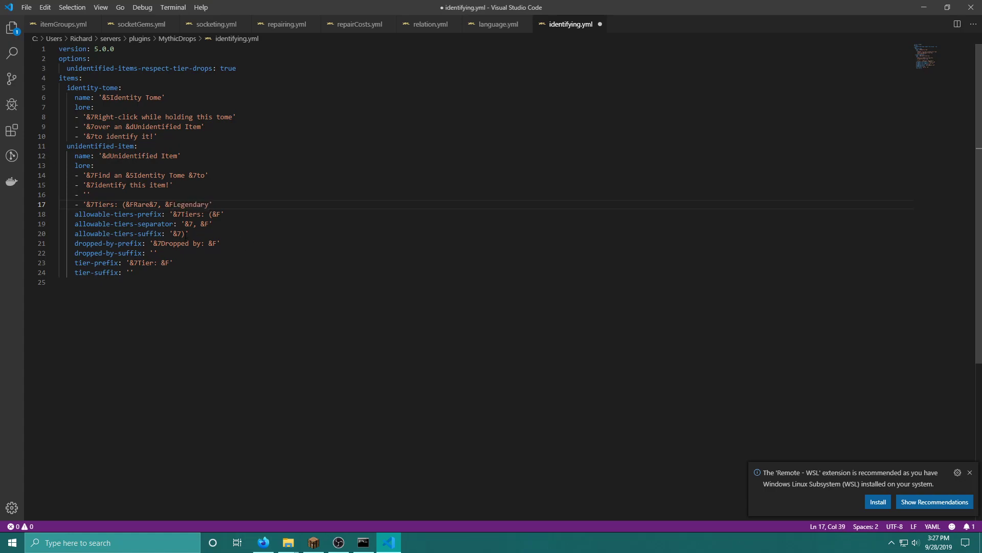
pyautogui.doubleClick(178, 233)
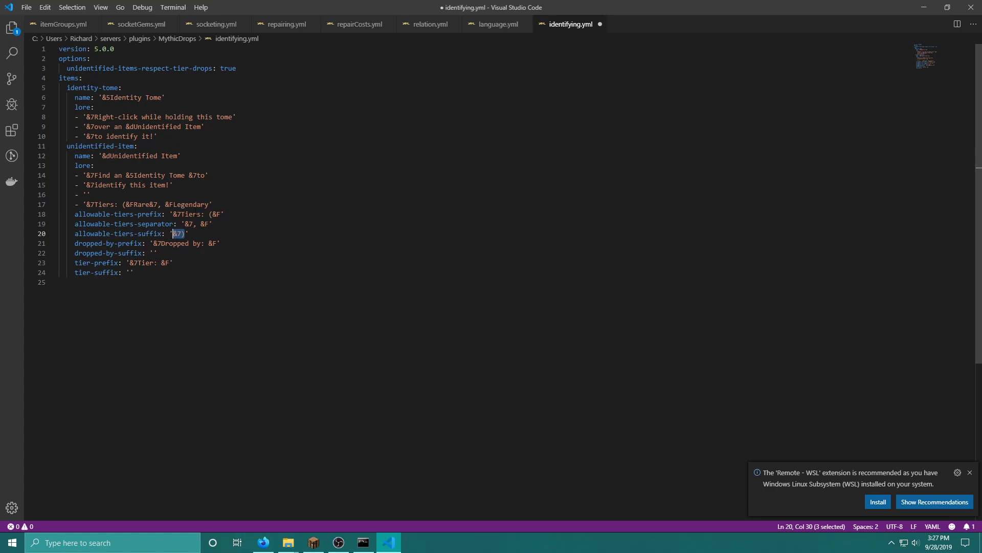
pyautogui.click(210, 205)
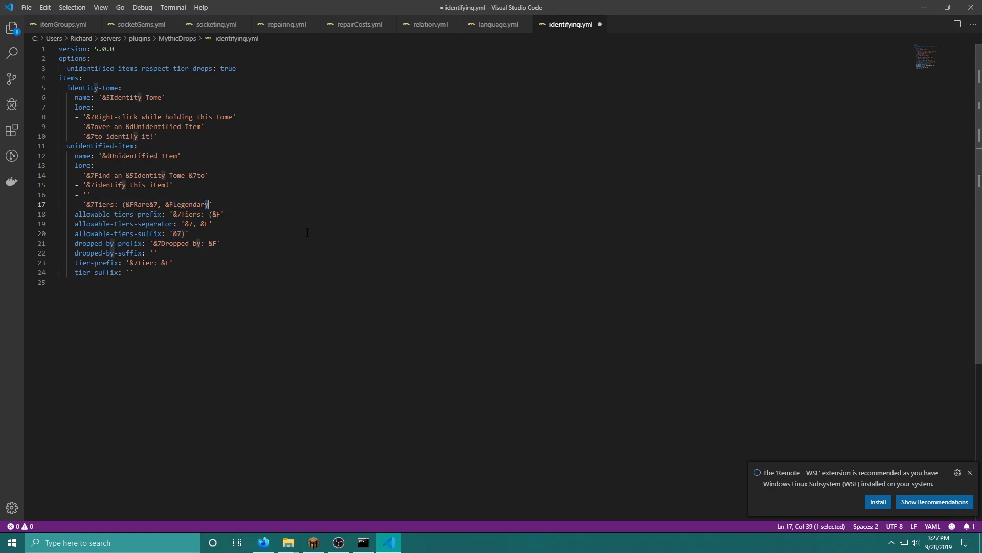
pyautogui.write('&7)')
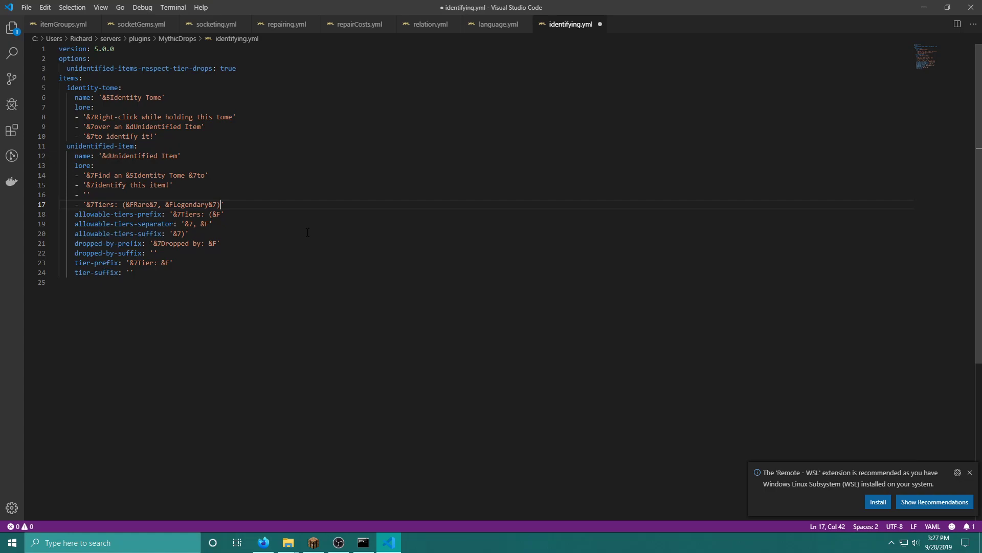
# Step: Restore the original '%droppedby%' lore line and return to the plugin folder
pyautogui.press('Backspace')
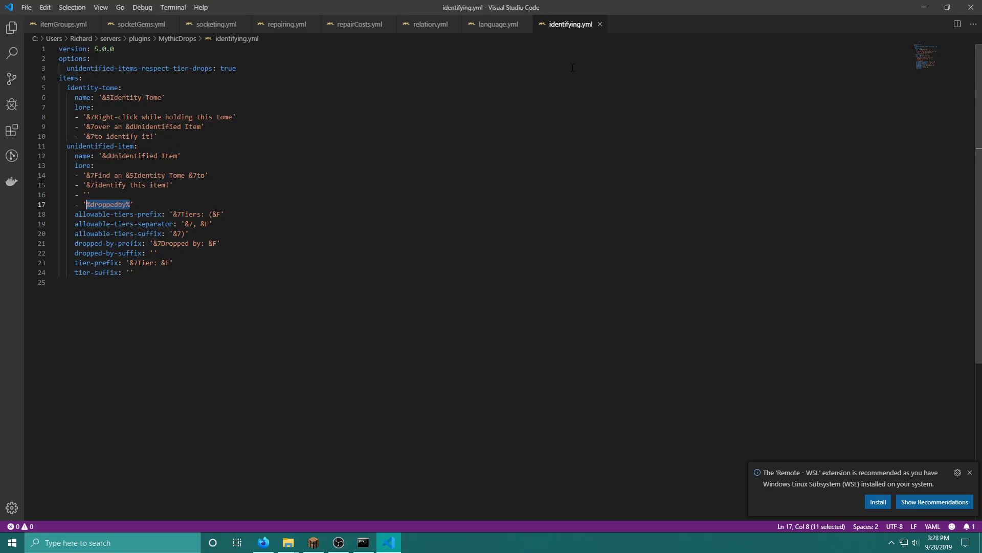
pyautogui.click(287, 543)
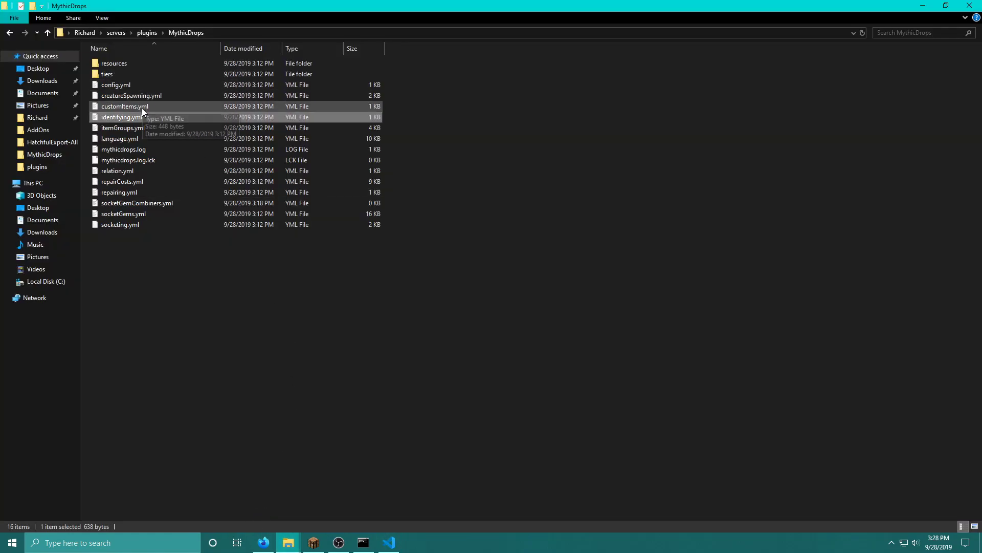
# Step: Open customItems.yml to review the socket sword enchantments, then open creatureSpawning.yml
pyautogui.doubleClick(123, 106)
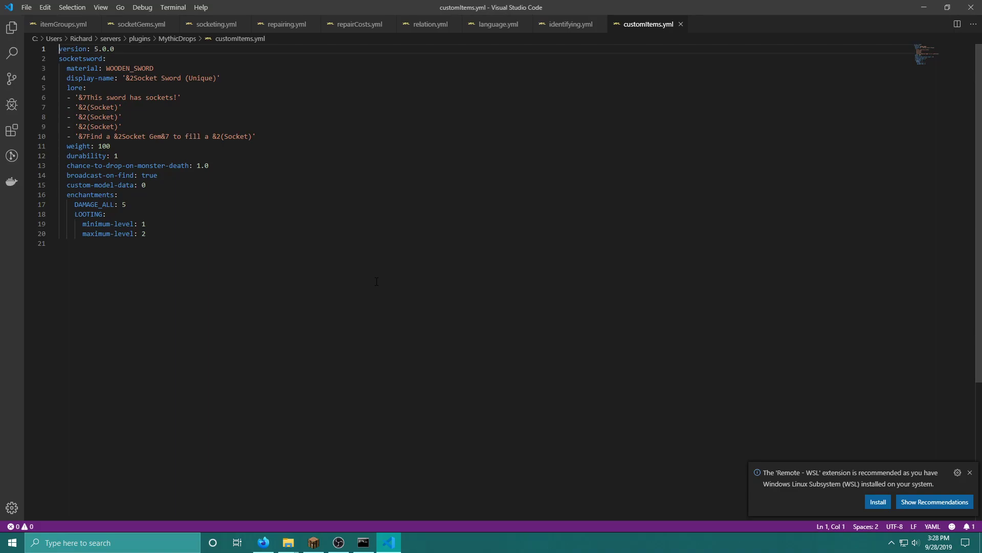
pyautogui.click(146, 233)
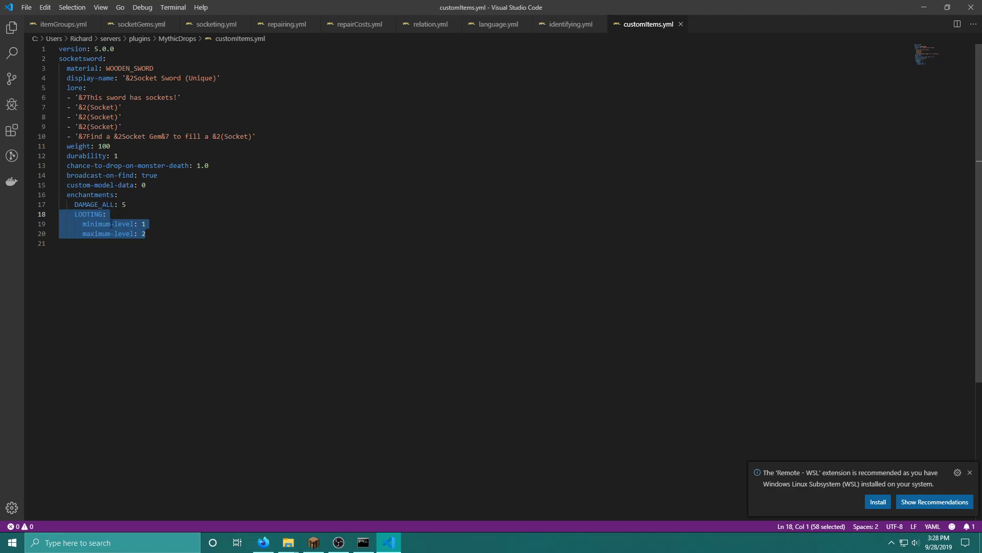
pyautogui.moveTo(139, 259)
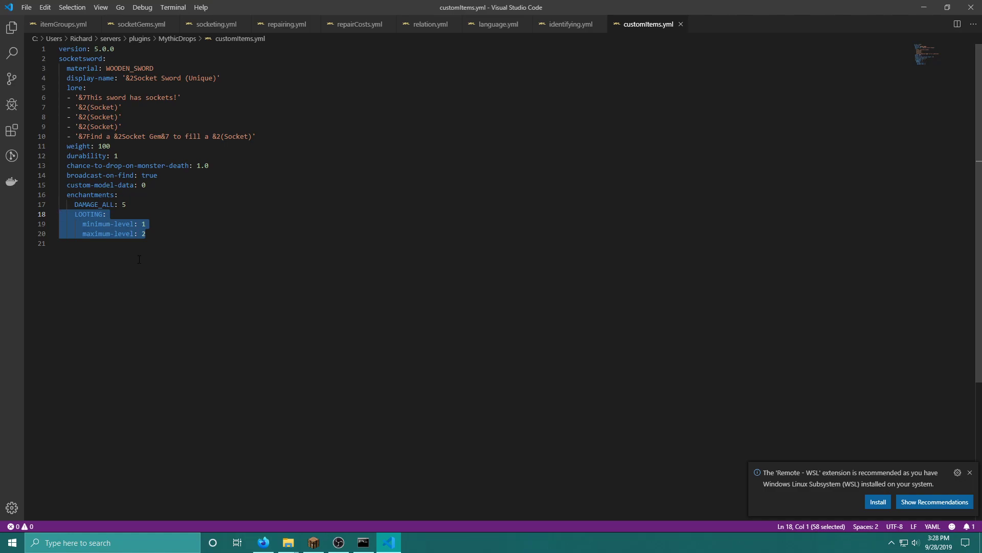
pyautogui.click(287, 542)
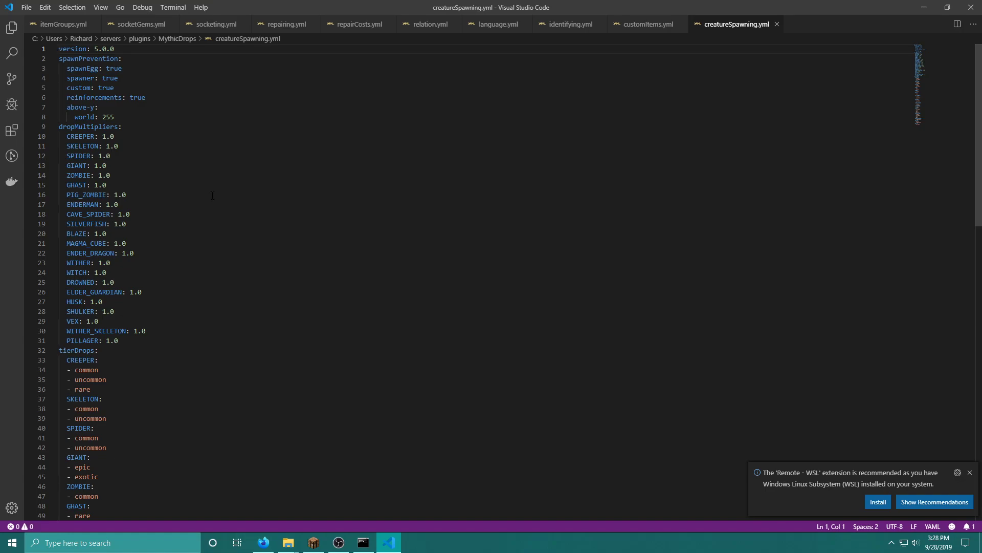
# Step: Scroll through the tier drops section of creatureSpawning.yml and return to the plugin folder
pyautogui.scroll(-3)
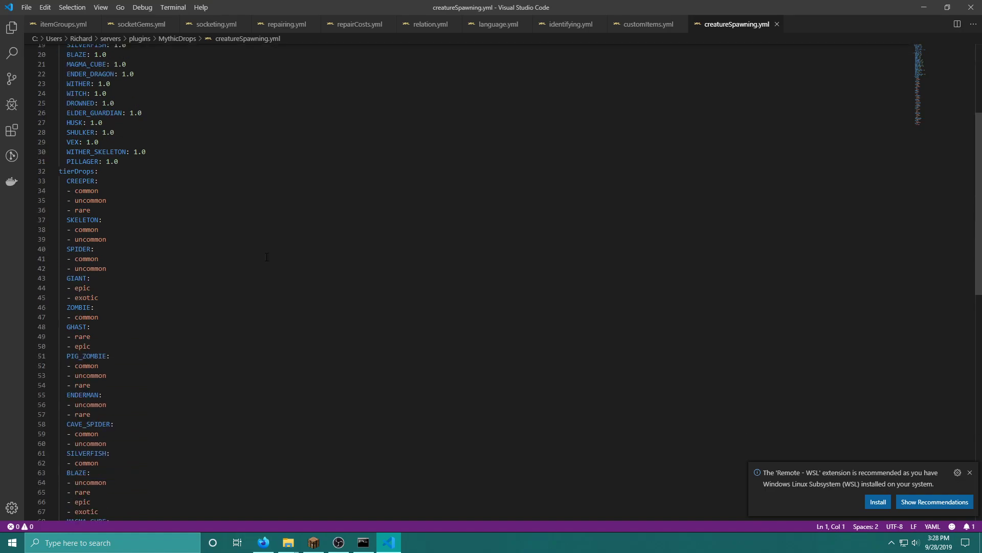
pyautogui.scroll(3)
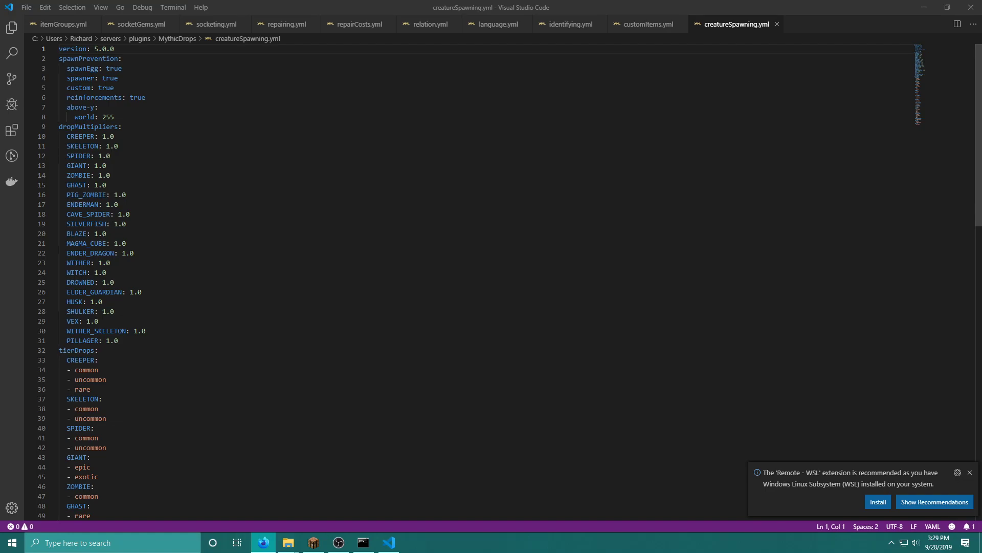
pyautogui.moveTo(145, 137)
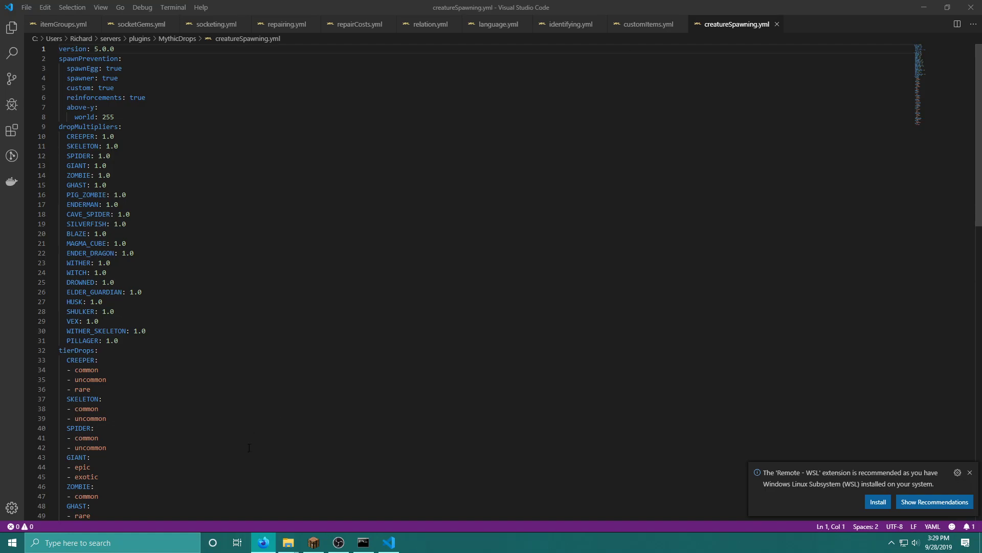
pyautogui.click(287, 542)
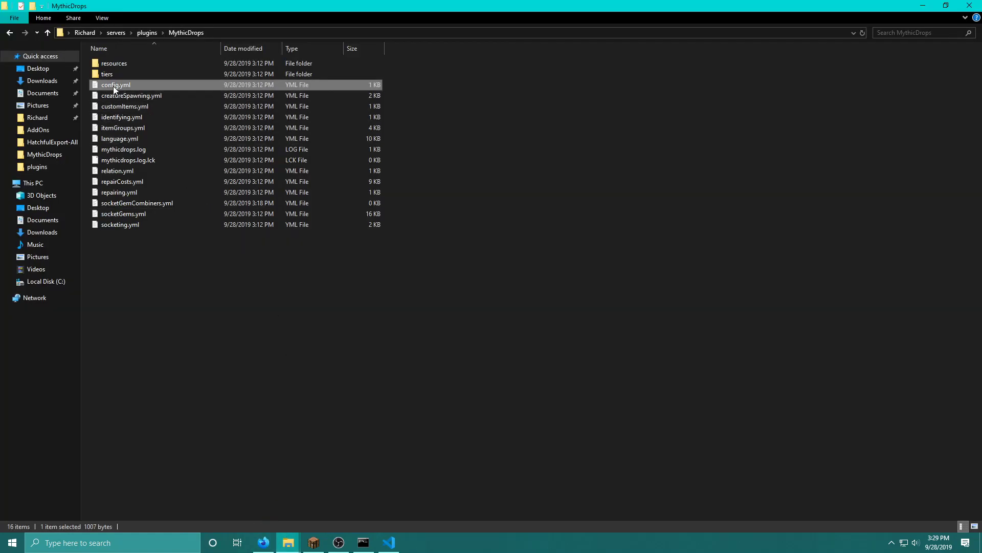
# Step: Open config.yml, highlight the custom item chance in the drops section, then return to the folder
pyautogui.doubleClick(116, 85)
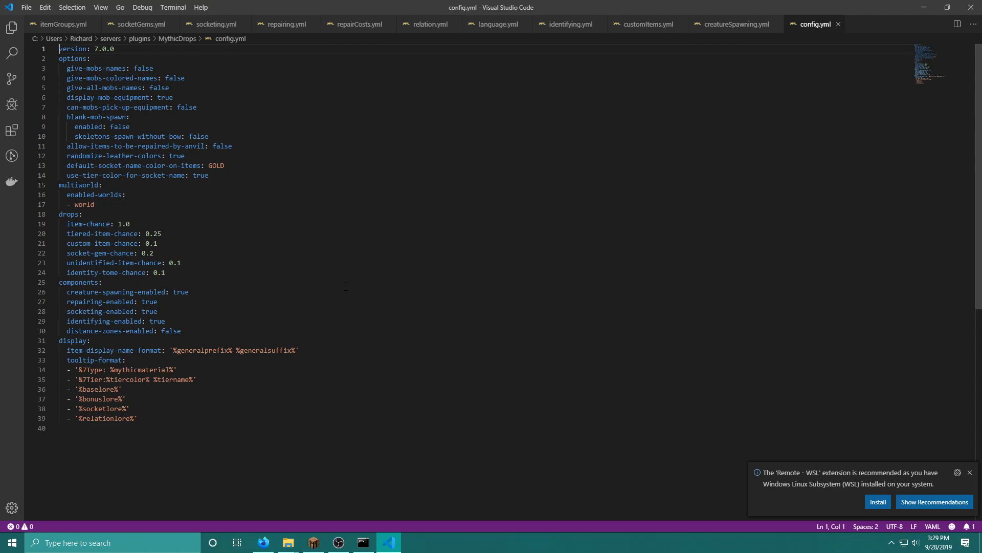
pyautogui.moveTo(213, 264)
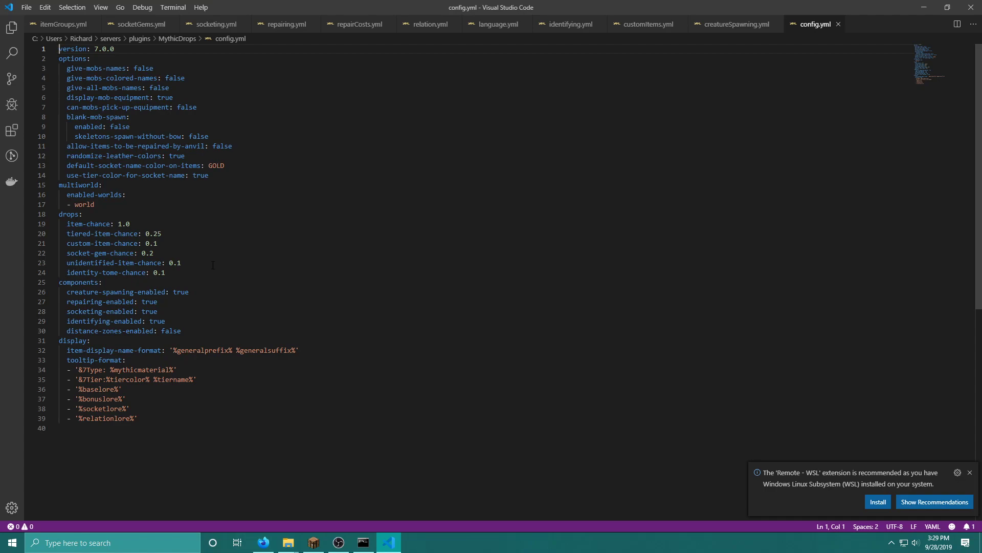
pyautogui.doubleClick(88, 225)
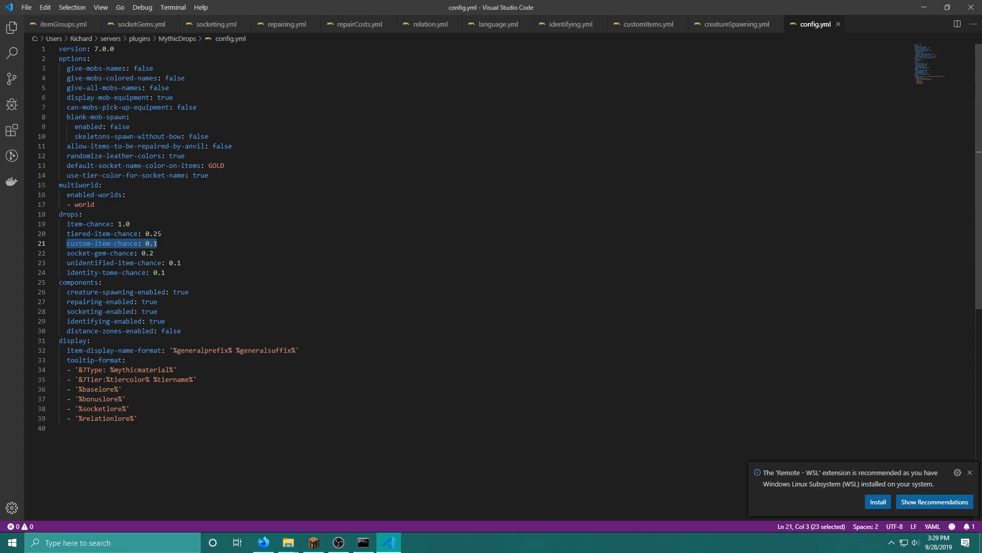
pyautogui.click(109, 233)
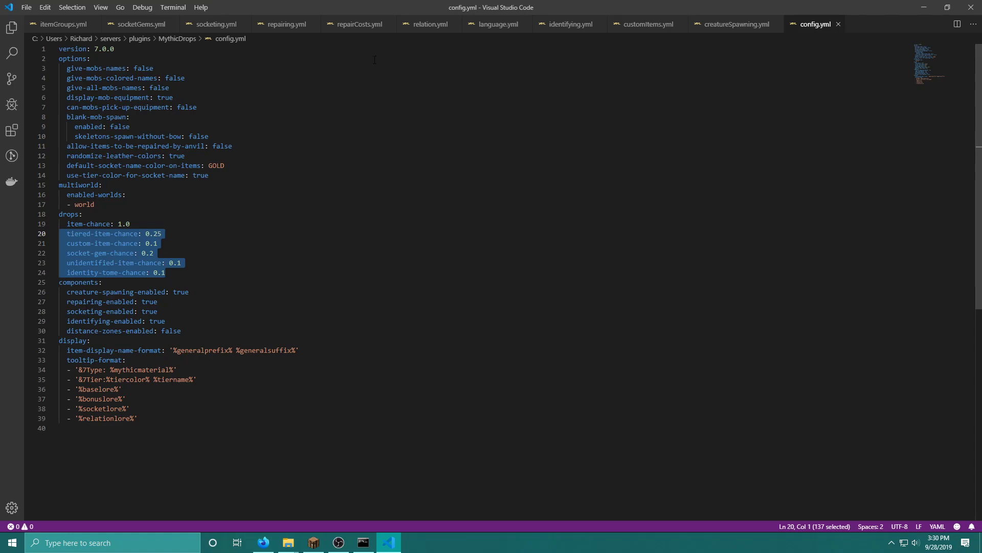
pyautogui.click(286, 542)
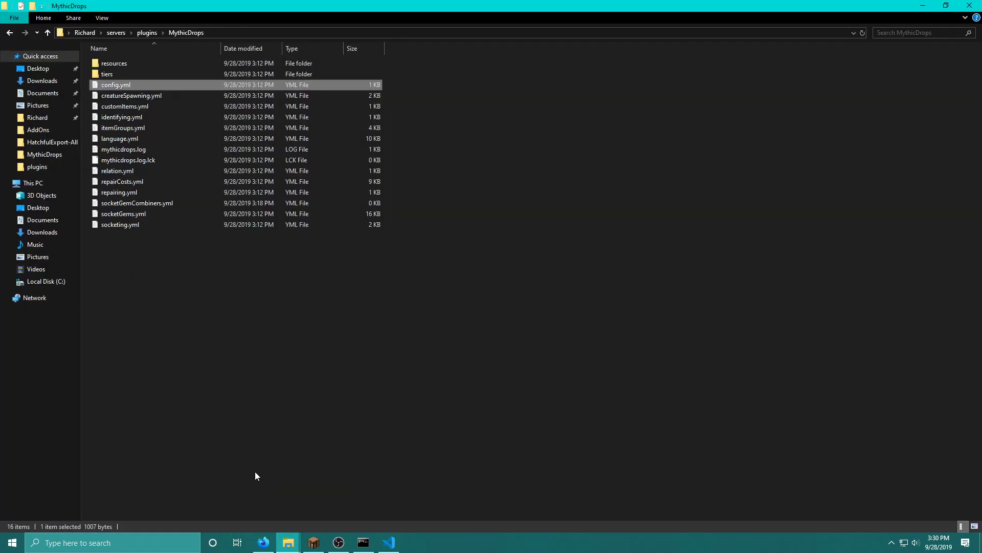
# Step: Open artisan.yml from the tiers folder and highlight its weight setting
pyautogui.doubleClick(106, 74)
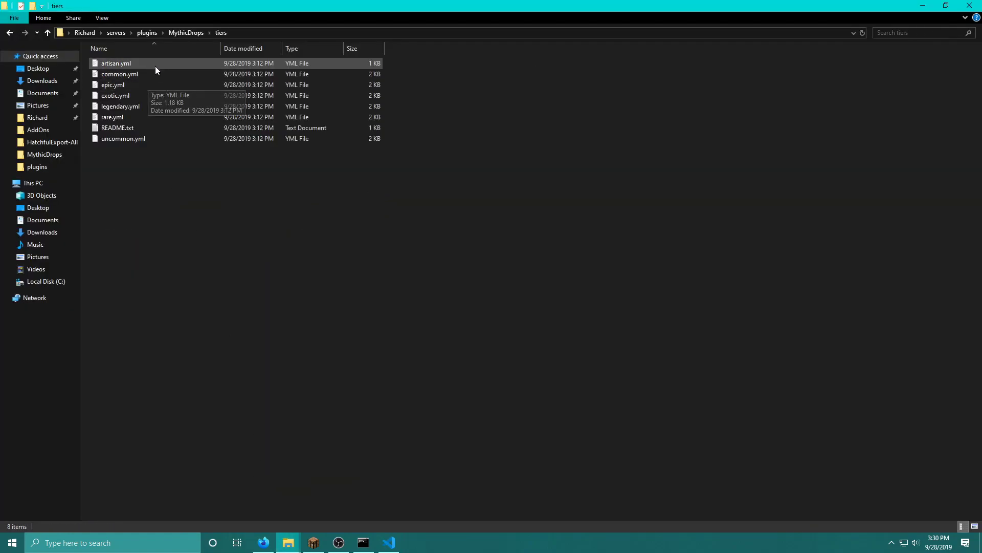
pyautogui.doubleClick(115, 62)
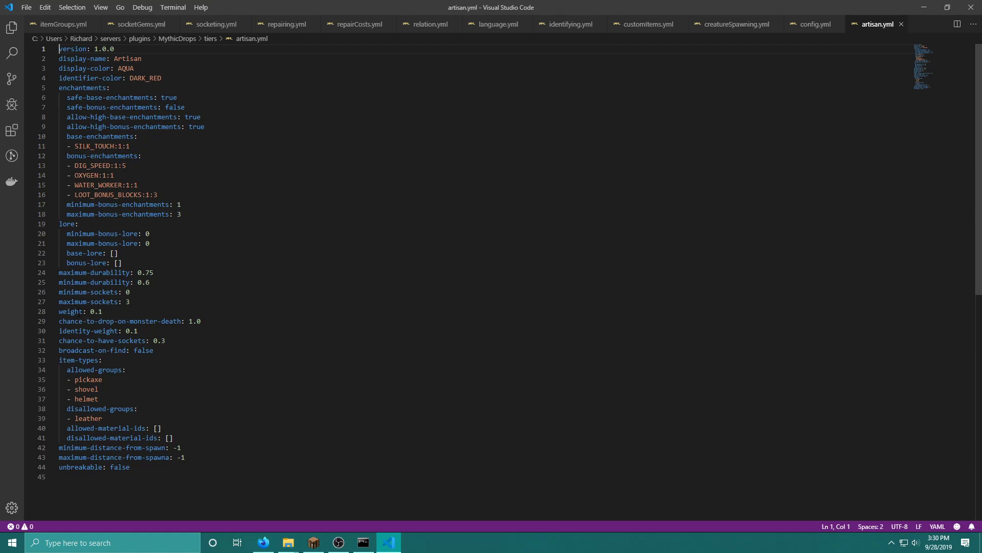
pyautogui.doubleClick(71, 312)
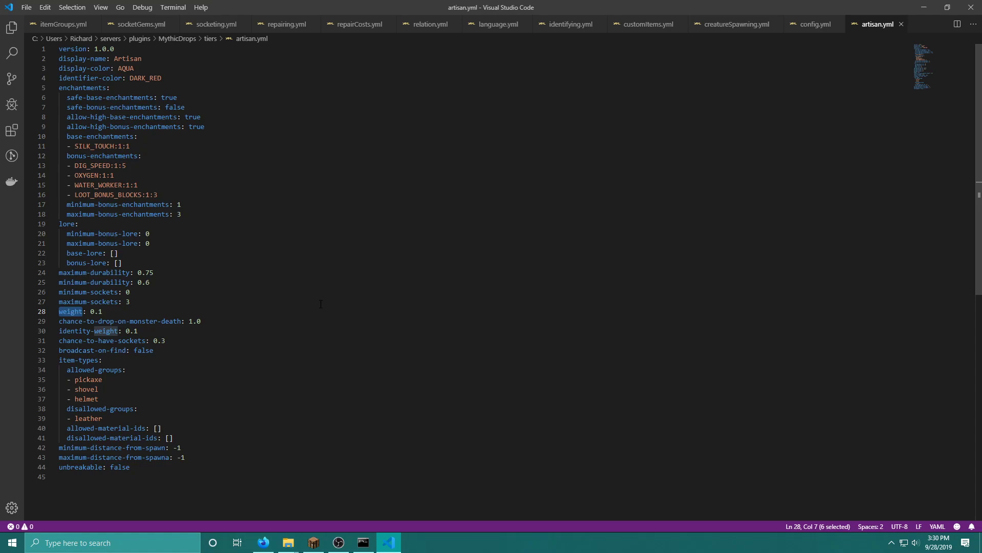
pyautogui.moveTo(439, 381)
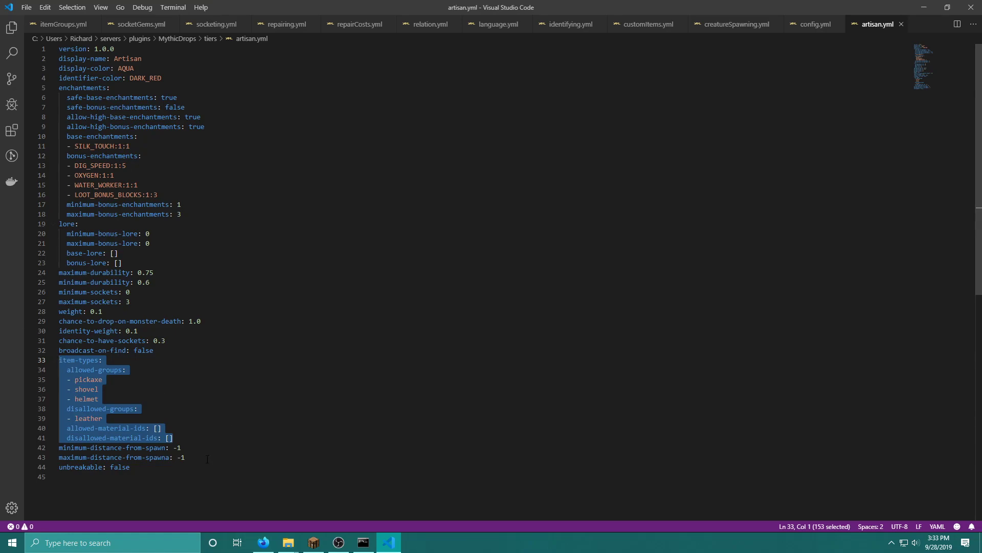
# Step: Review the distance-from-spawn lines in artisan.yml and switch back to Minecraft
pyautogui.click(112, 452)
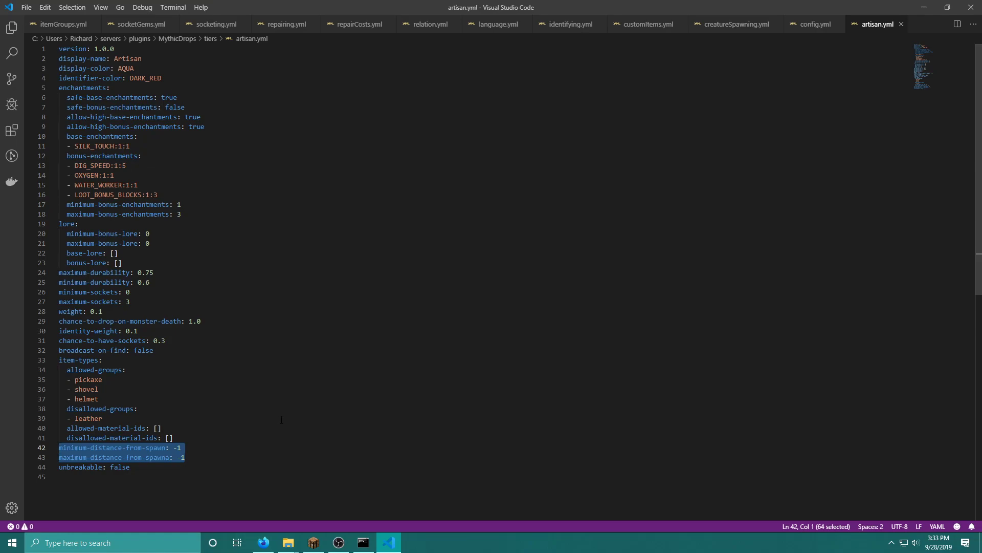
pyautogui.click(313, 542)
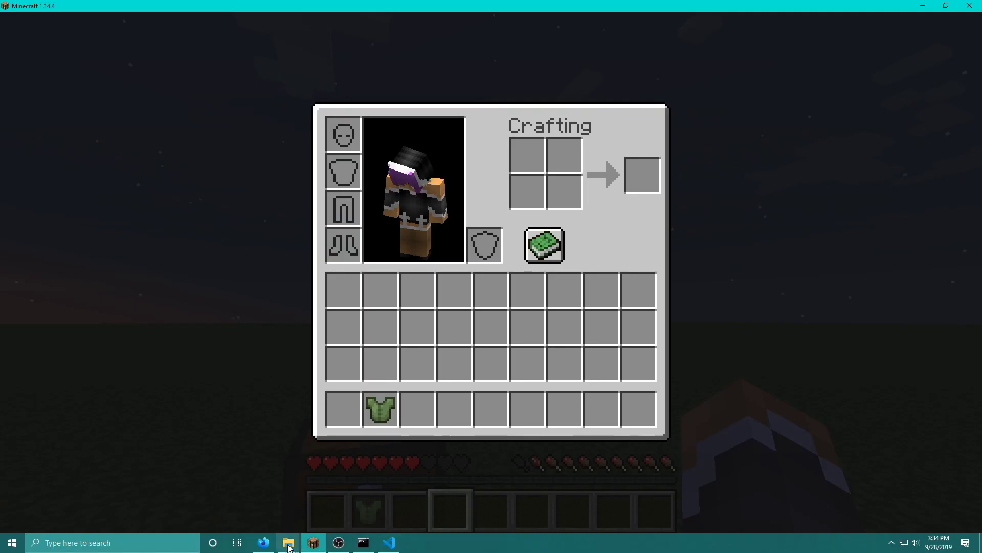
# Step: Close the inventory and open chat to run /md tiers
pyautogui.press('Escape')
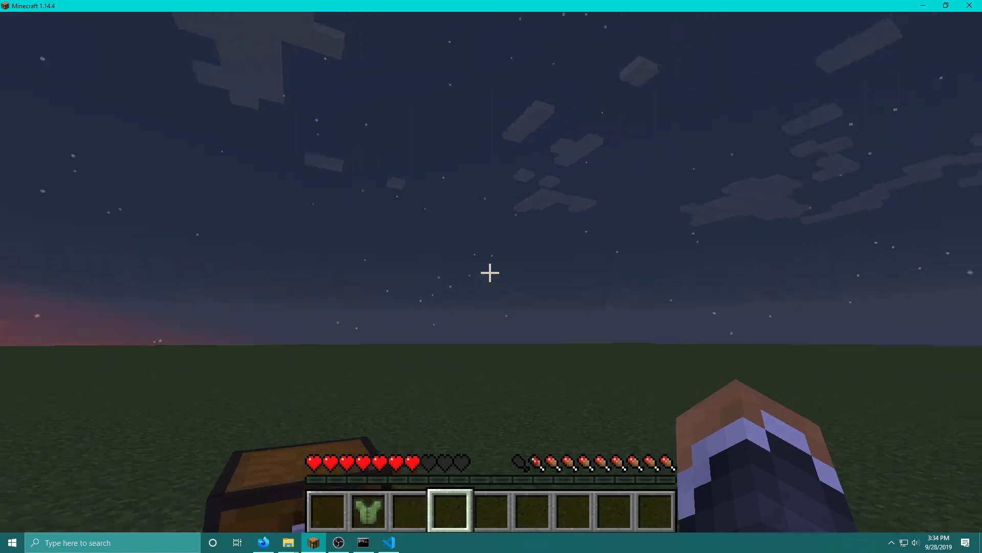
pyautogui.moveTo(489, 272)
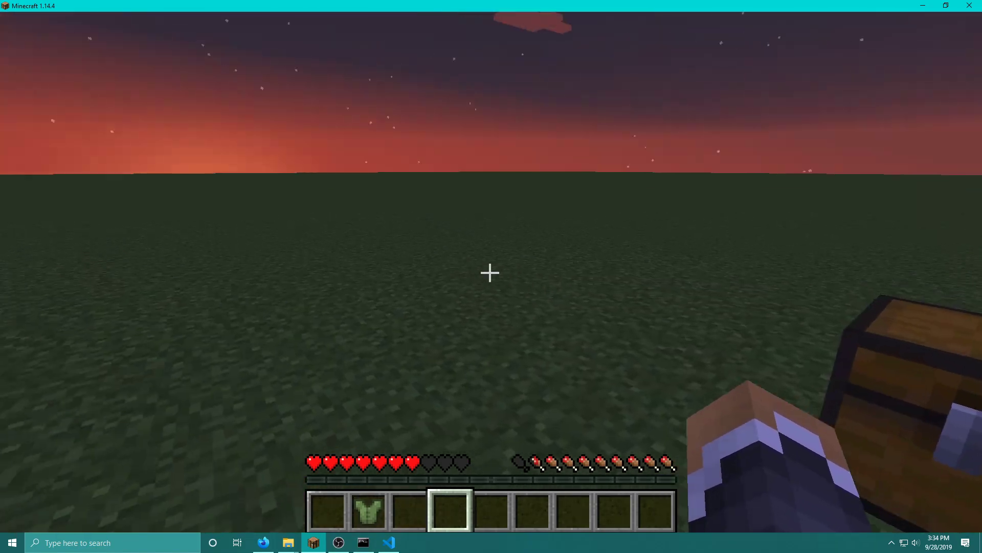
pyautogui.press('t')
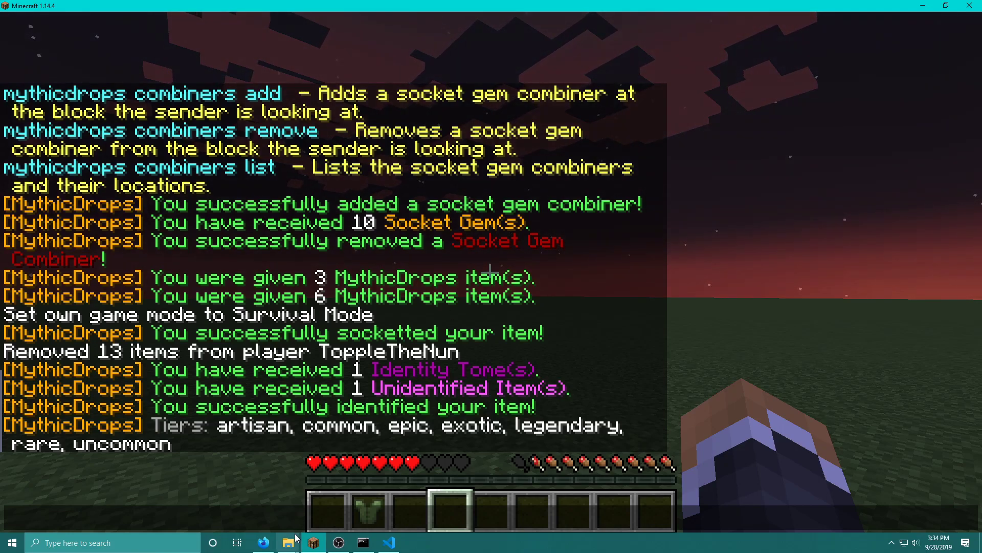
# Step: Show the tiers folder in File Explorer holding only temp, README.txt and uncommon.yml
pyautogui.click(288, 542)
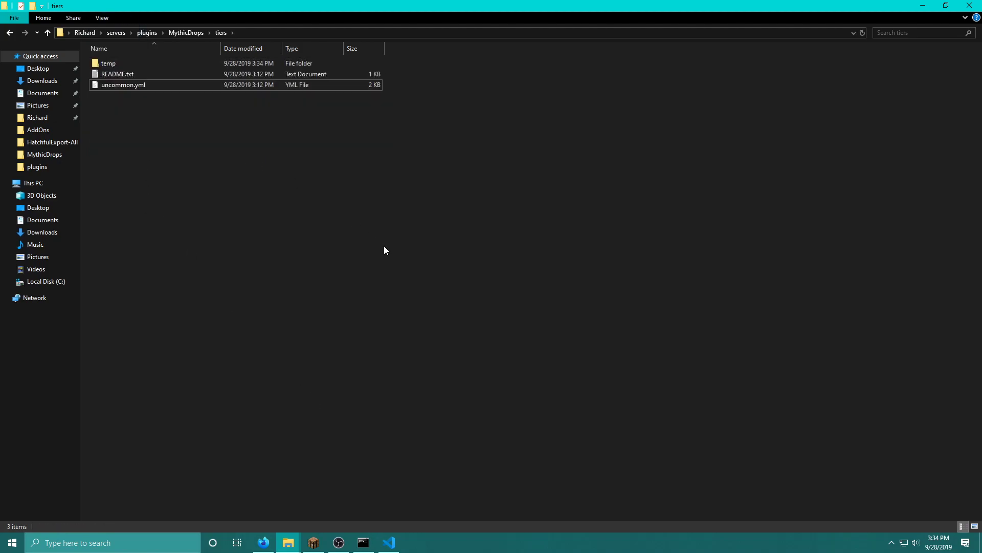
# Step: Run /md reload, /md tiers (only uncommon) and /md spawn tier, then show the server console log
pyautogui.click(313, 542)
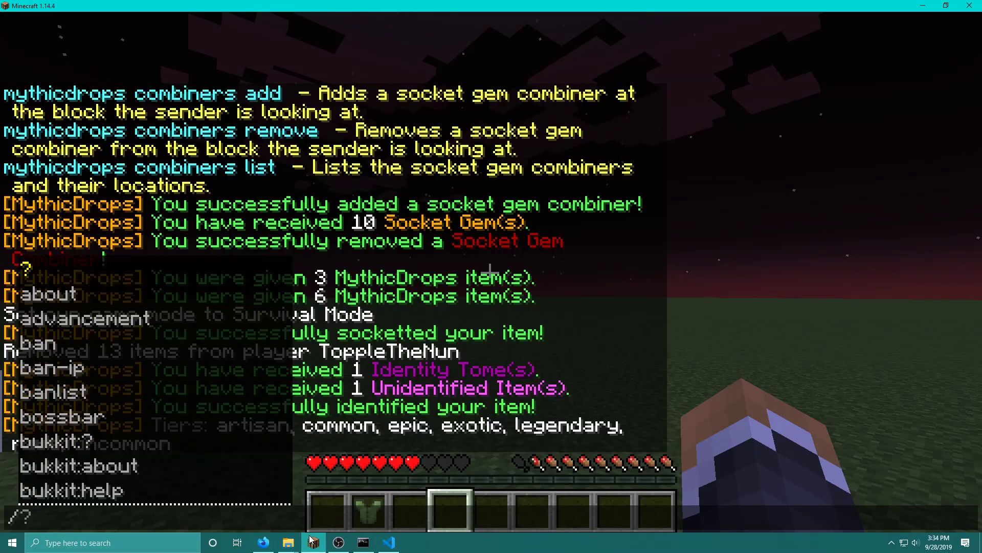
pyautogui.press('Escape')
pyautogui.write('md tiers')
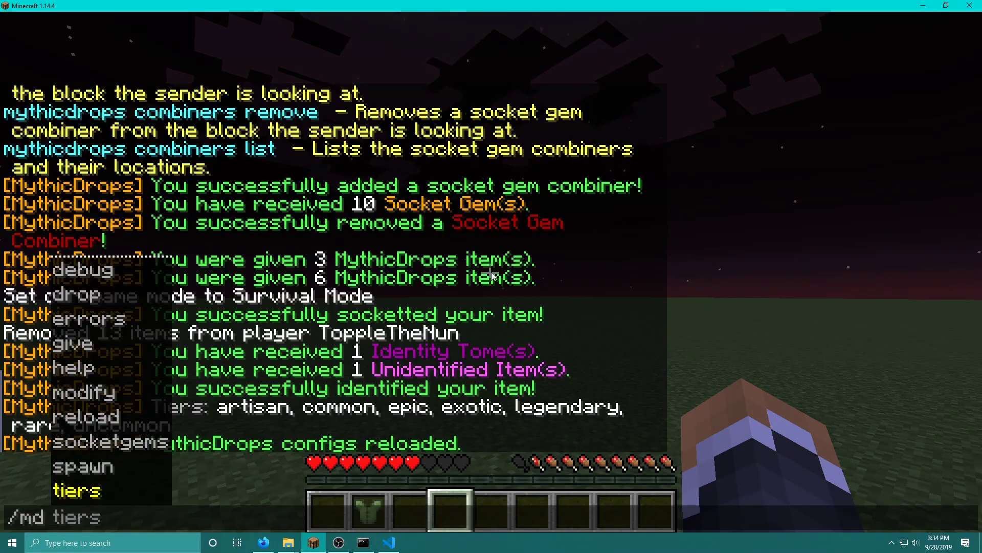
pyautogui.press('Return')
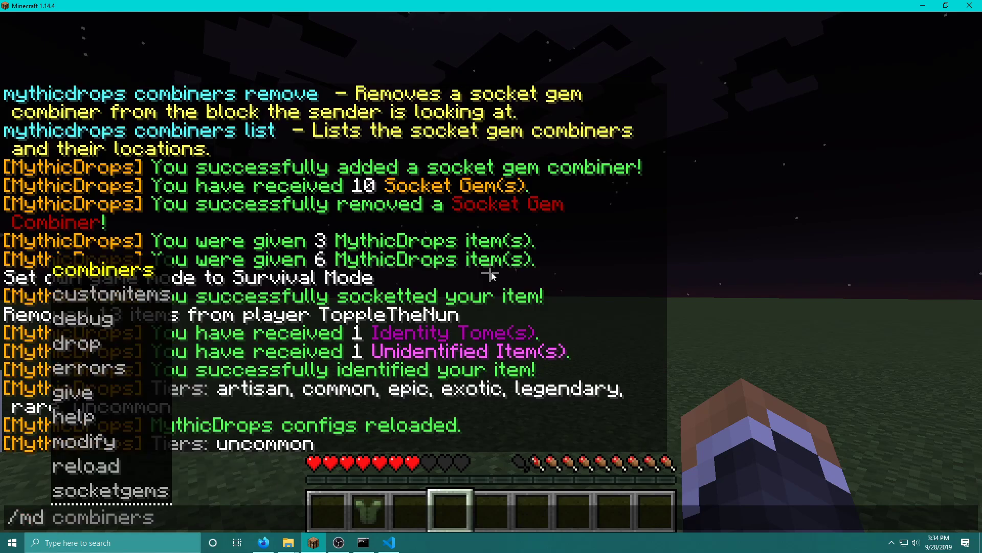
pyautogui.press('Escape')
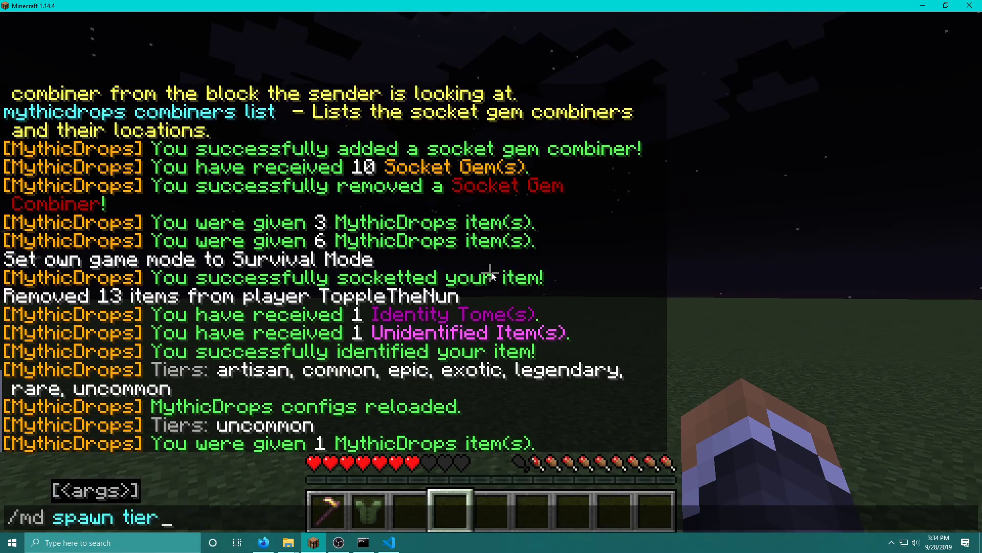
pyautogui.press('Tab')
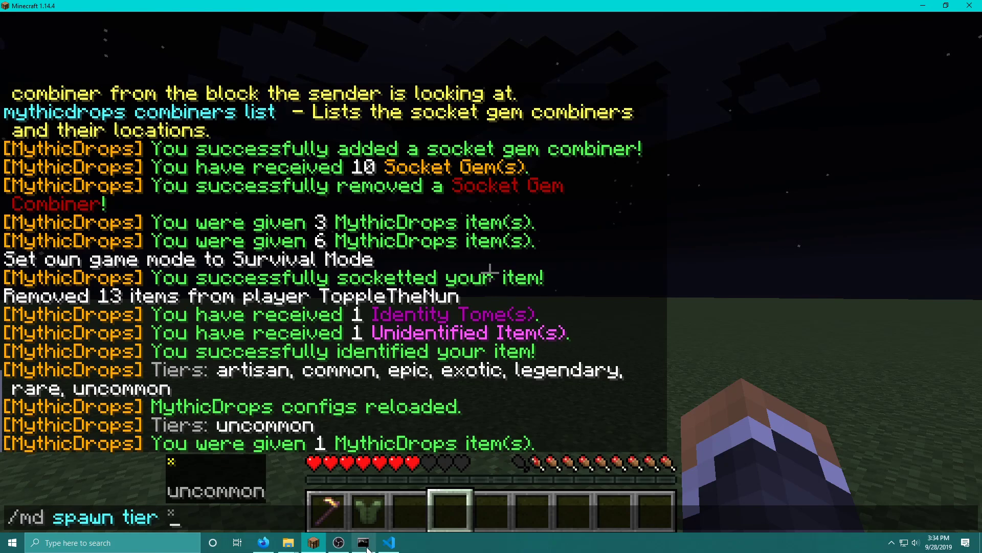
pyautogui.click(362, 542)
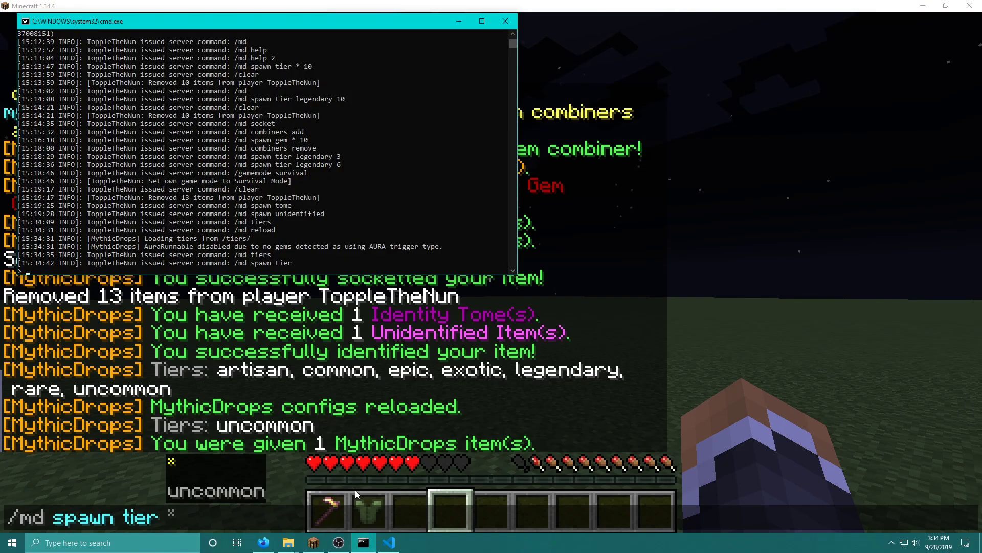